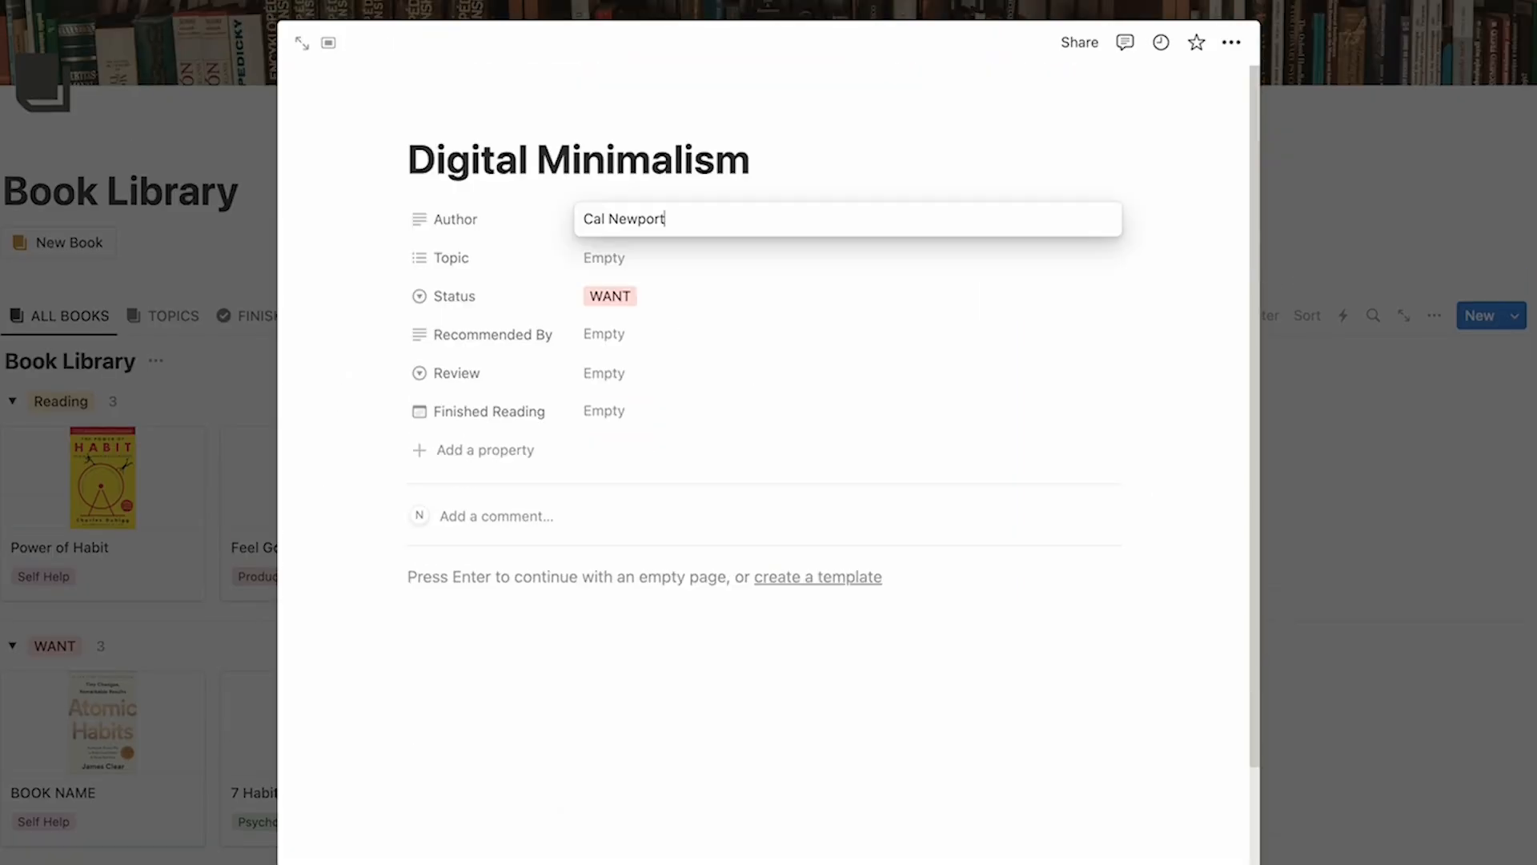
Check the Topic choices, then start a /database block on a new Book page
click(603, 256)
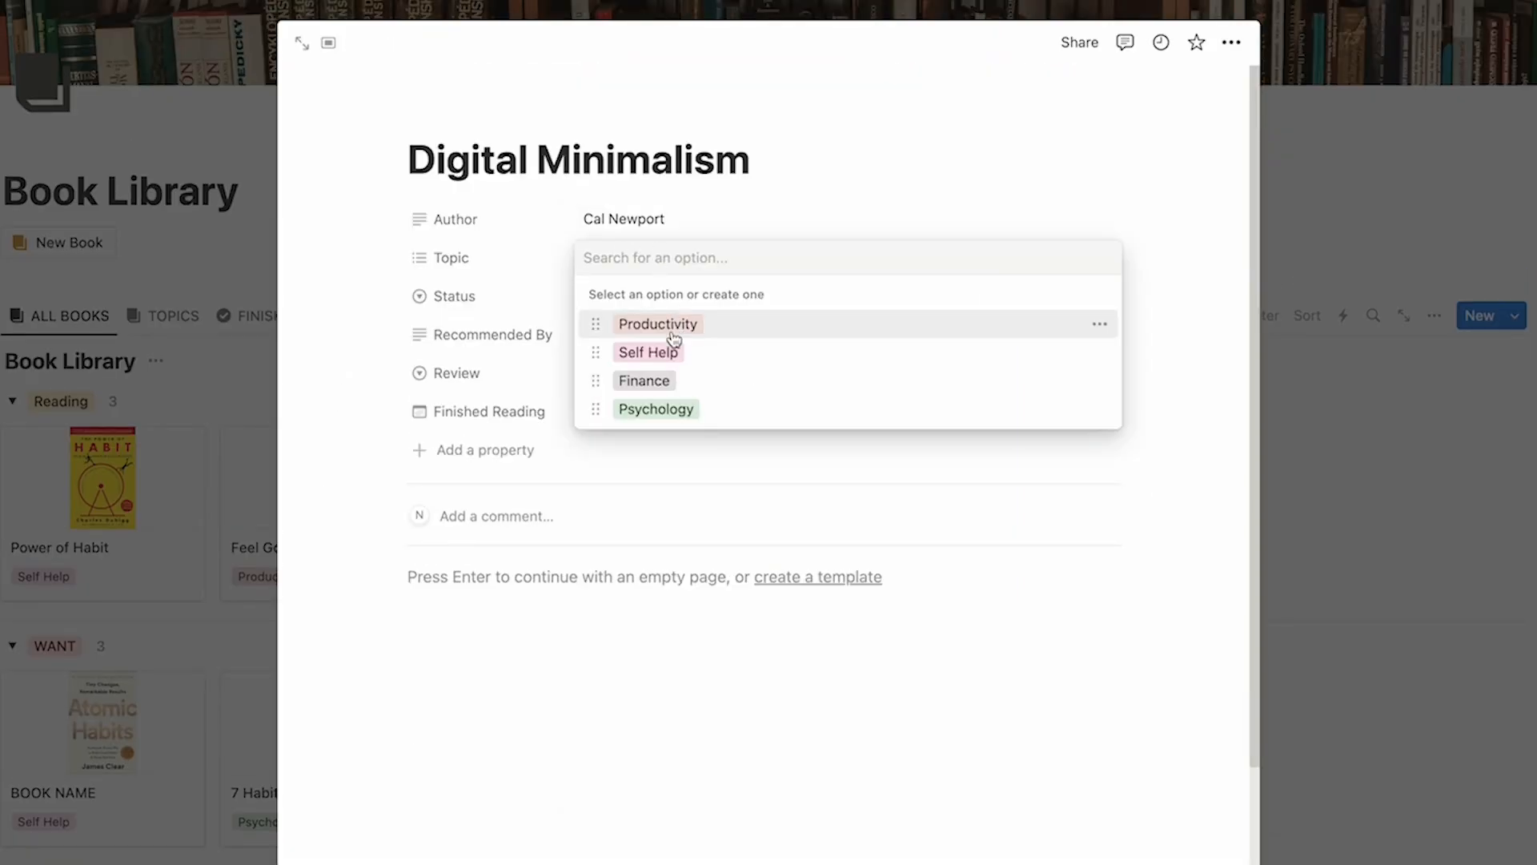
text(/data)
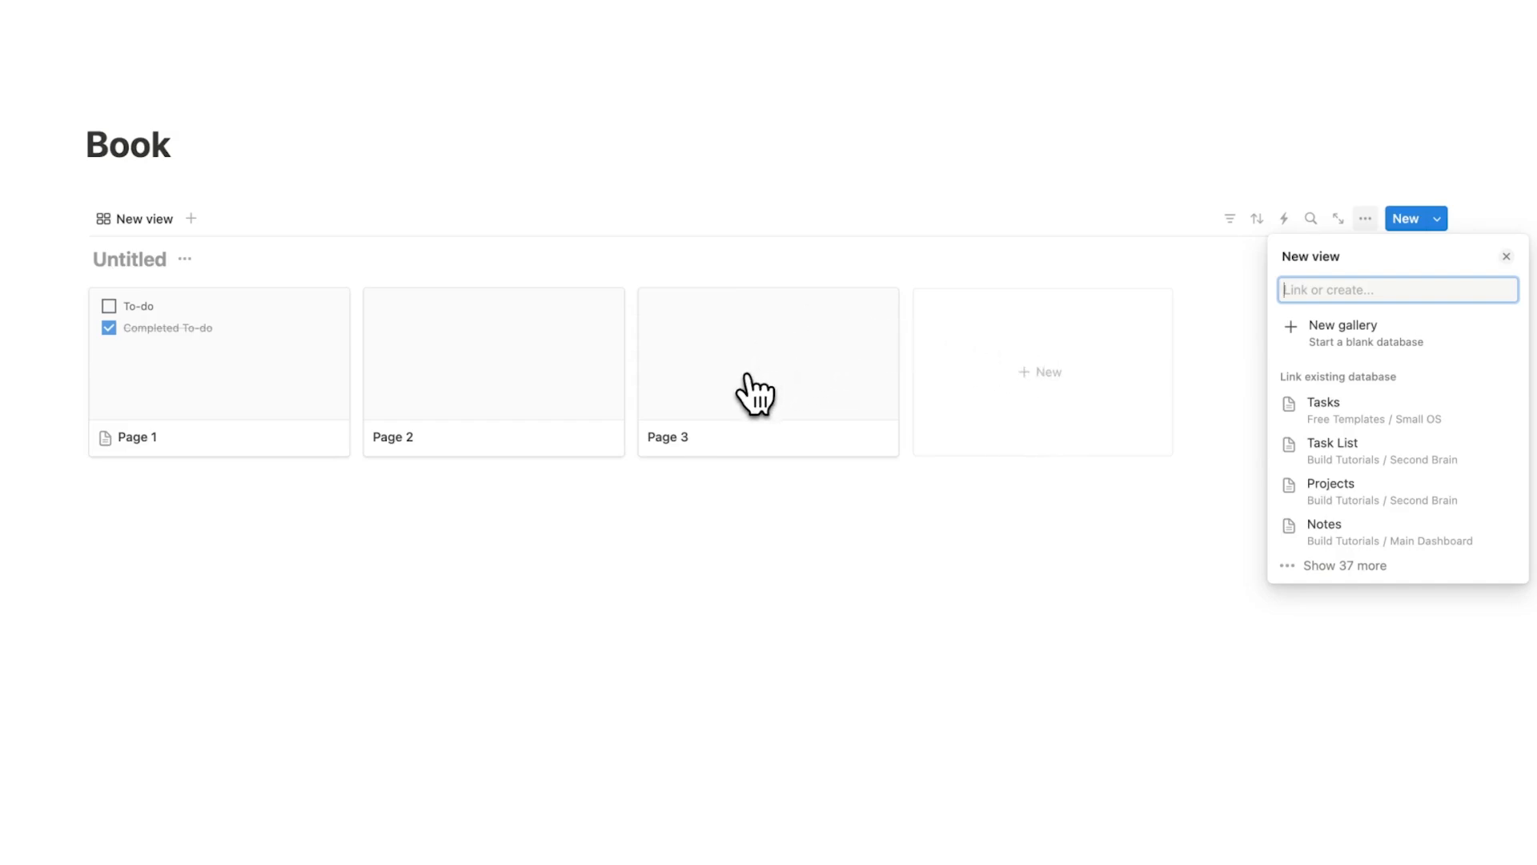
mouse_move(753, 330)
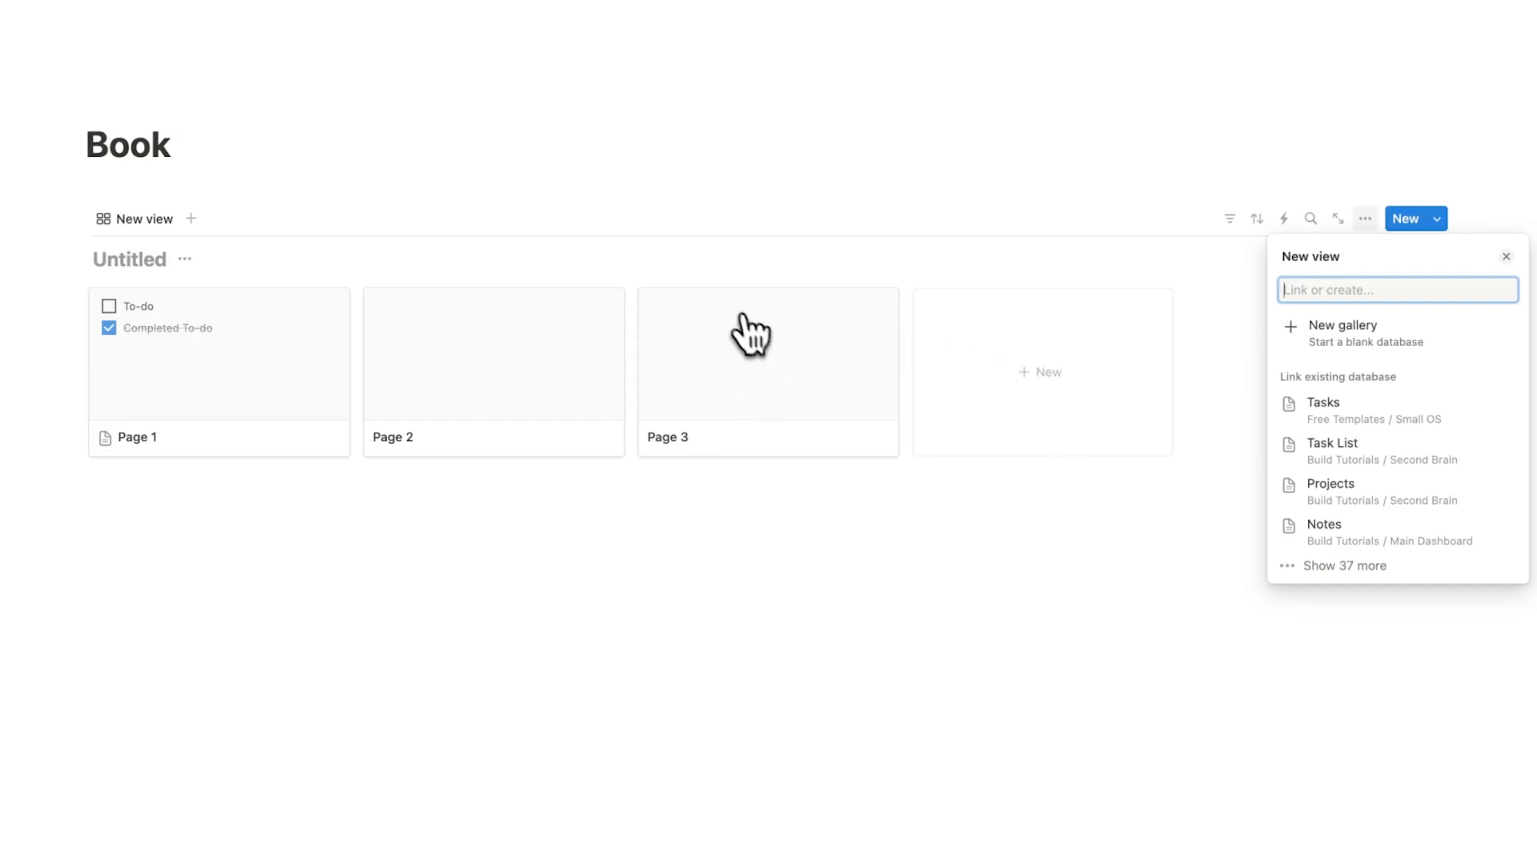
mouse_move(1029, 397)
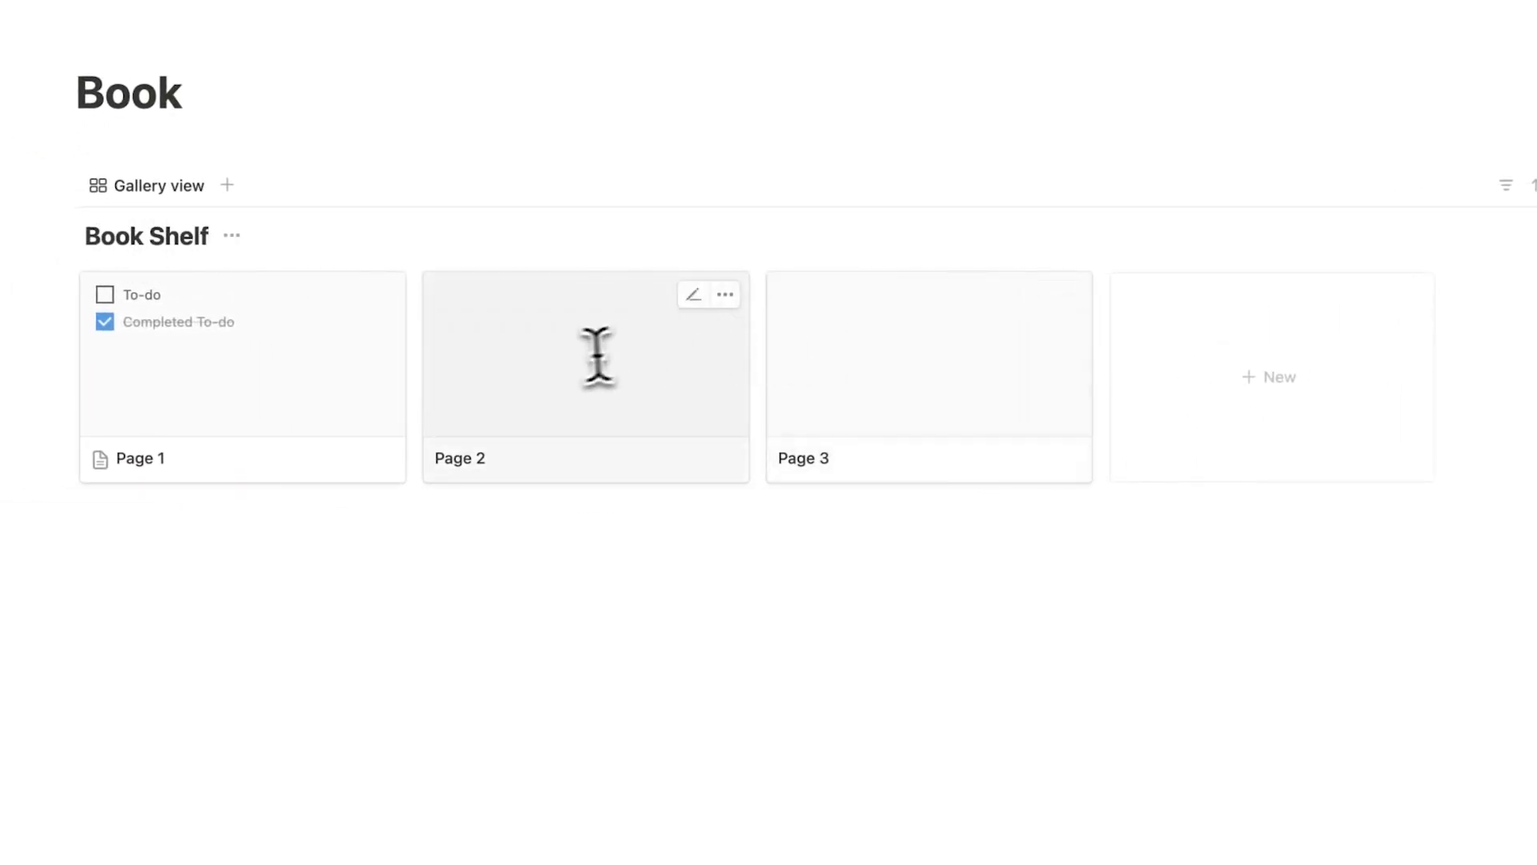
Delete the sample Page 2 card from the Book Shelf gallery
right_click(927, 376)
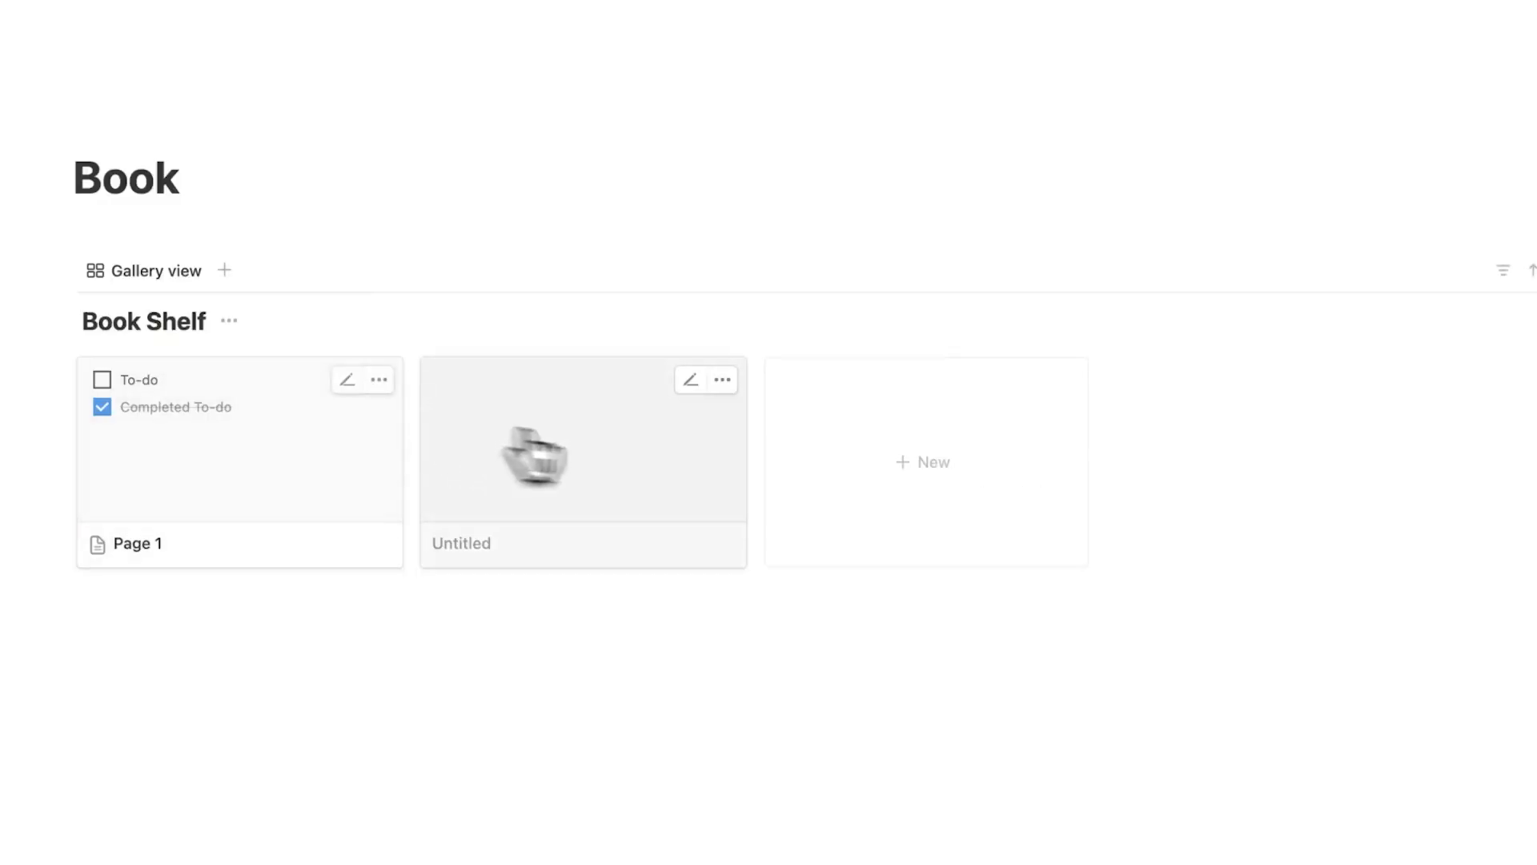
Title the untitled card 'Feel Good Productivity'
click(583, 452)
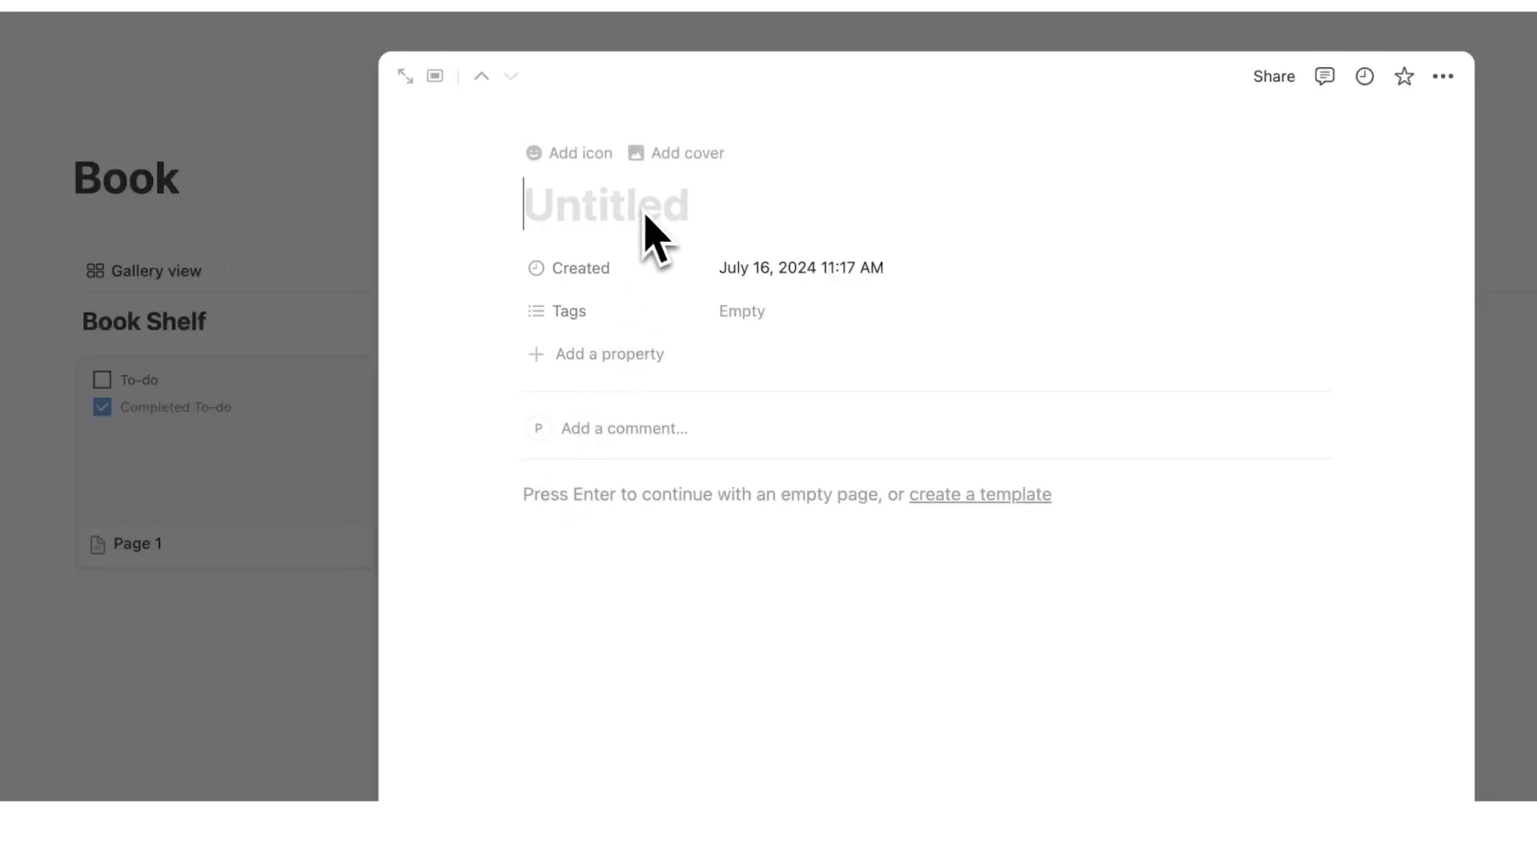
text(Feel Good Productivity)
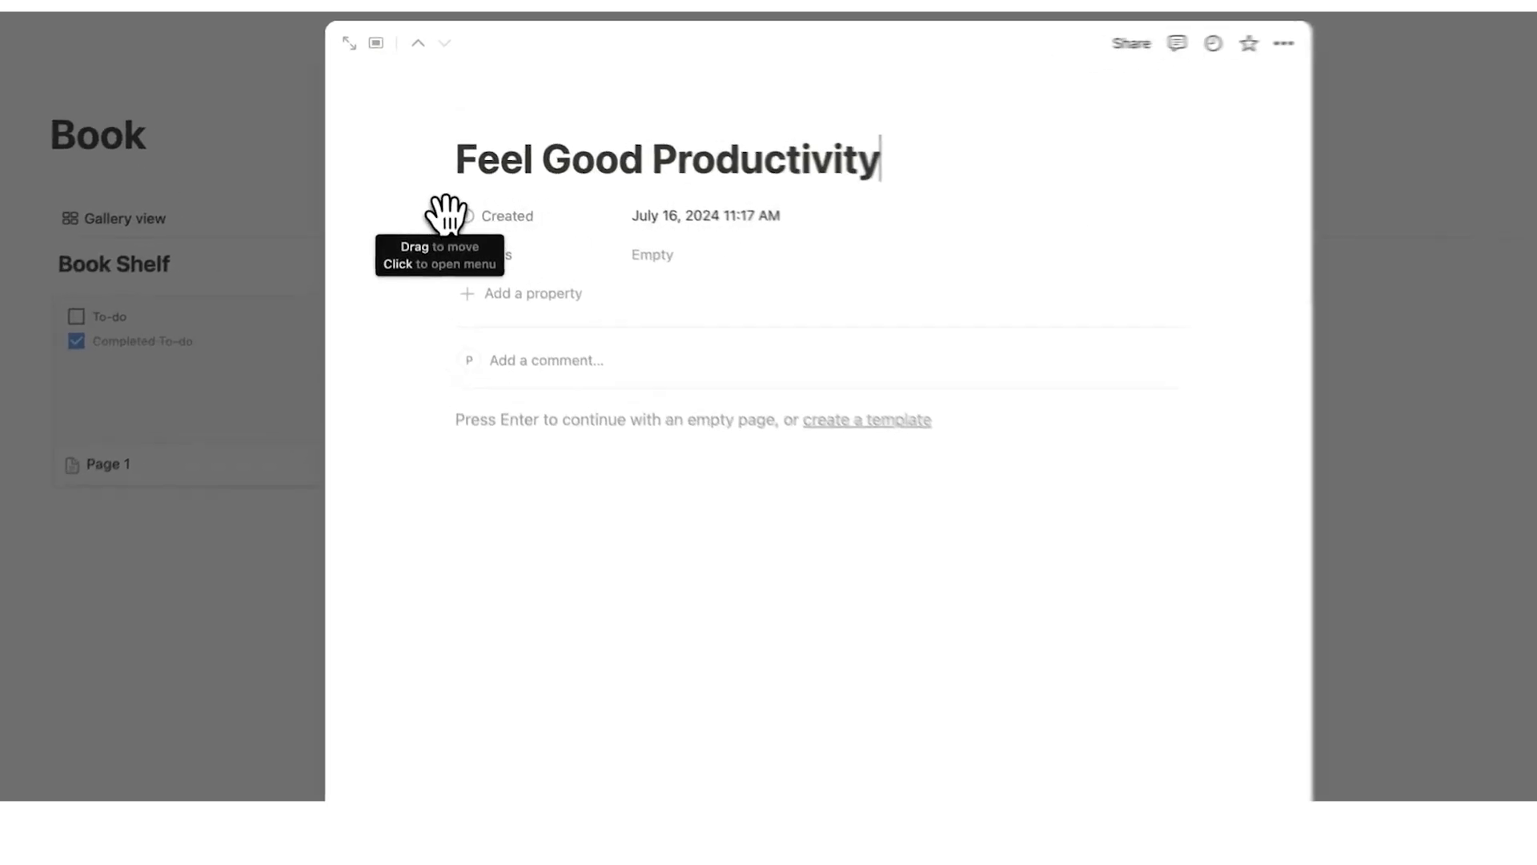
Delete the Created and Tags properties from the book page
click(446, 217)
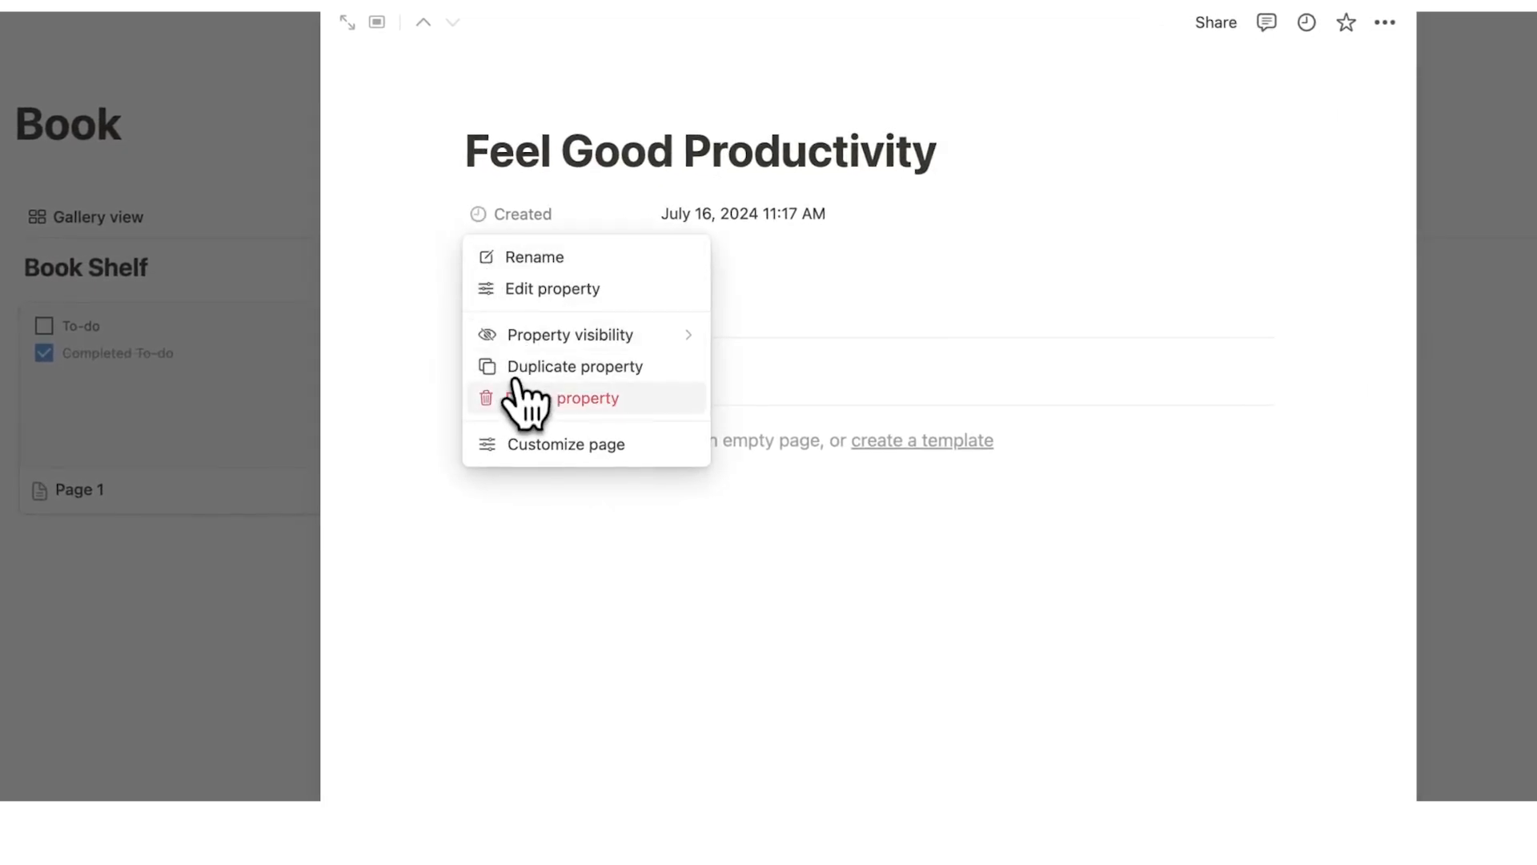
click(586, 397)
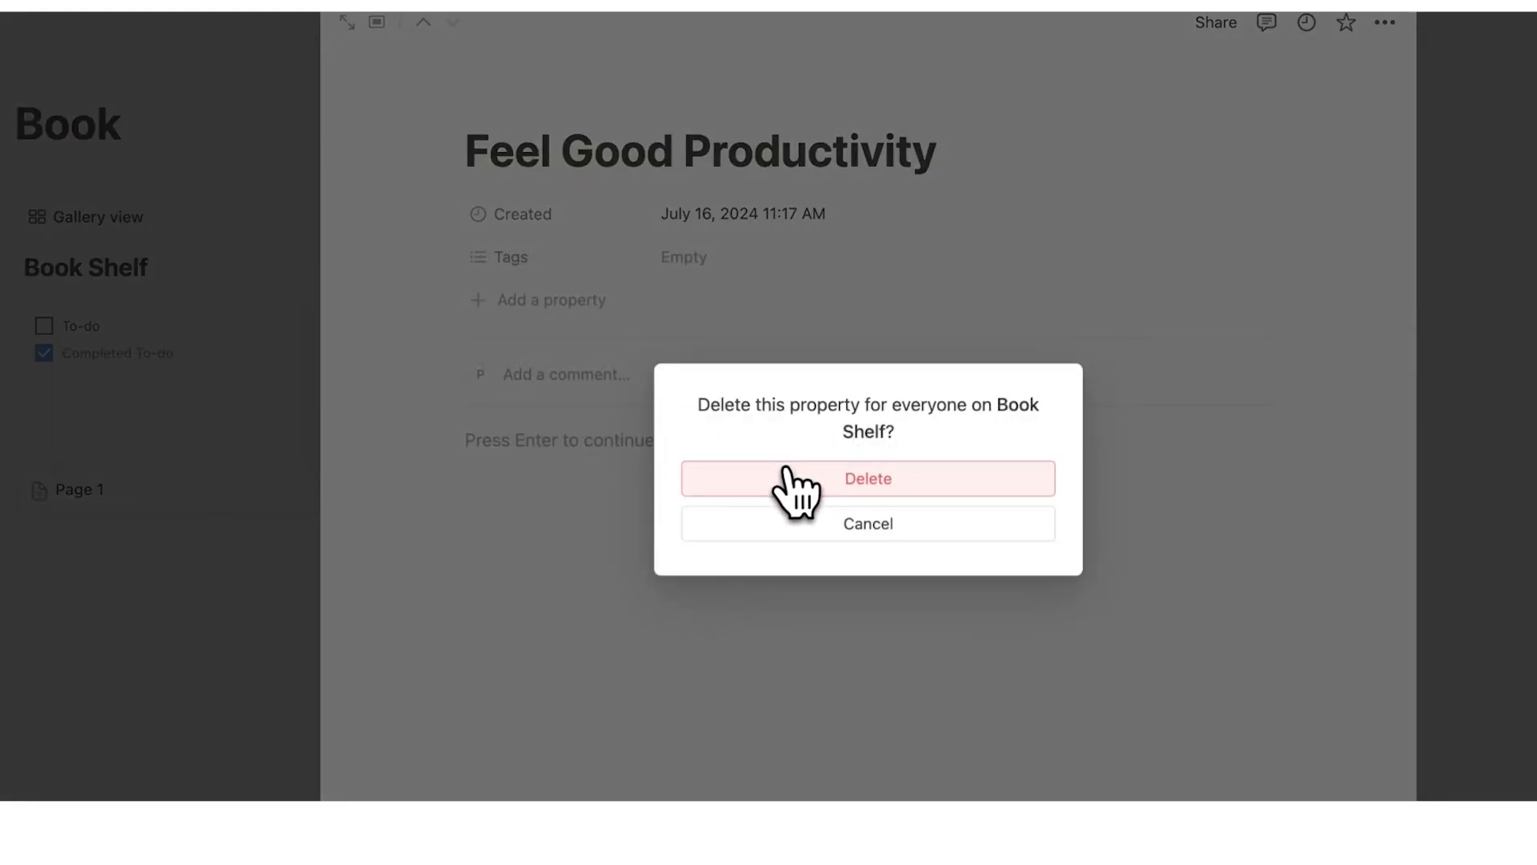
click(866, 479)
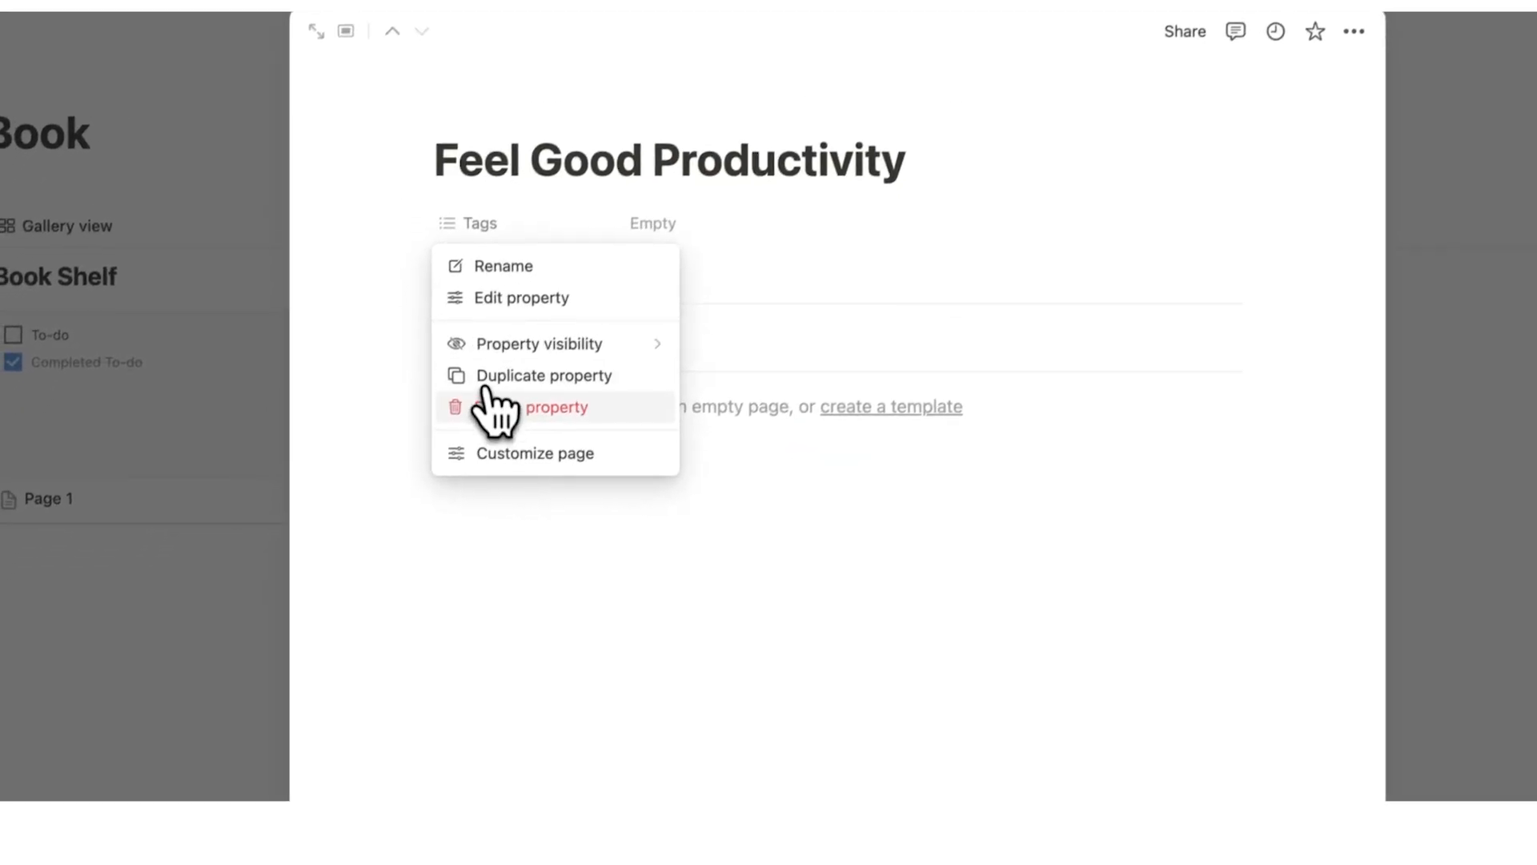
click(556, 407)
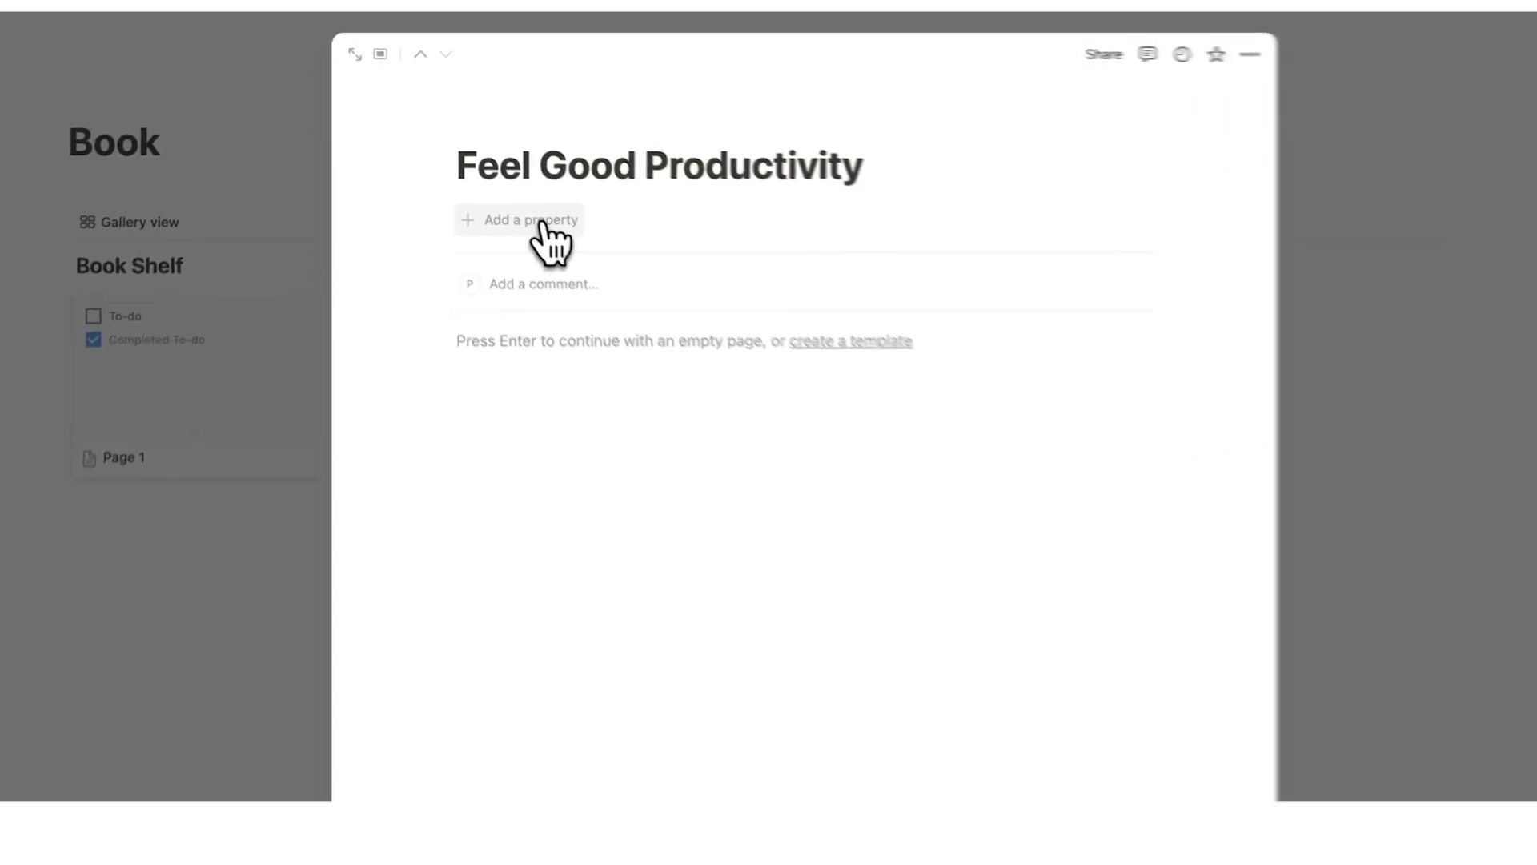
Add a select property named Type and create the Productivity option for it
click(519, 220)
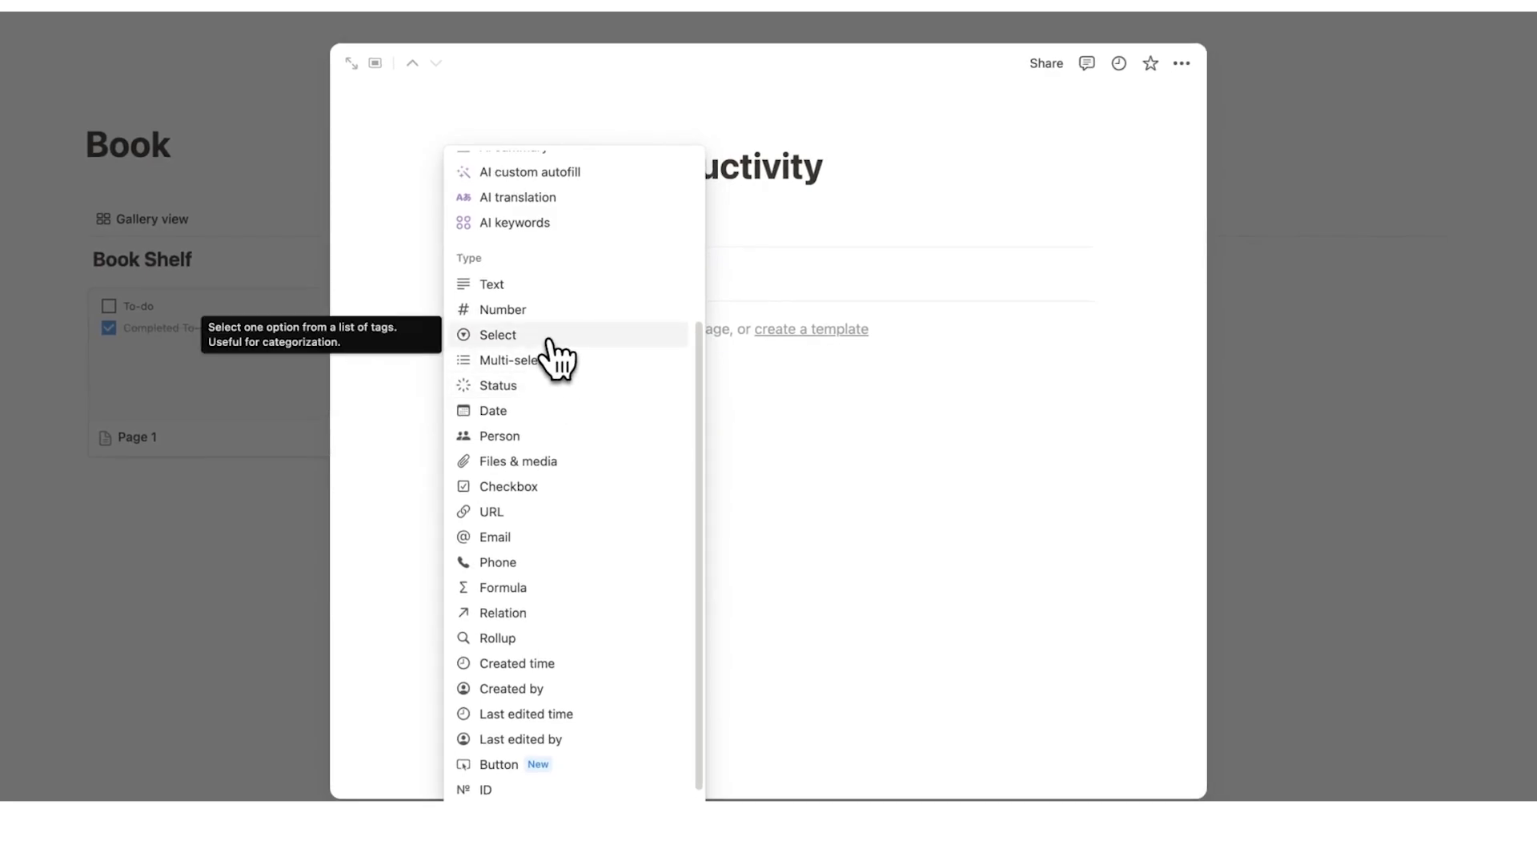
click(498, 335)
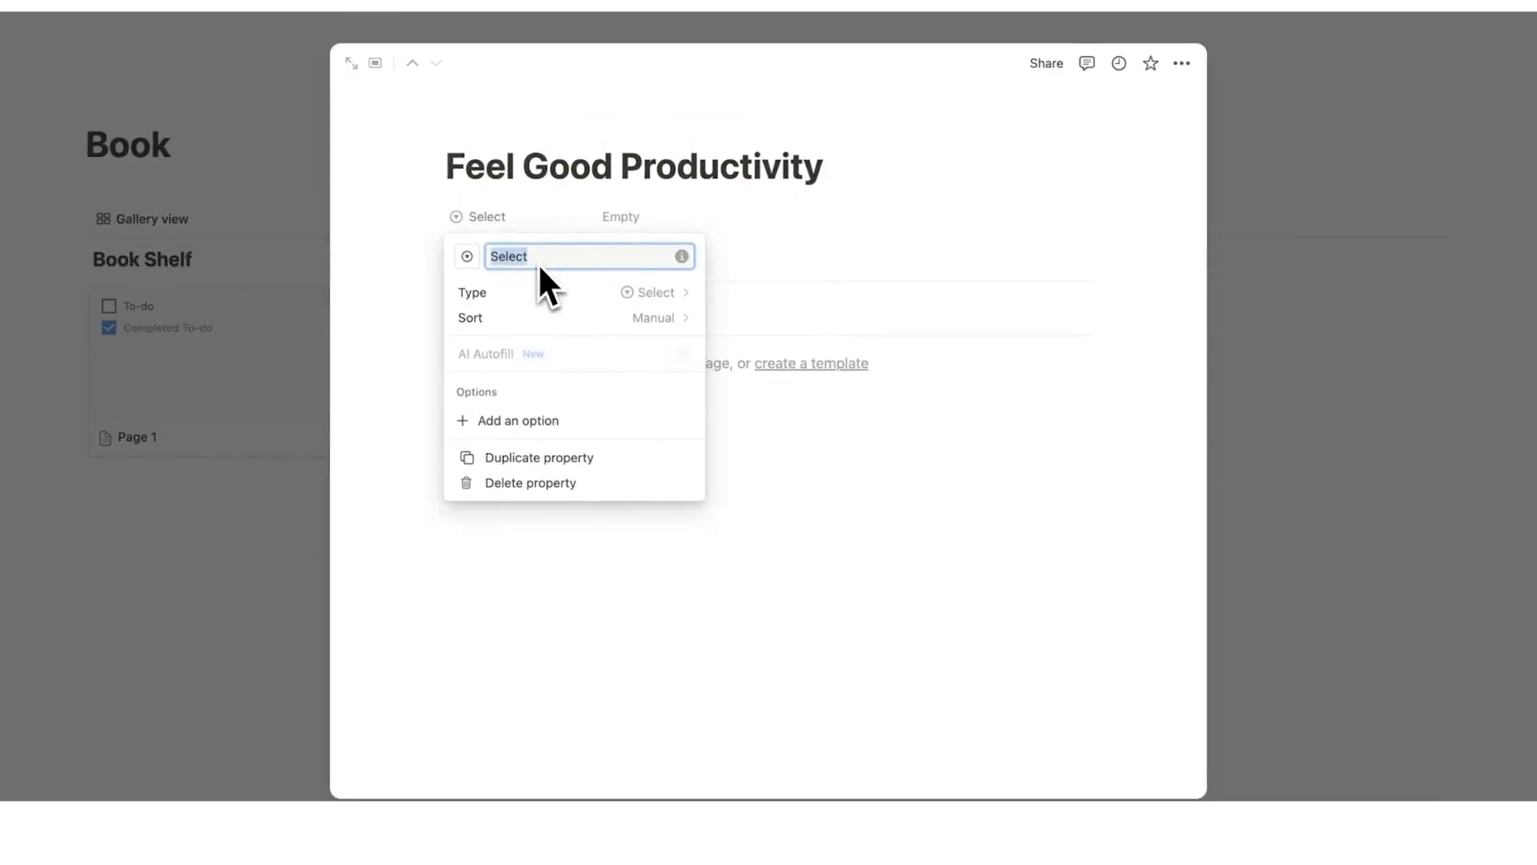
text(Type)
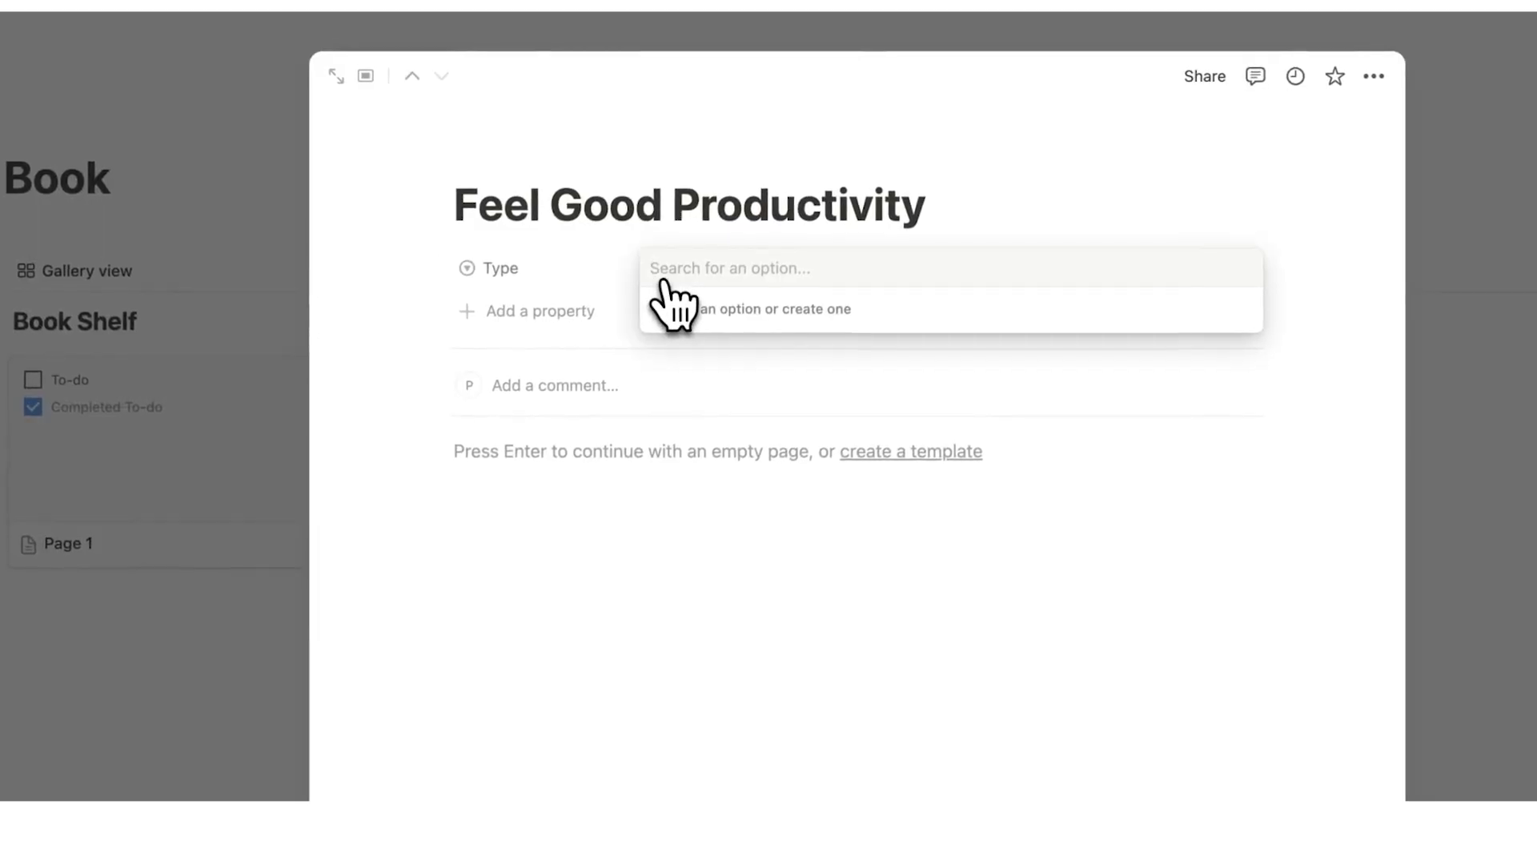
text(Productivity)
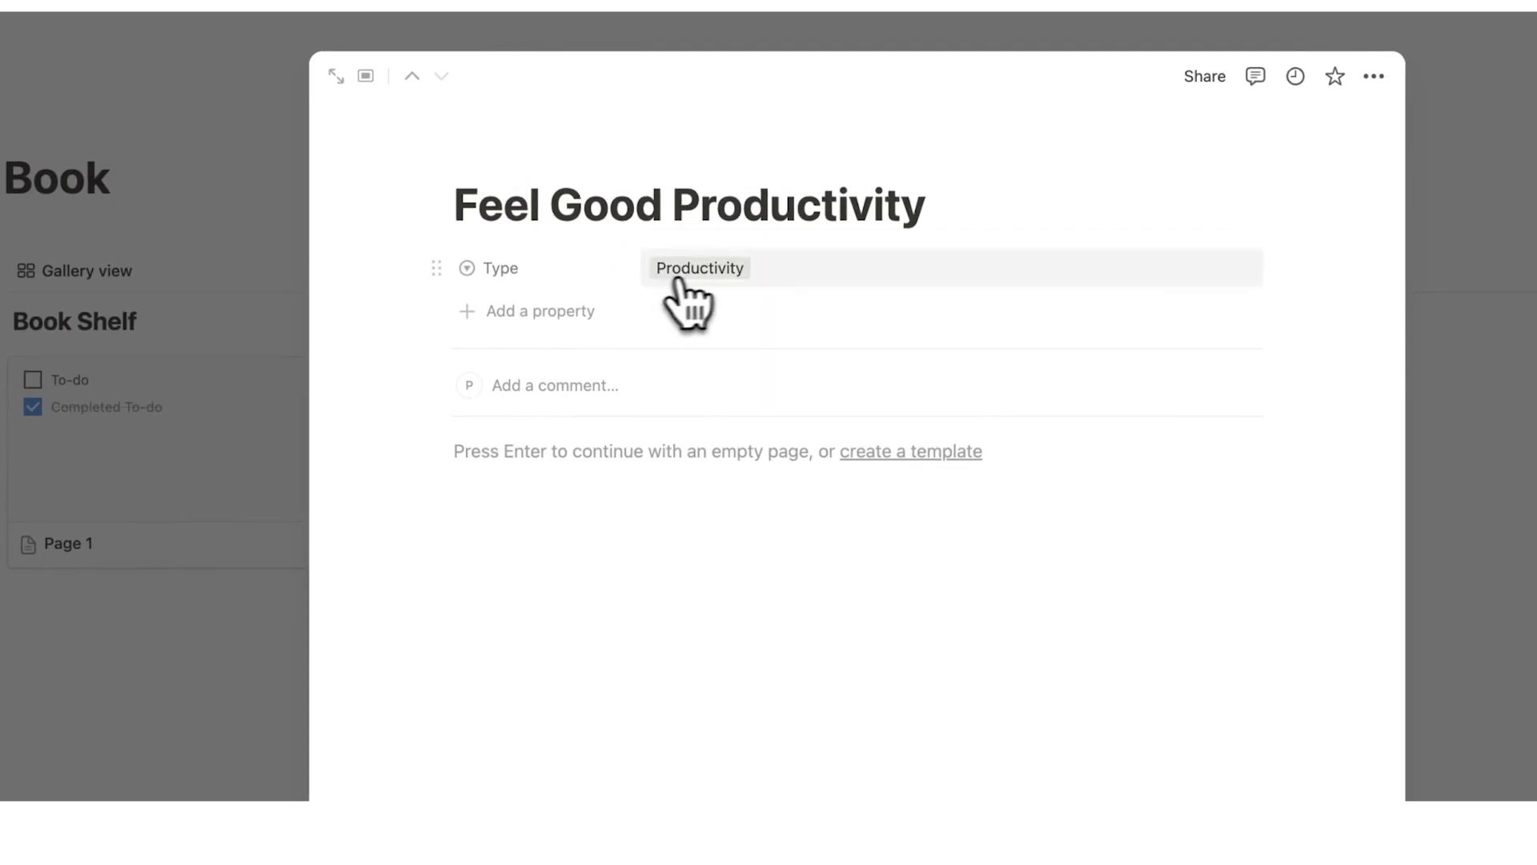
Create Health and Business options for Type, trying them on the book
click(700, 267)
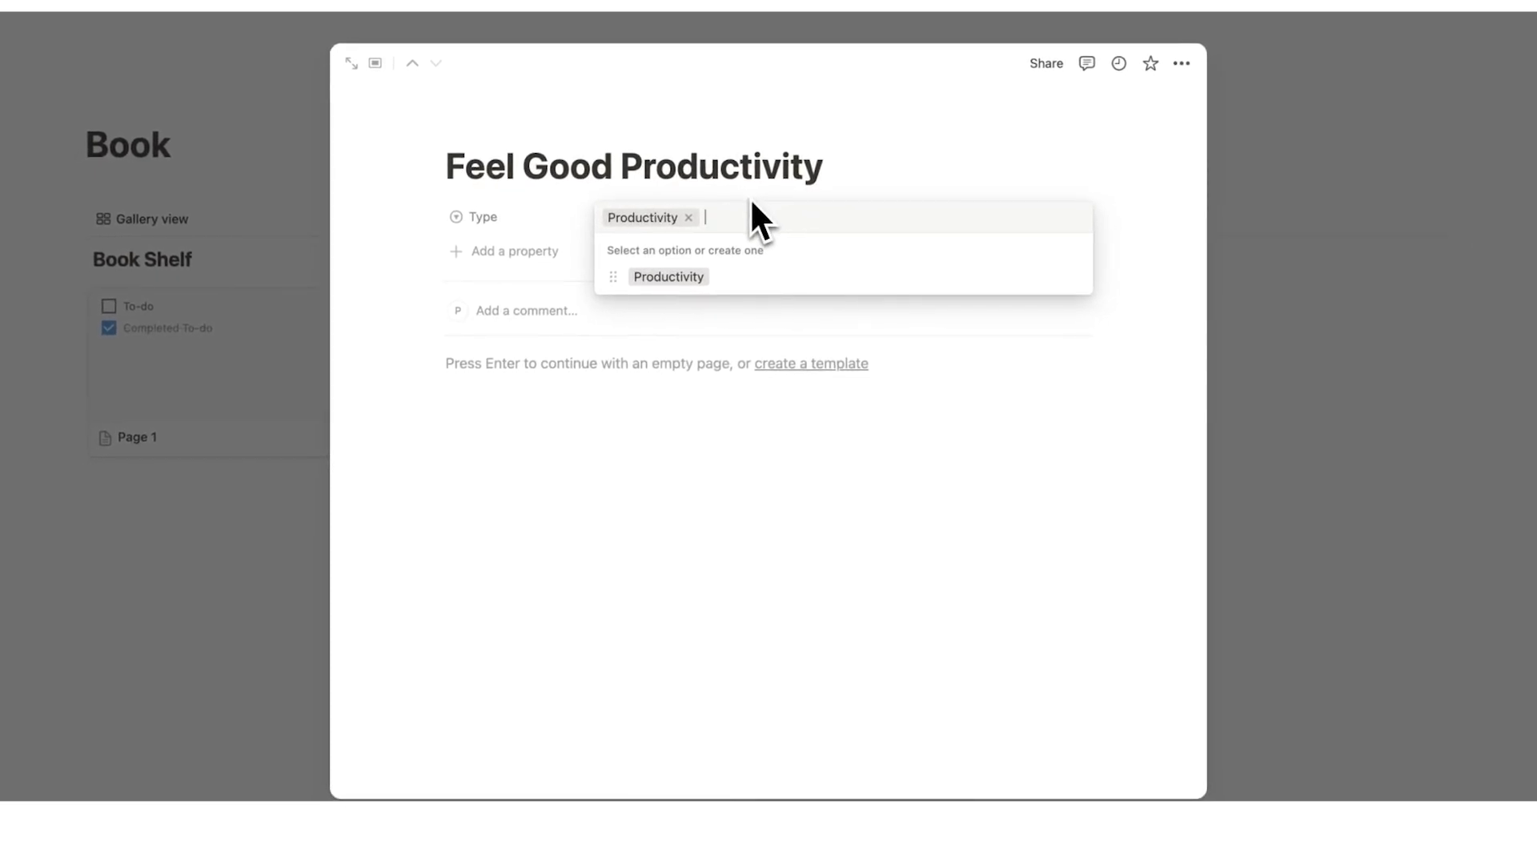
text(Health)
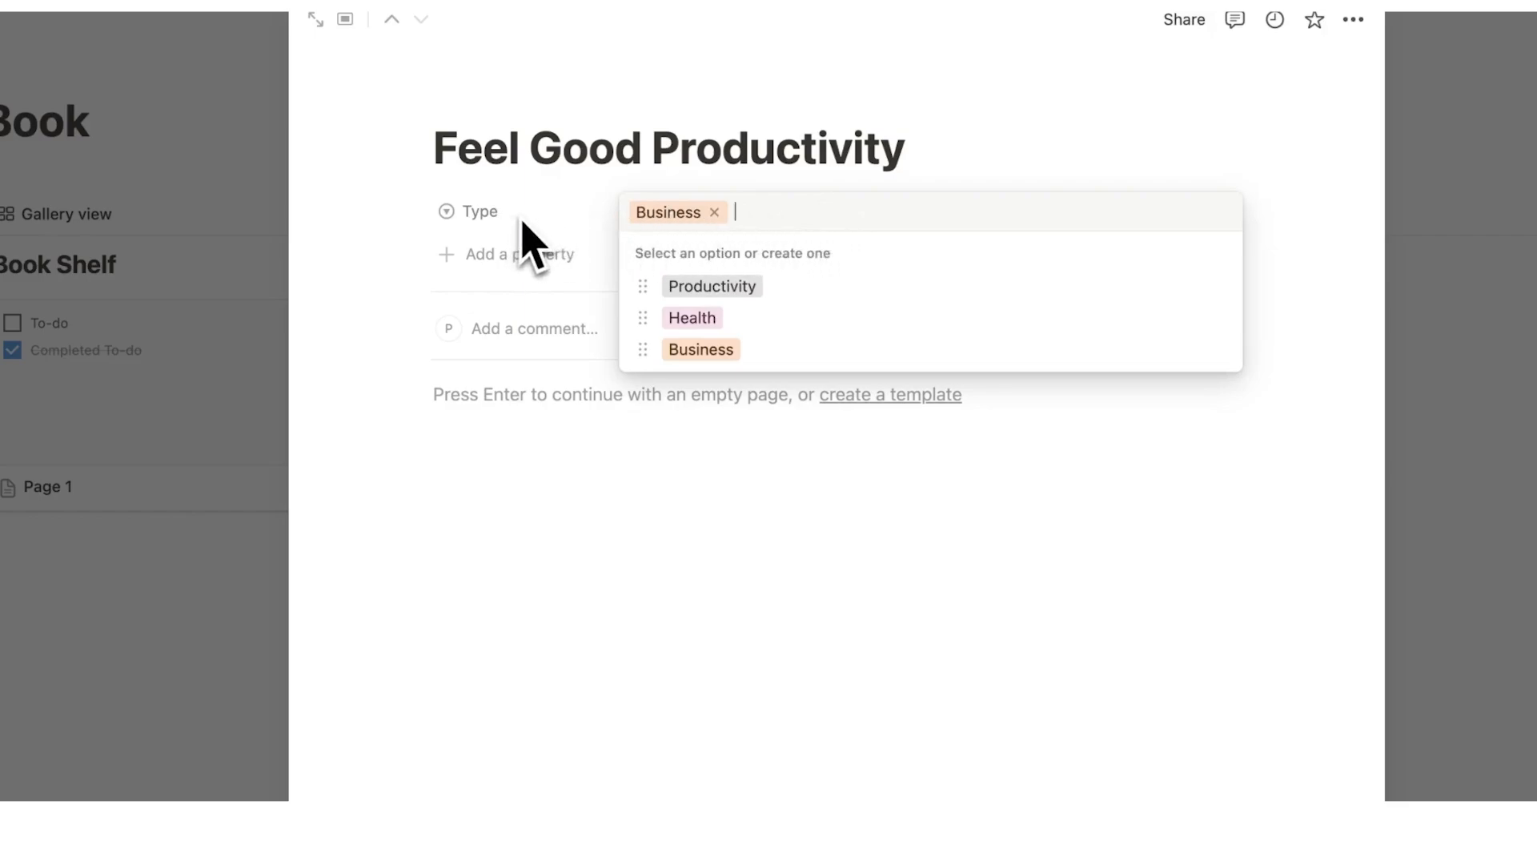
click(691, 317)
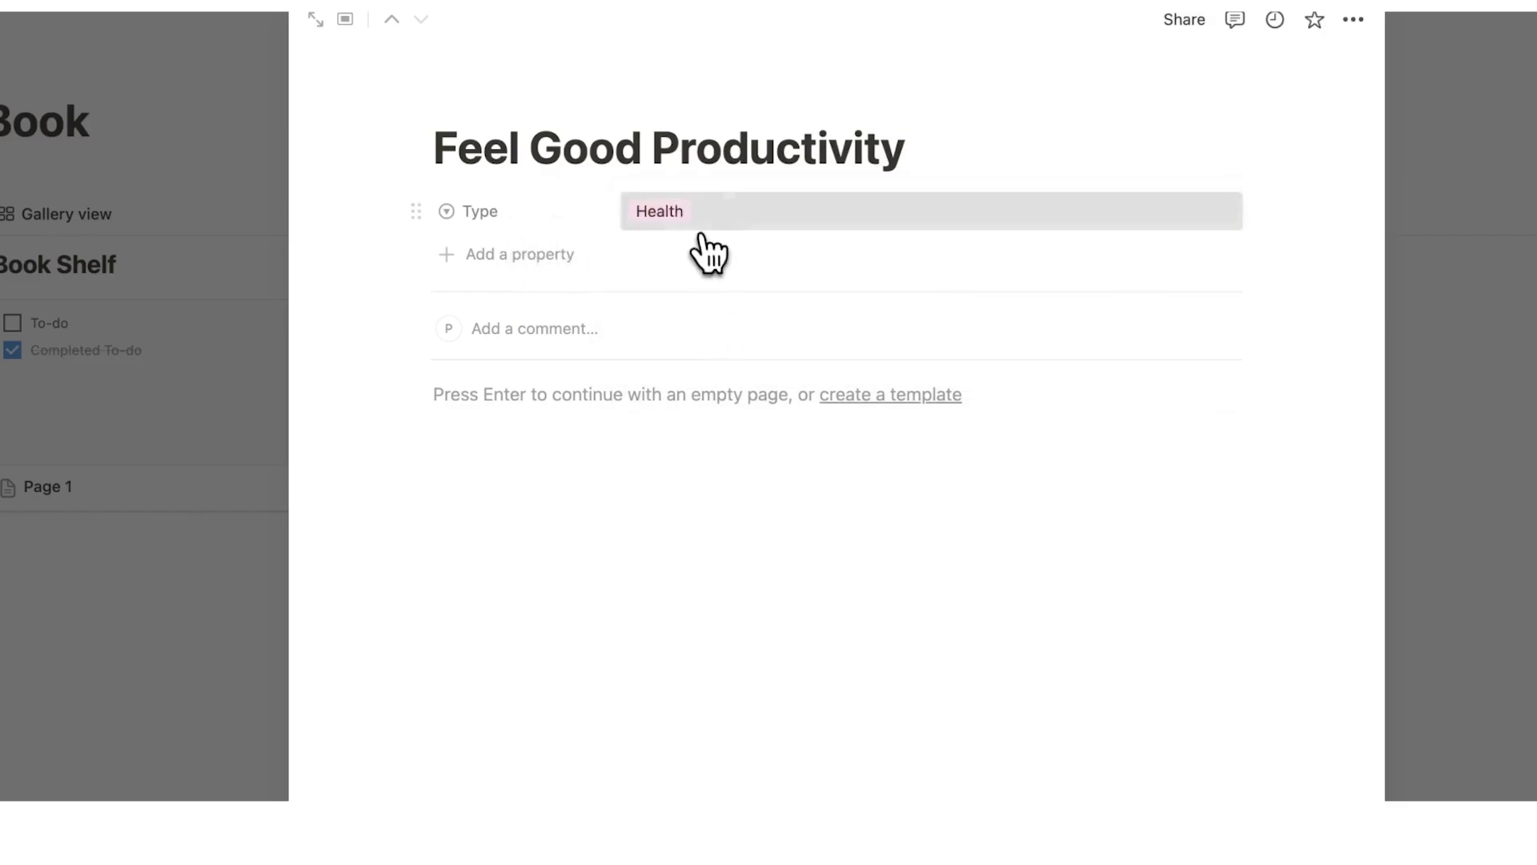
click(658, 211)
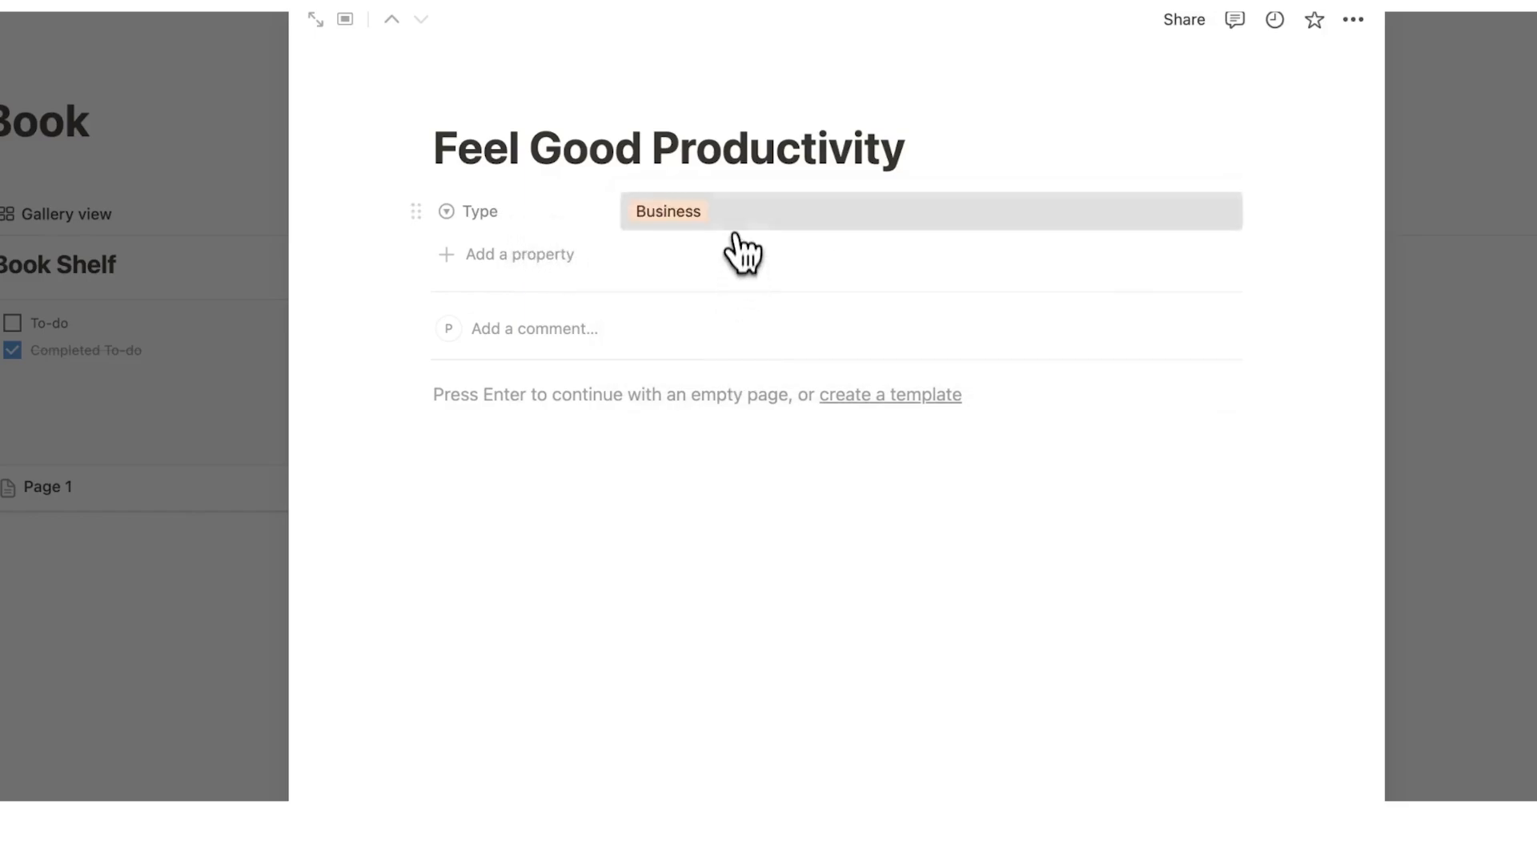
click(668, 211)
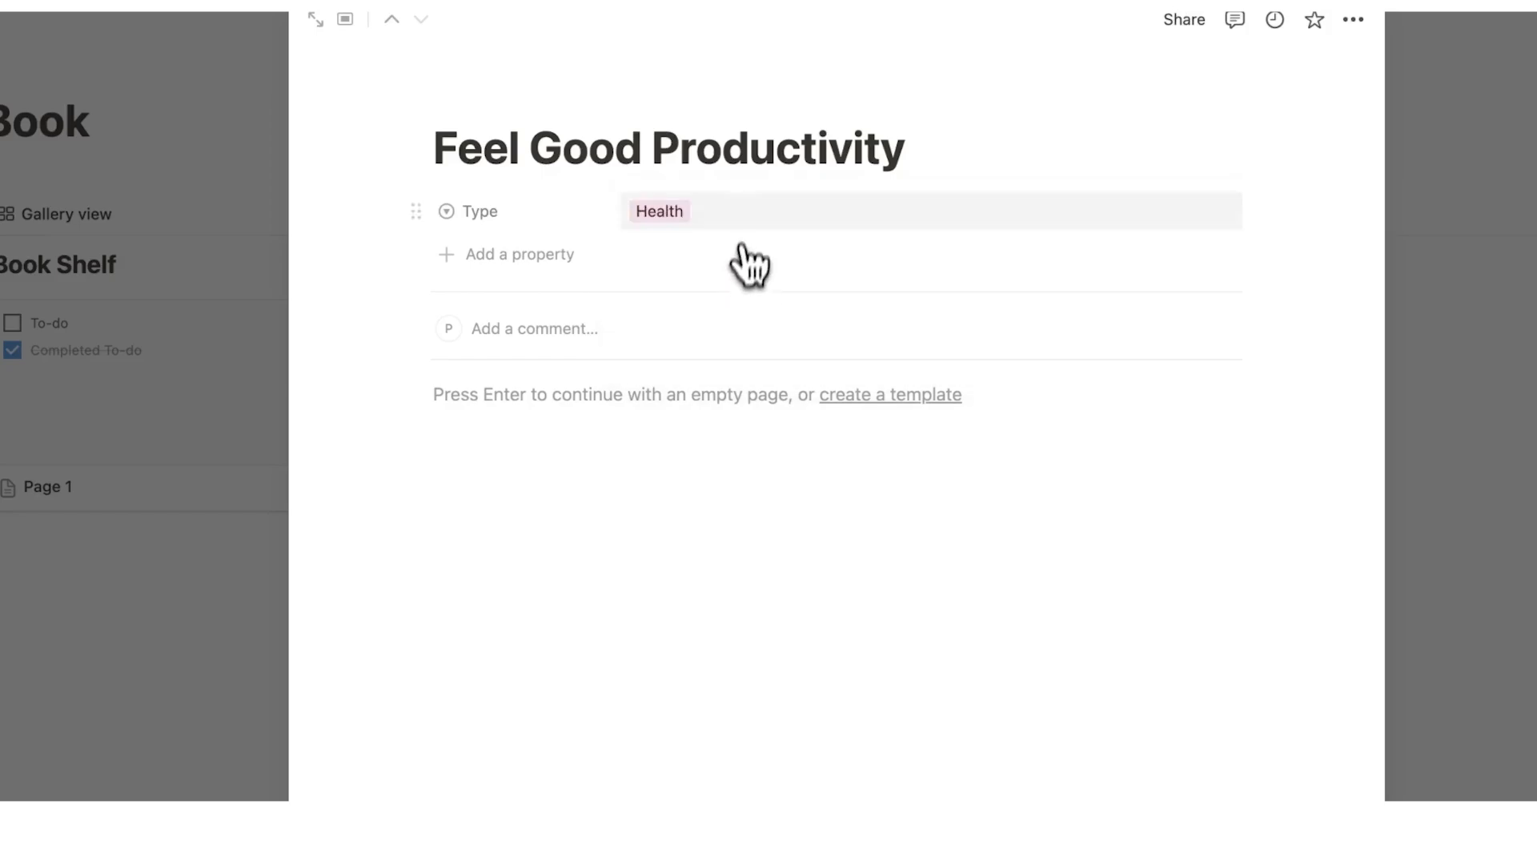
Review the Type property's option list through Edit property
click(479, 212)
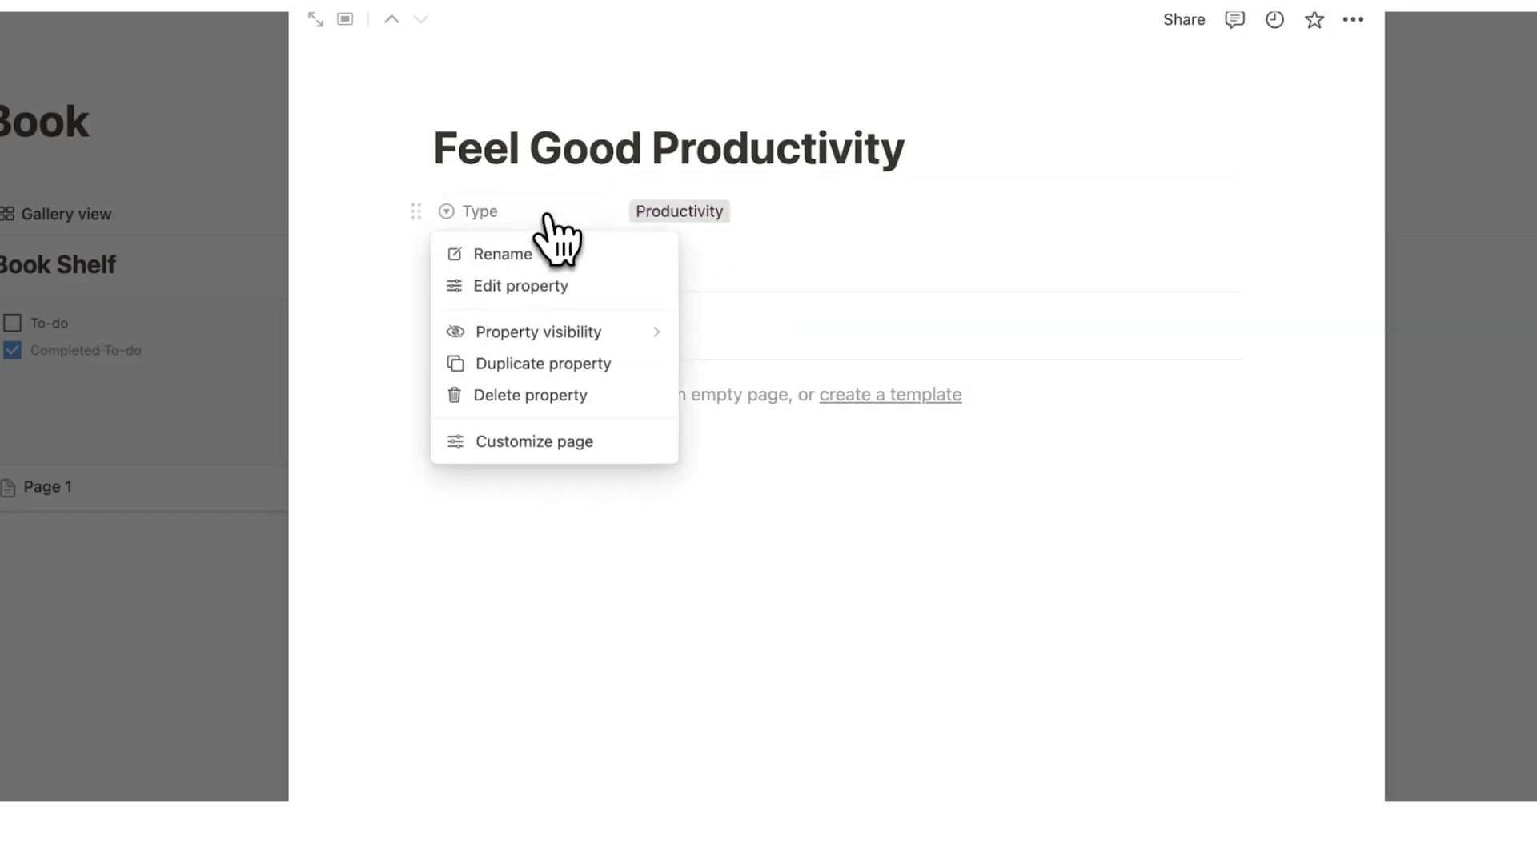
mouse_move(534, 295)
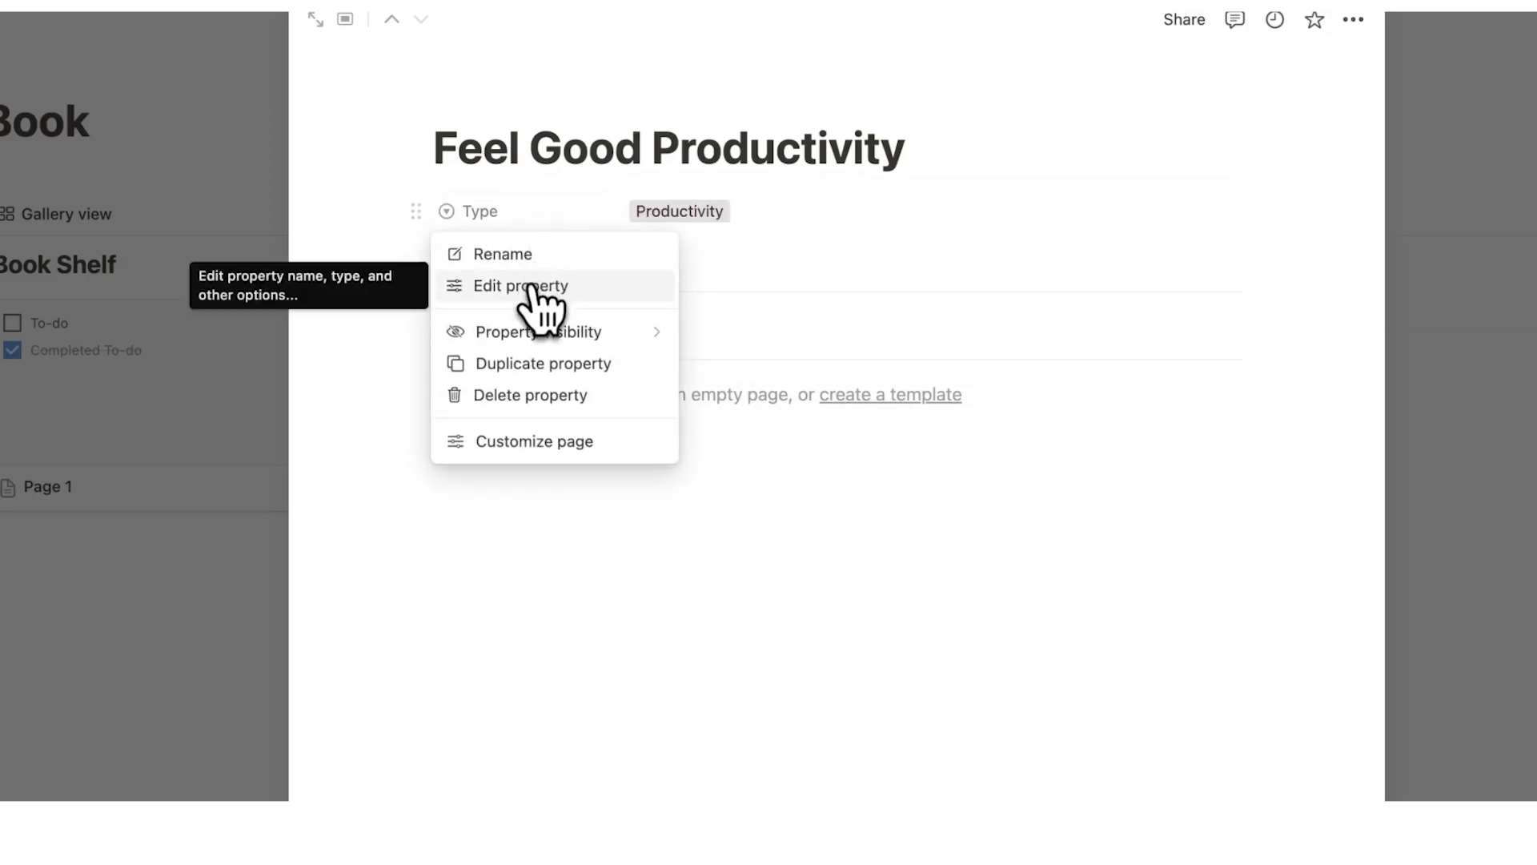
click(517, 285)
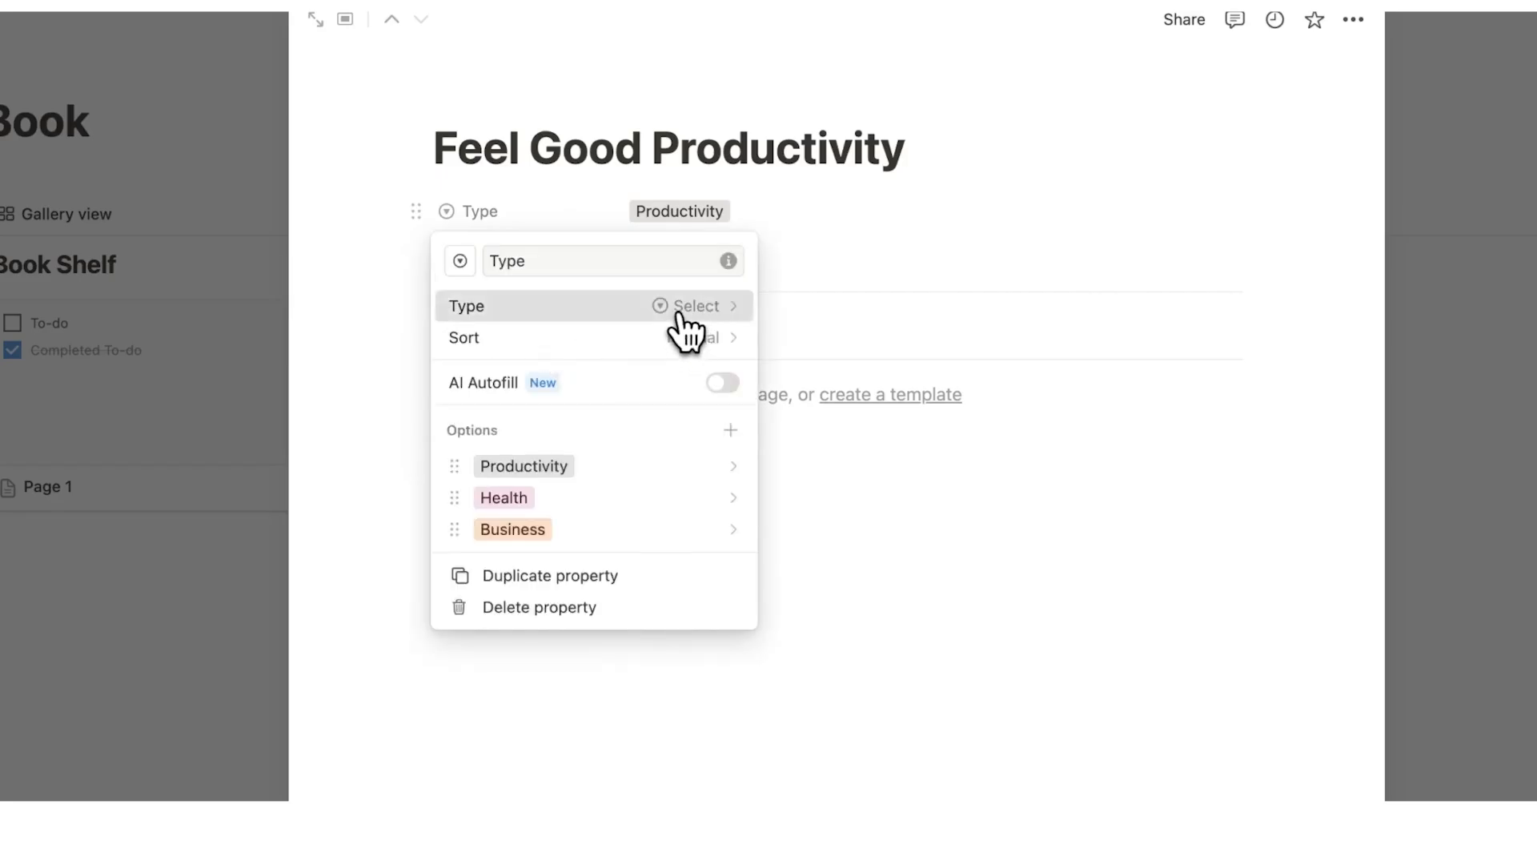
click(697, 306)
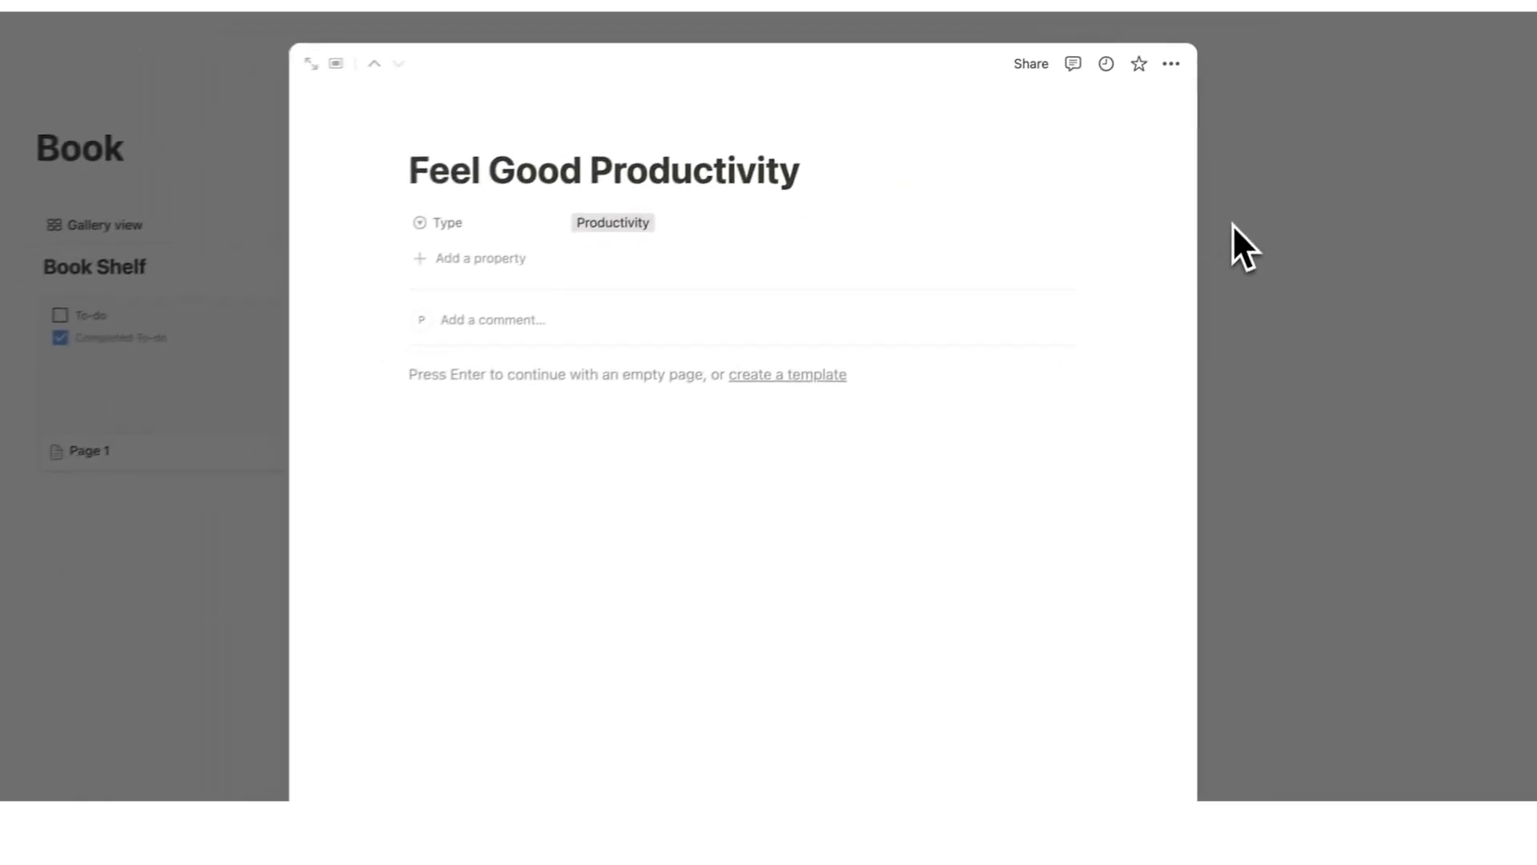
Dismiss the property suggestions and return toward the gallery
click(478, 257)
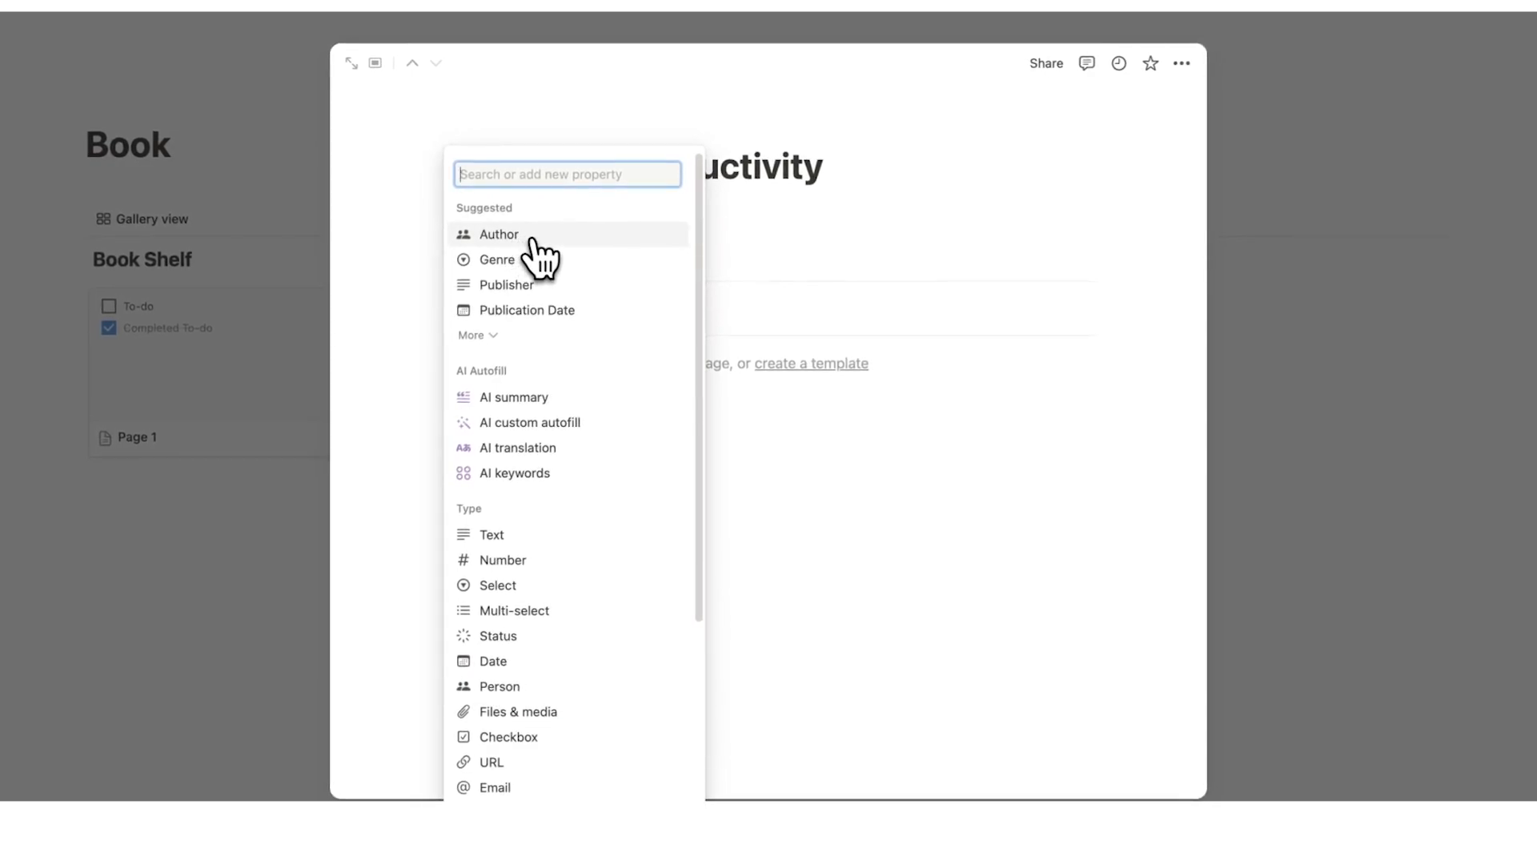
mouse_move(475, 253)
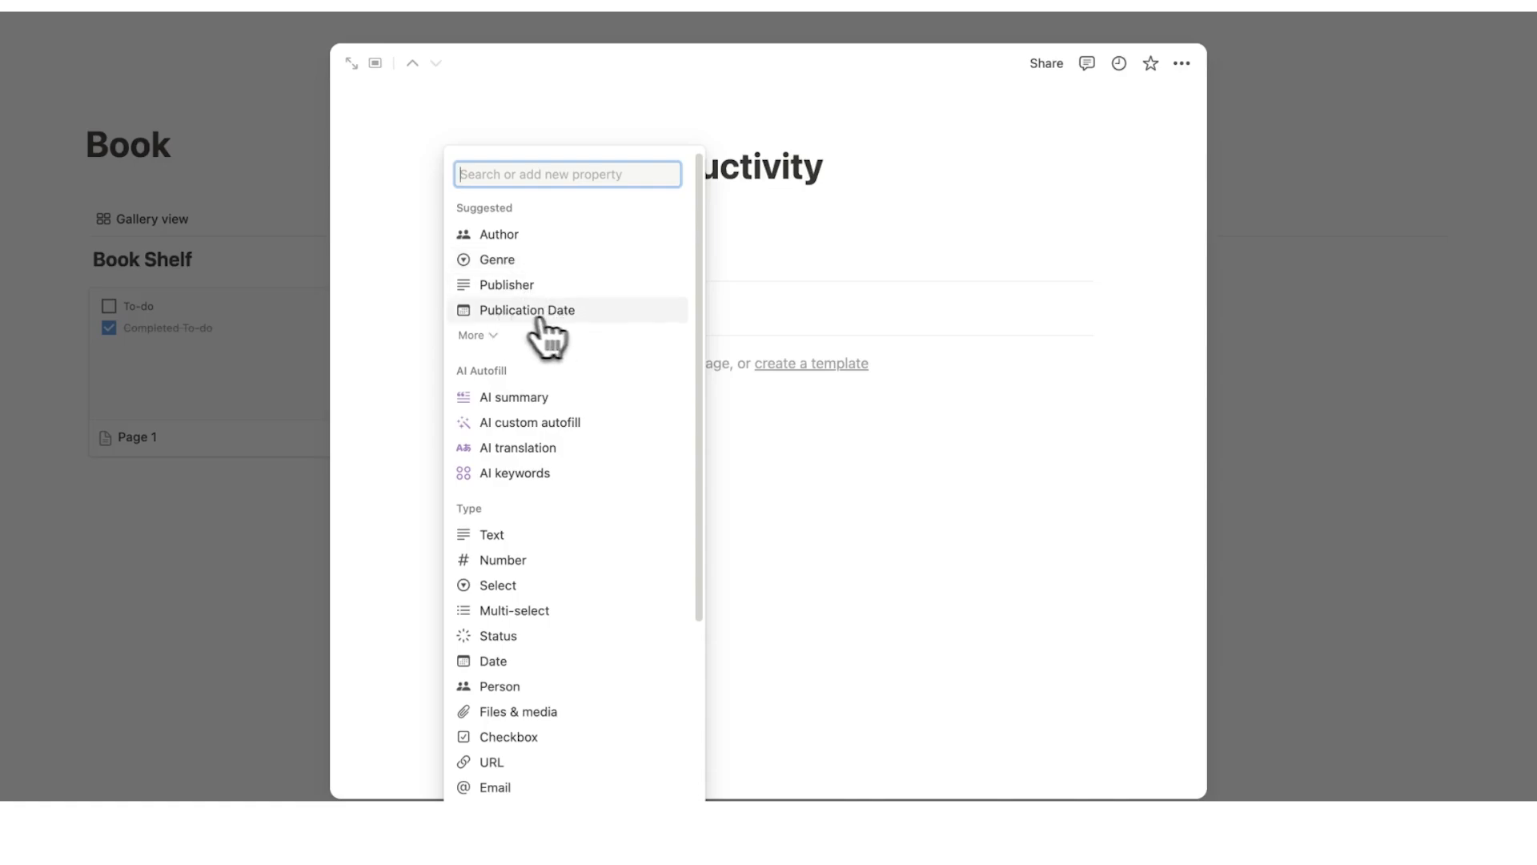
mouse_move(583, 264)
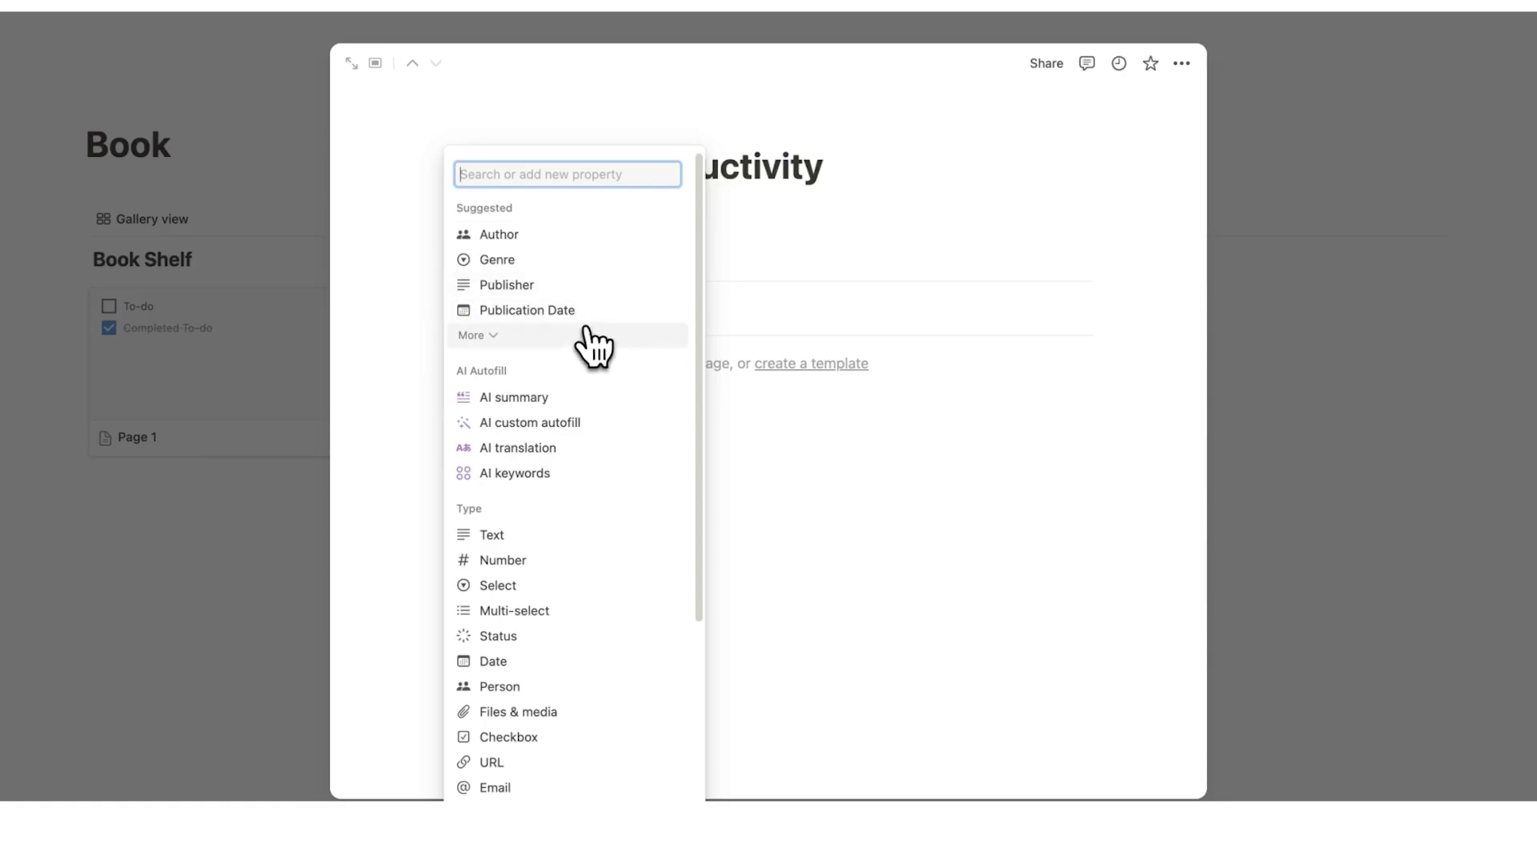
mouse_move(573, 453)
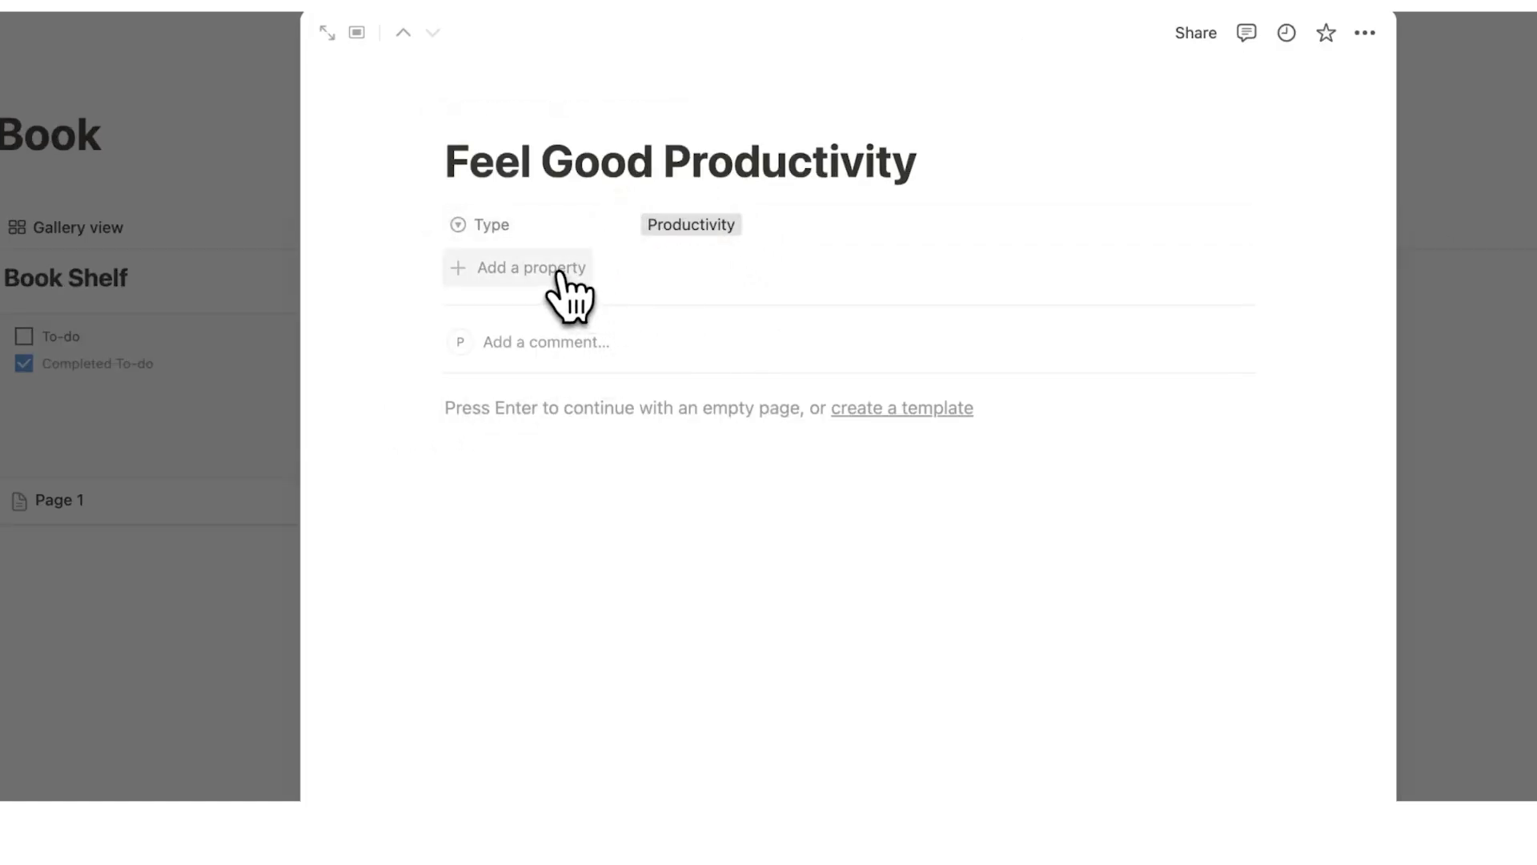
Add a Review select property and start its star-emoji rating options
click(530, 267)
text(R)
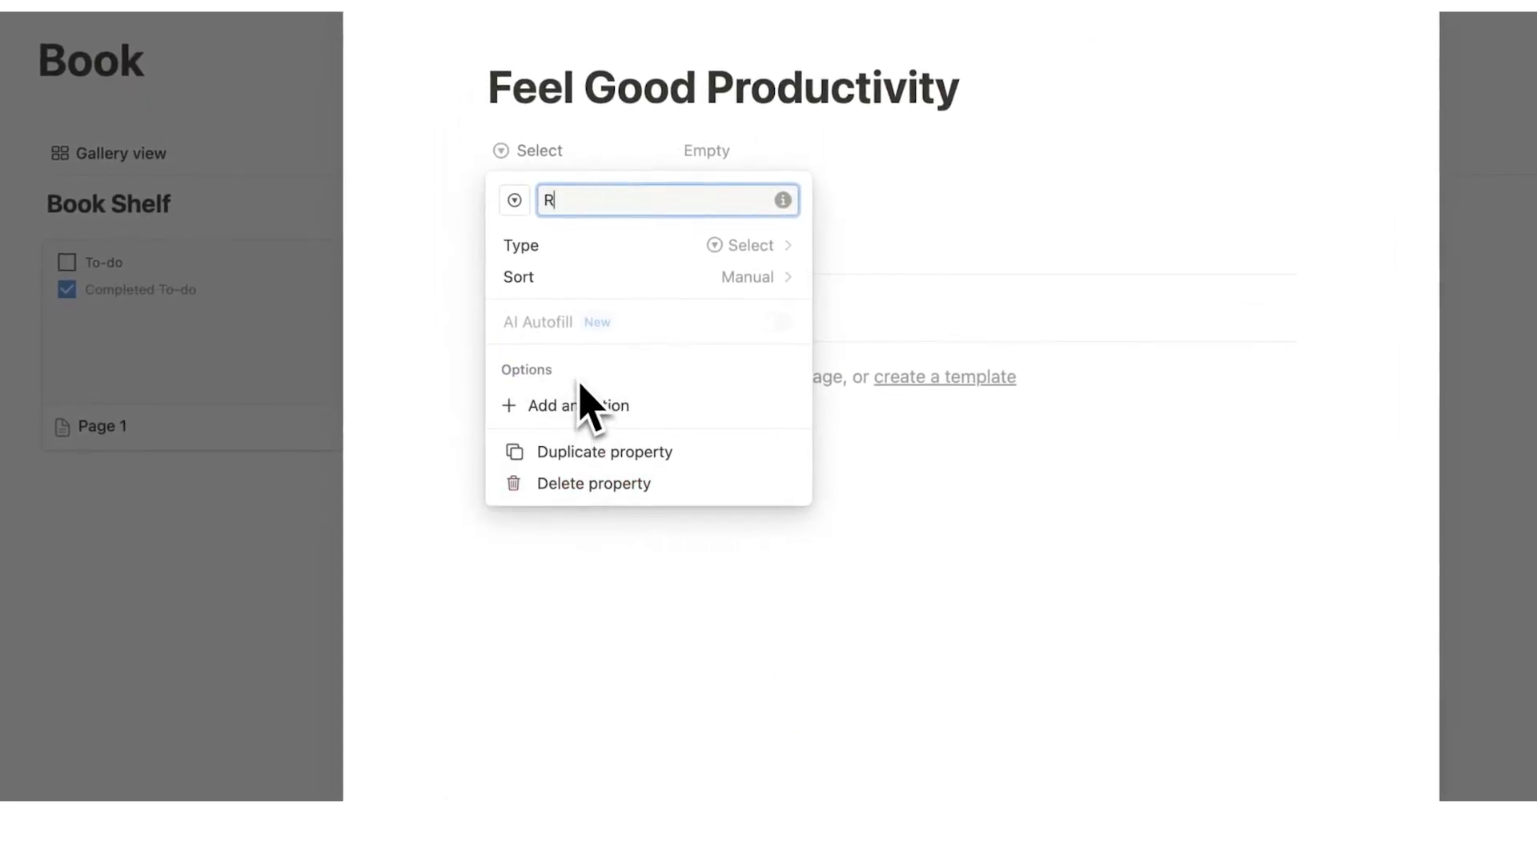
text(eview)
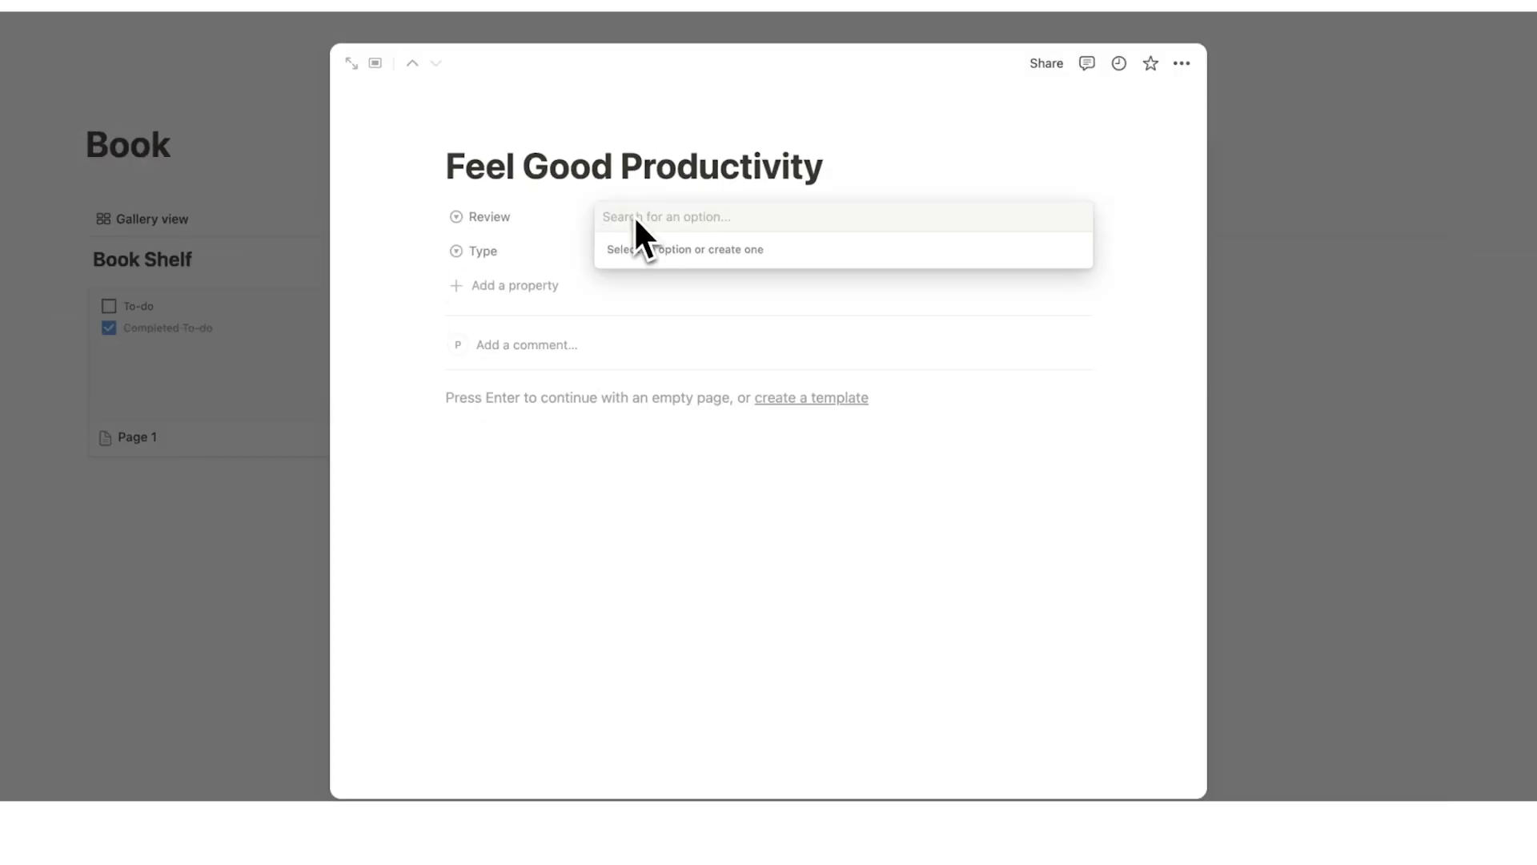
text(:star)
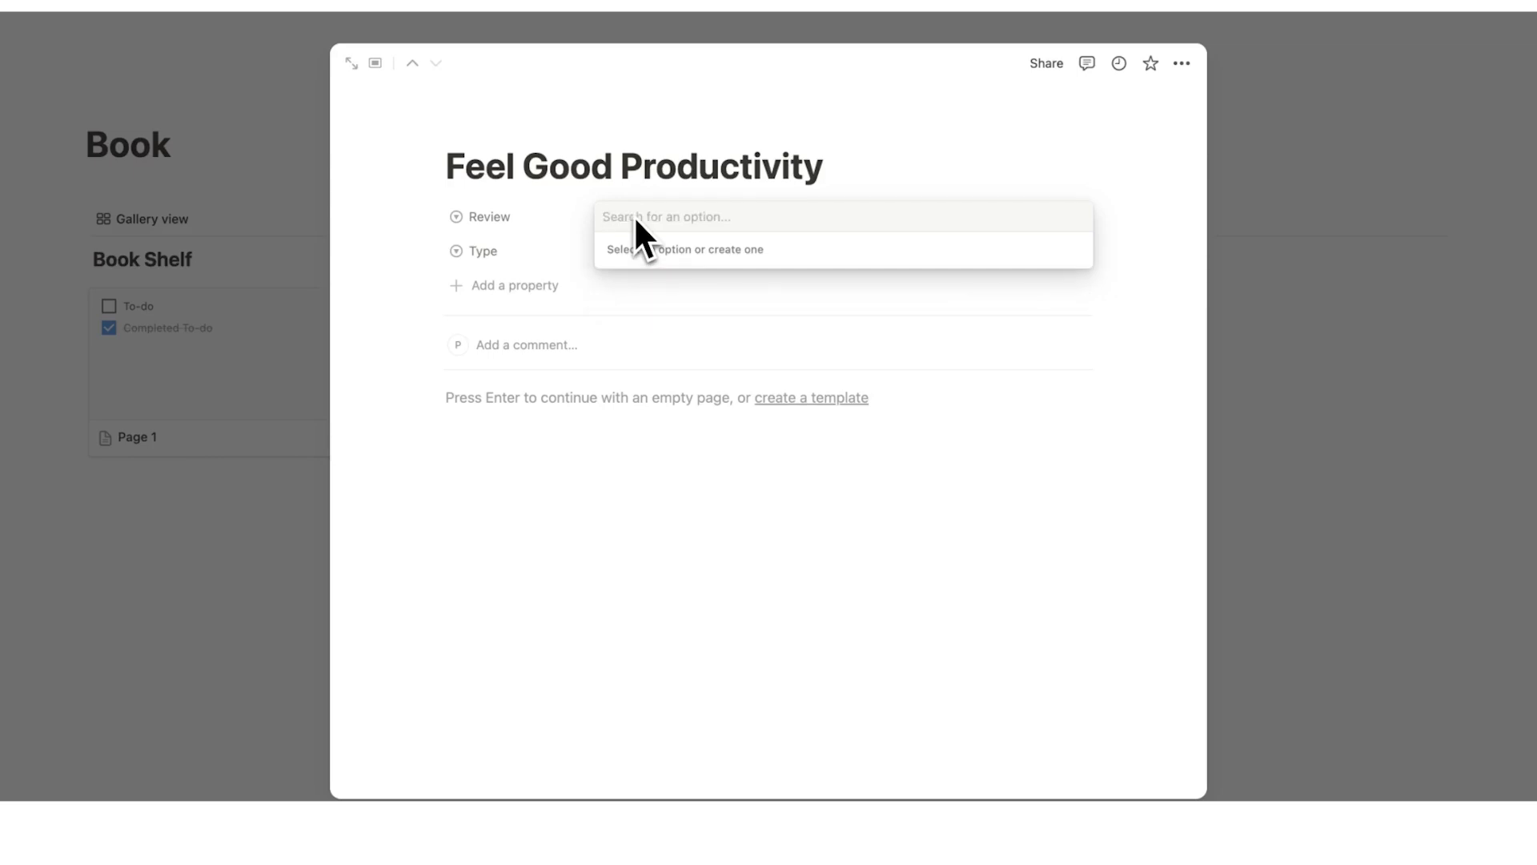
click(683, 248)
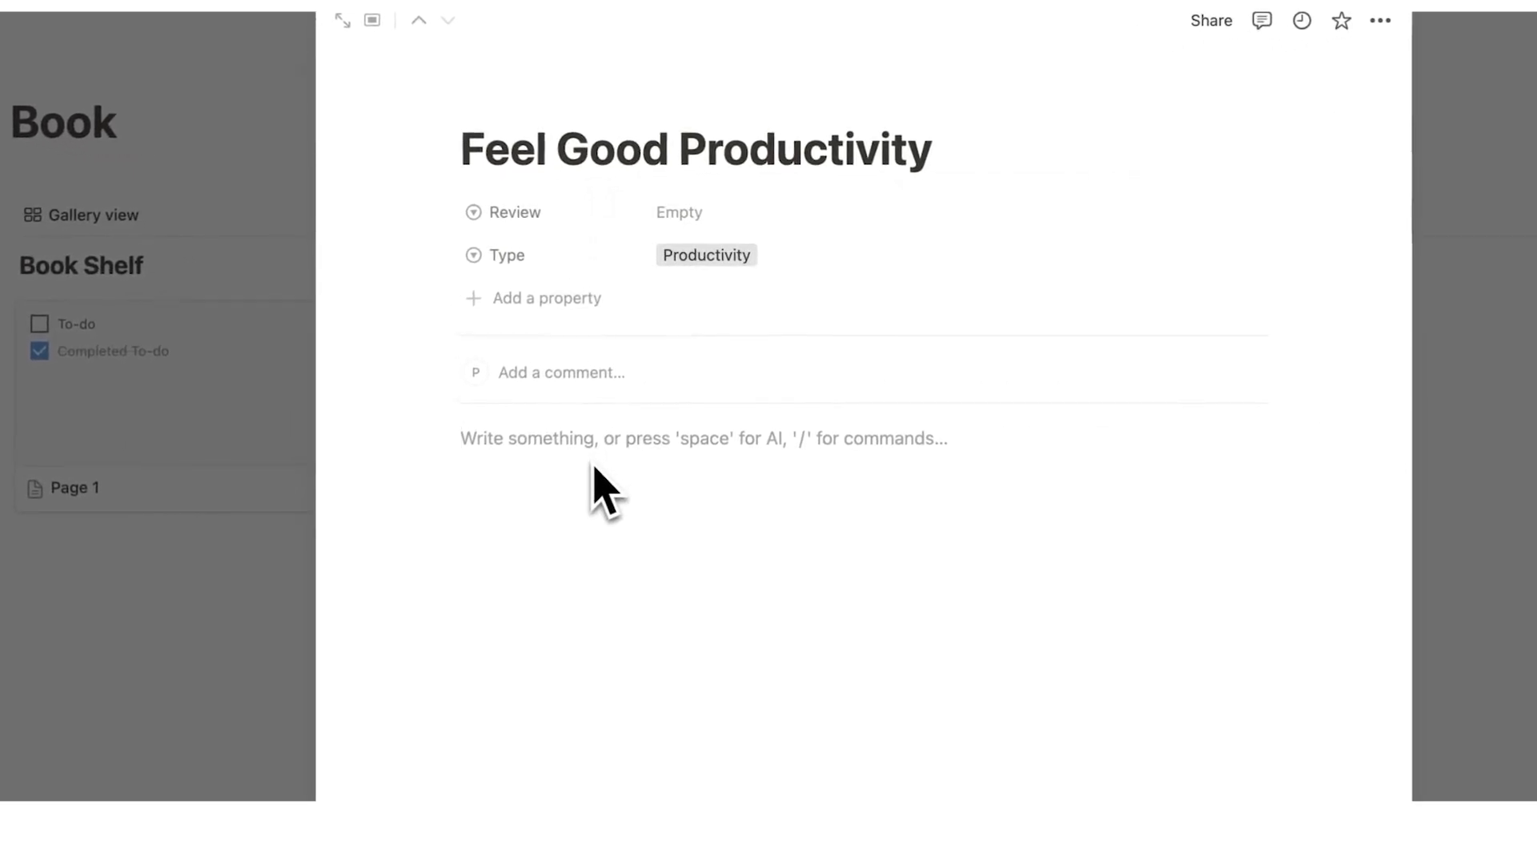
text(:star)
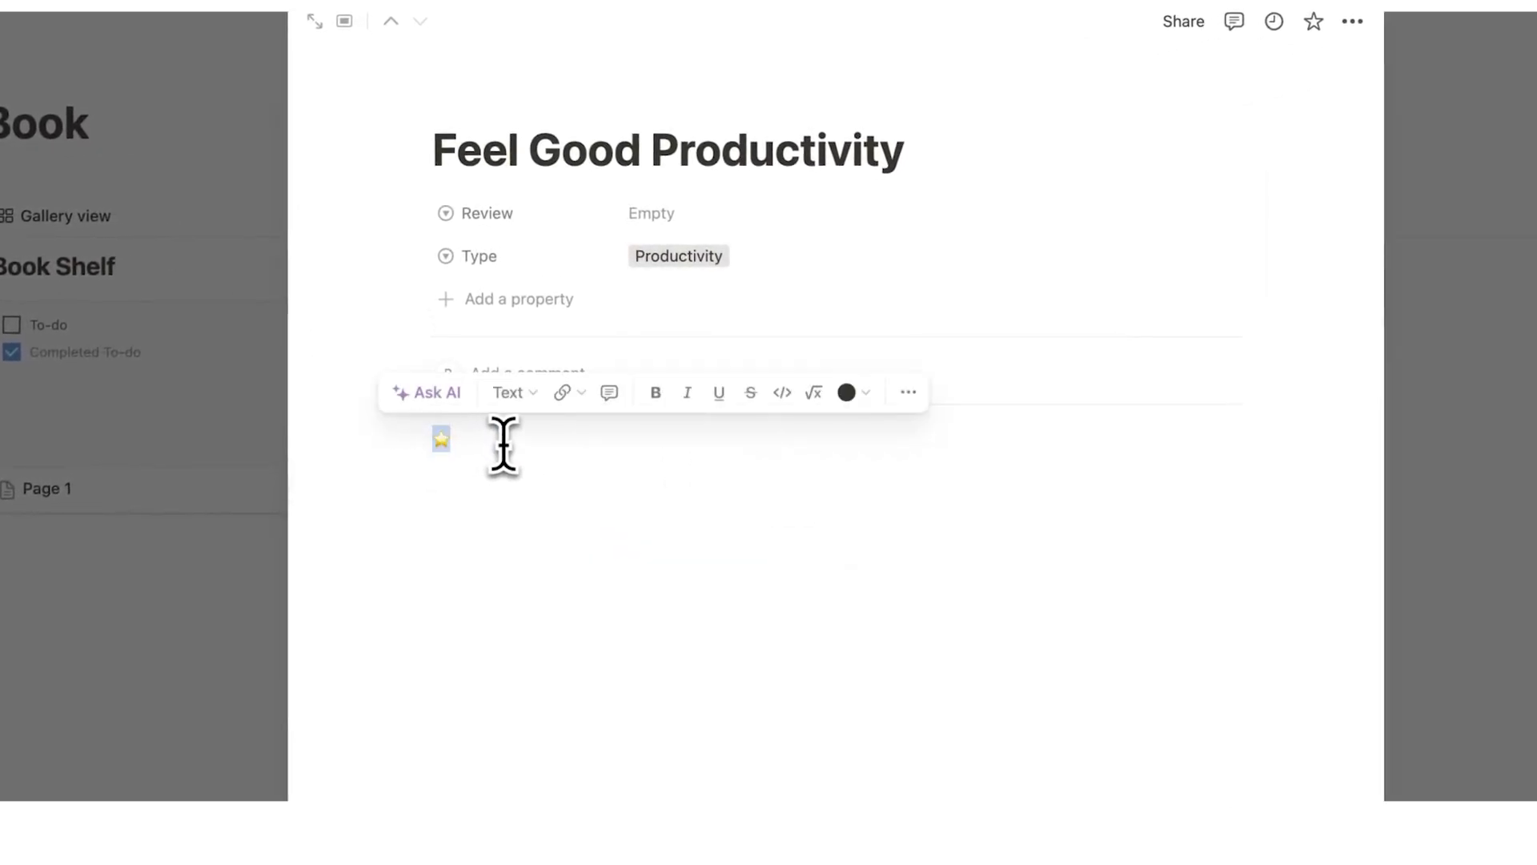
Create the remaining star options from one to five and rate the book five stars
click(650, 213)
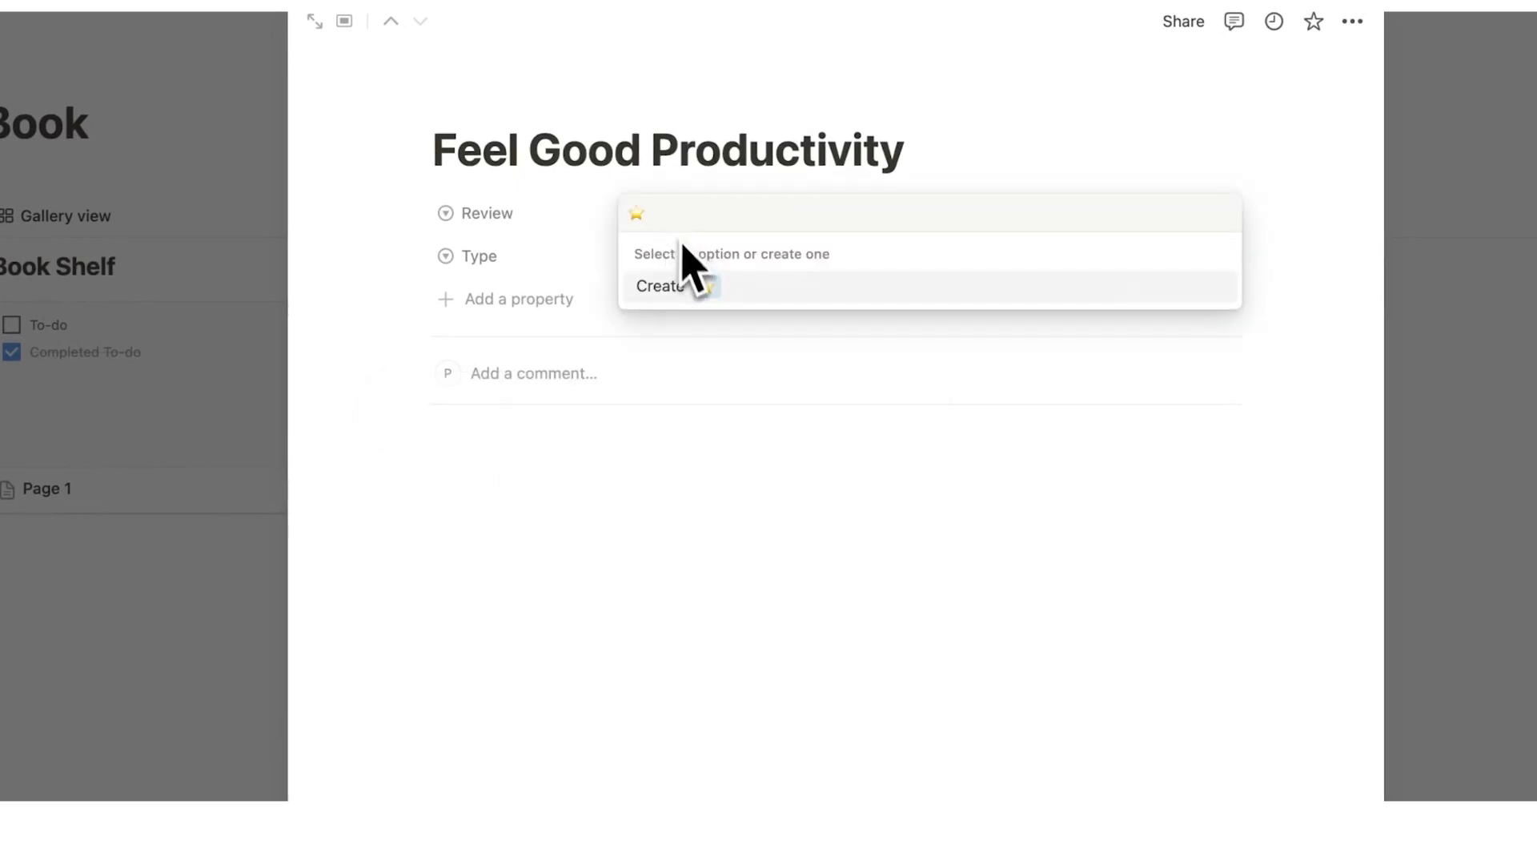
click(656, 285)
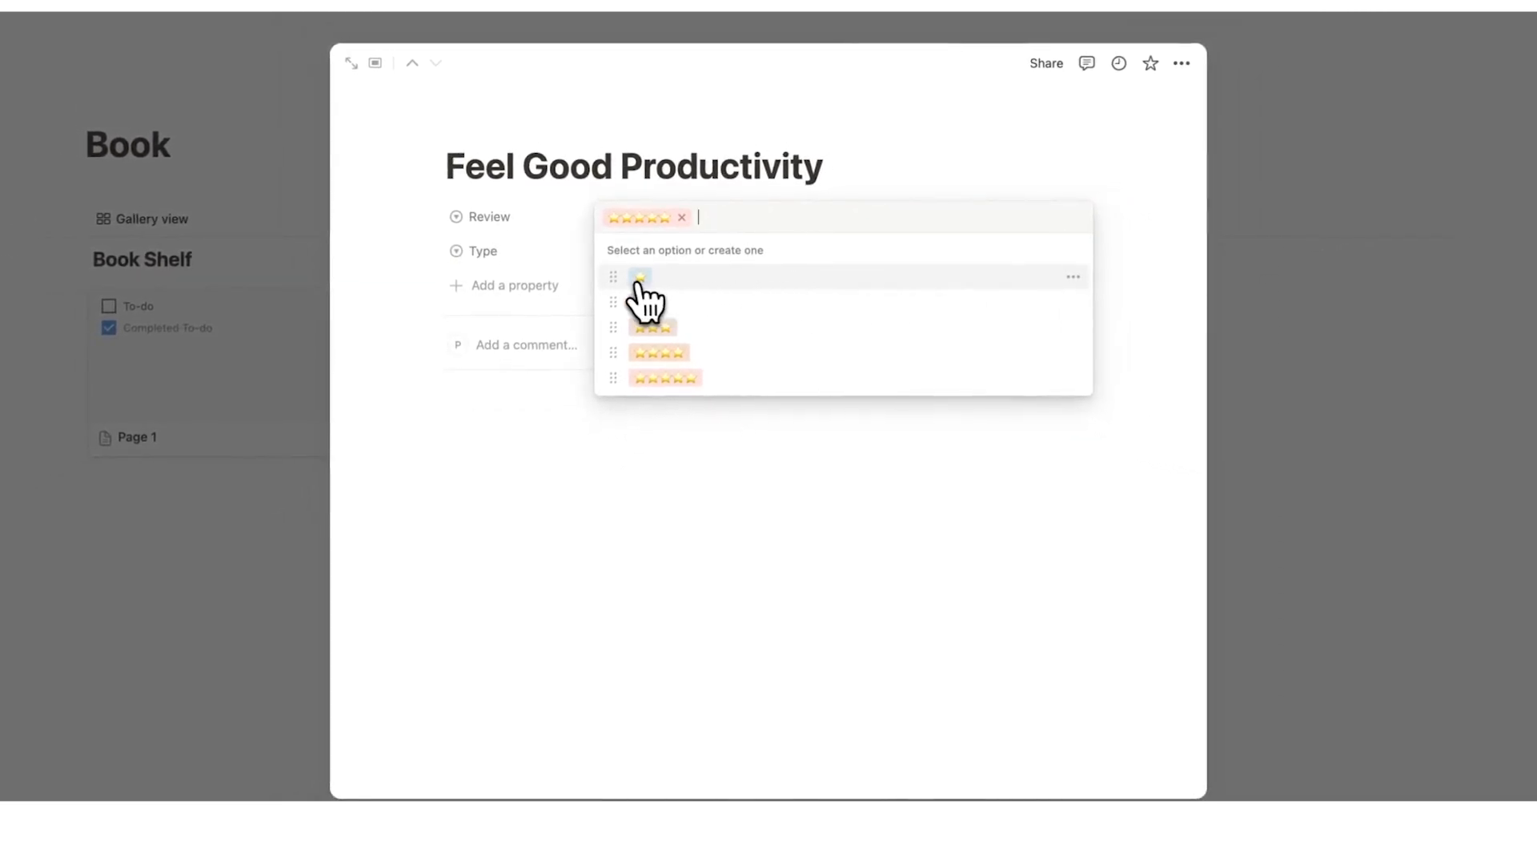
click(1073, 277)
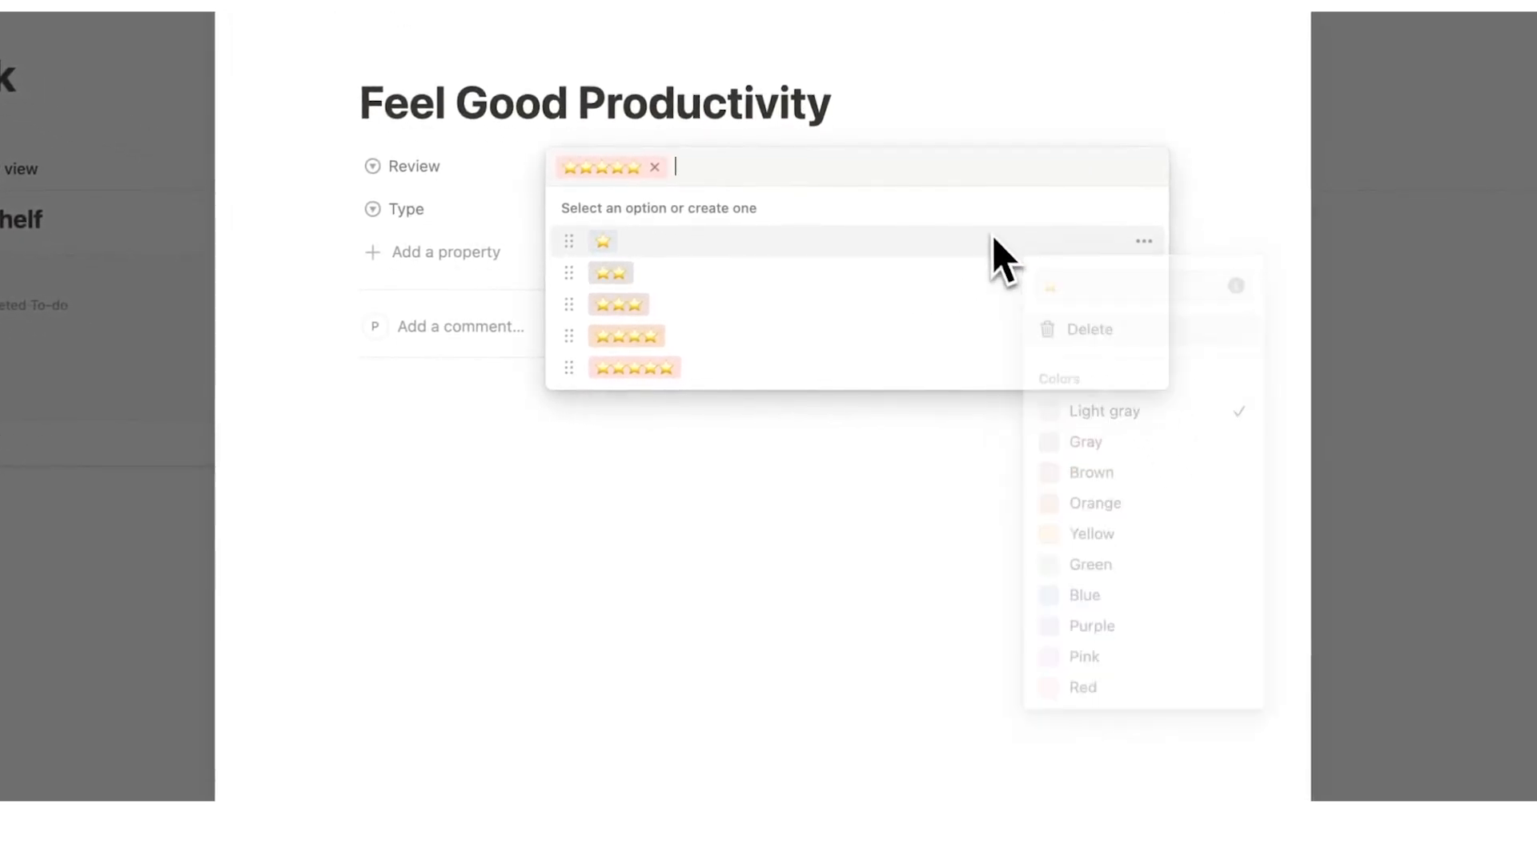
click(1143, 303)
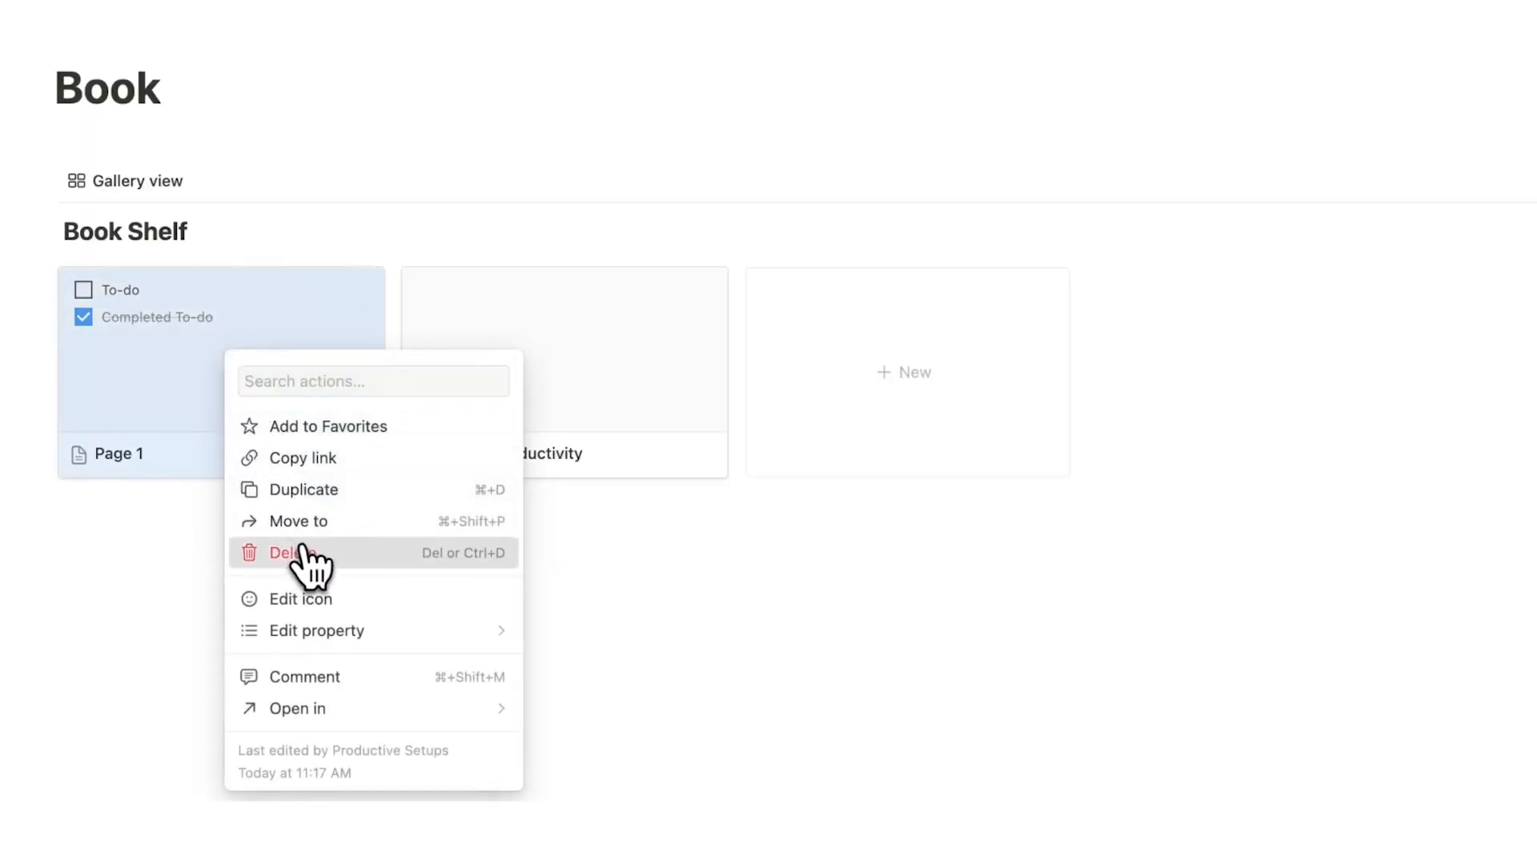
Delete the blank Page 1 card, leaving only Feel Good Productivity
click(290, 553)
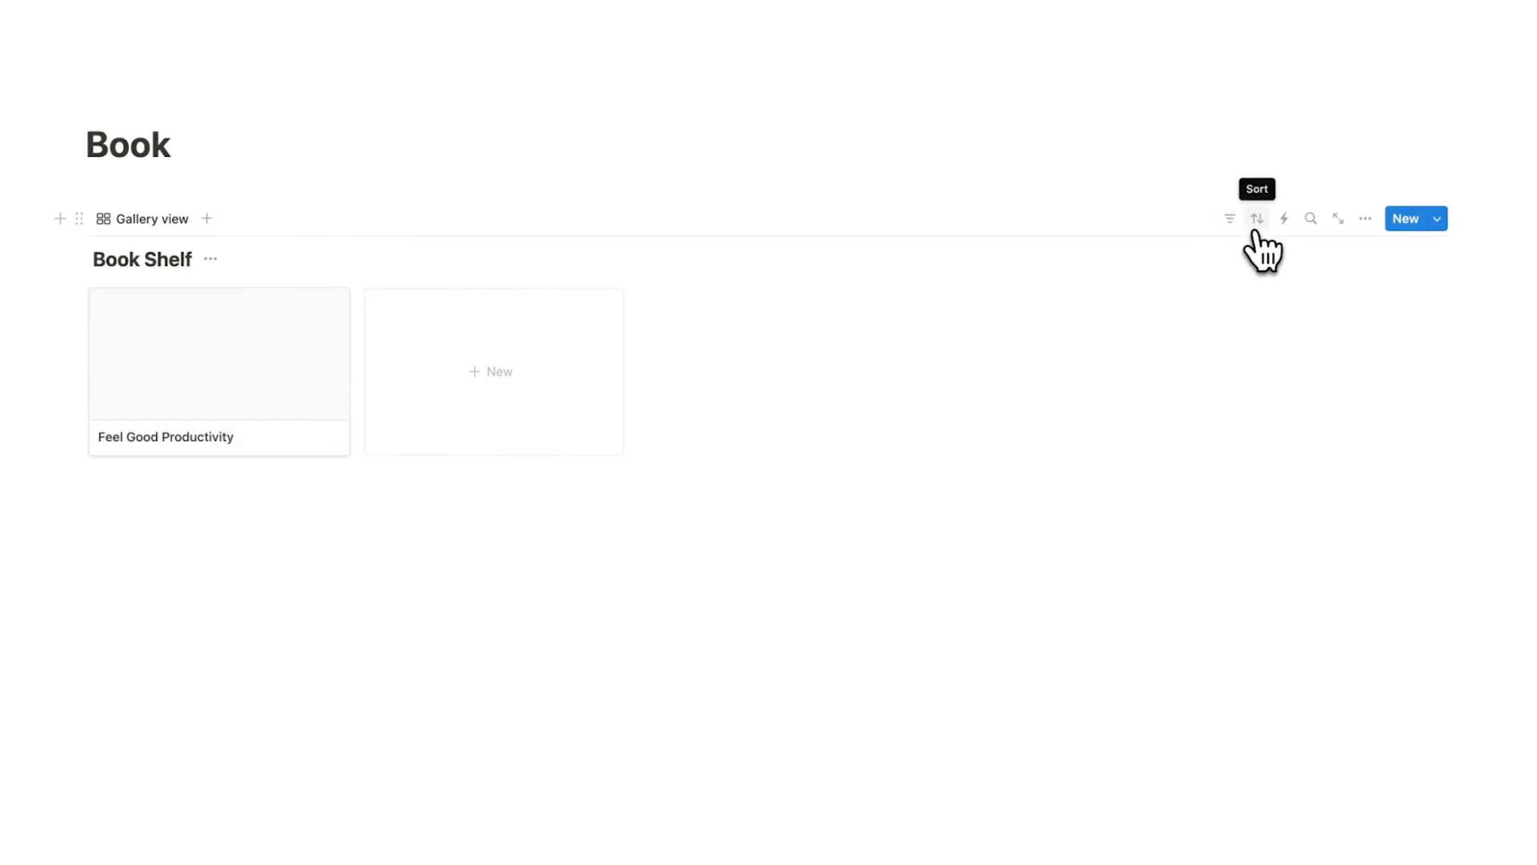
Group the Book Shelf gallery cards by the Review property
click(1364, 218)
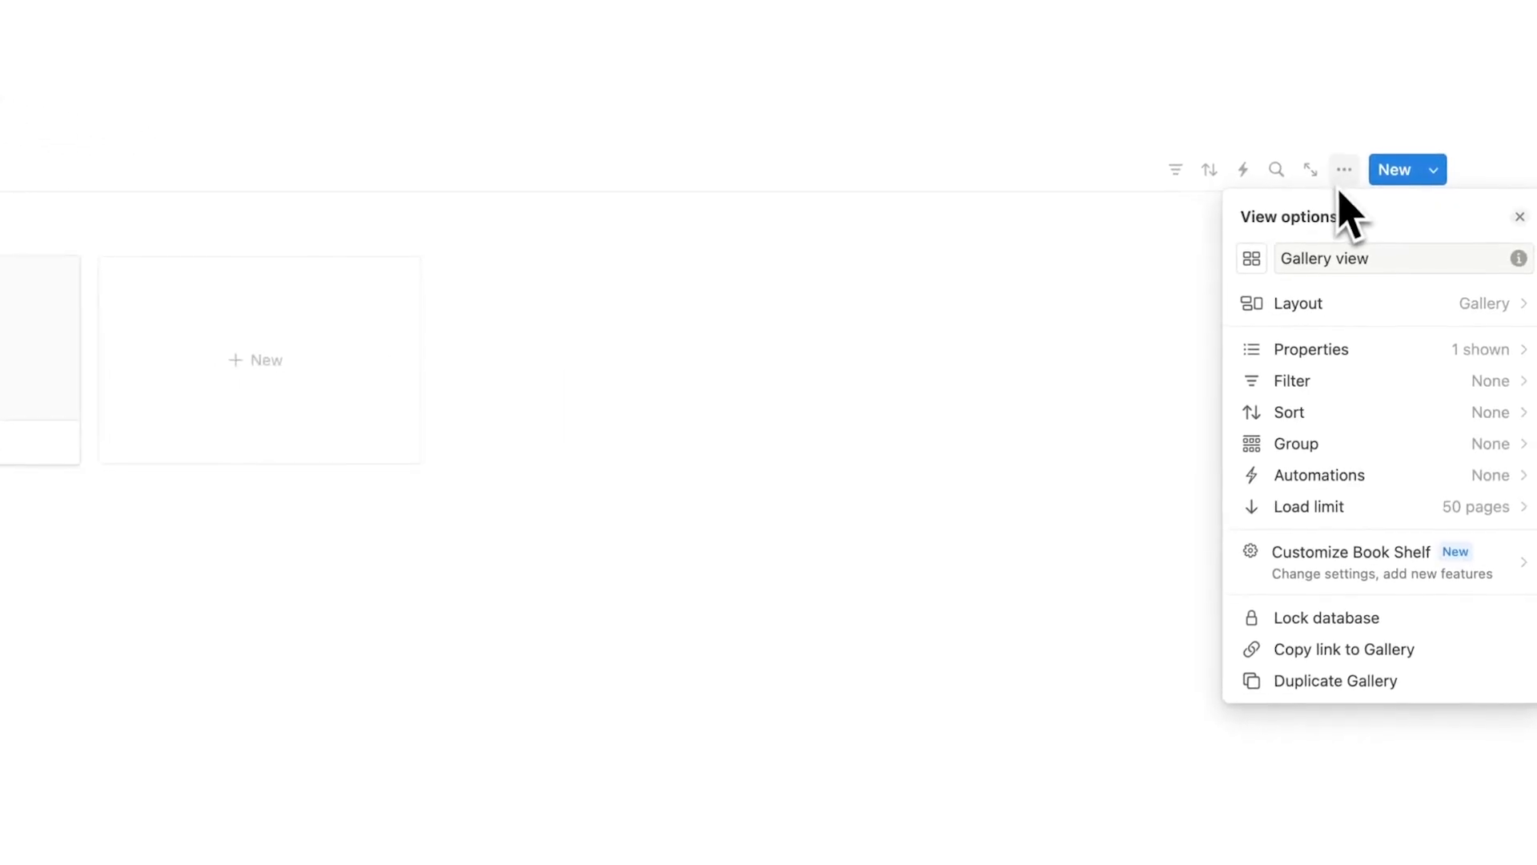
mouse_move(1391, 461)
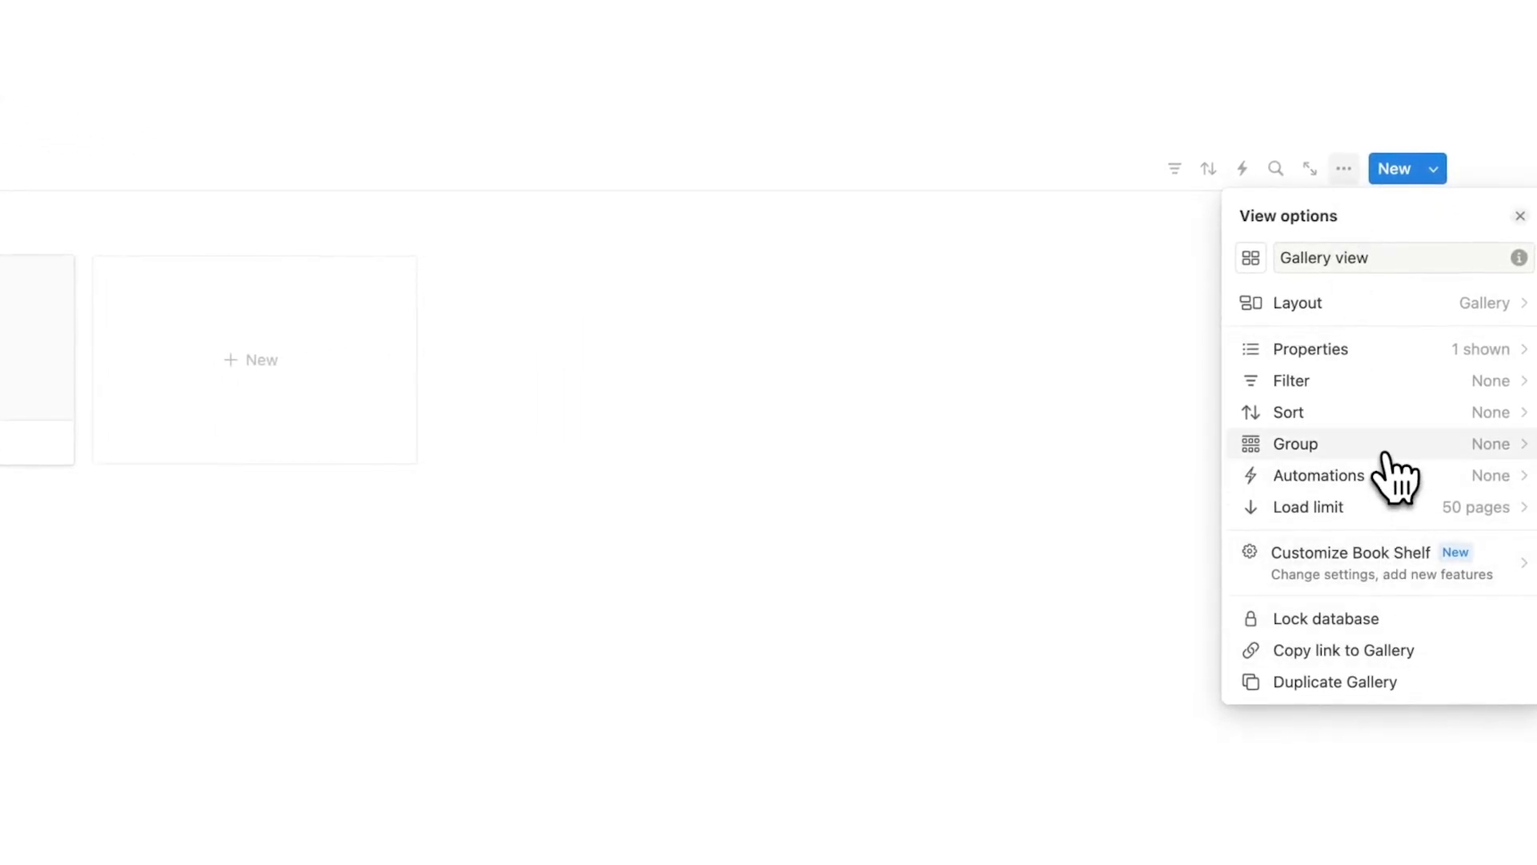
click(1295, 444)
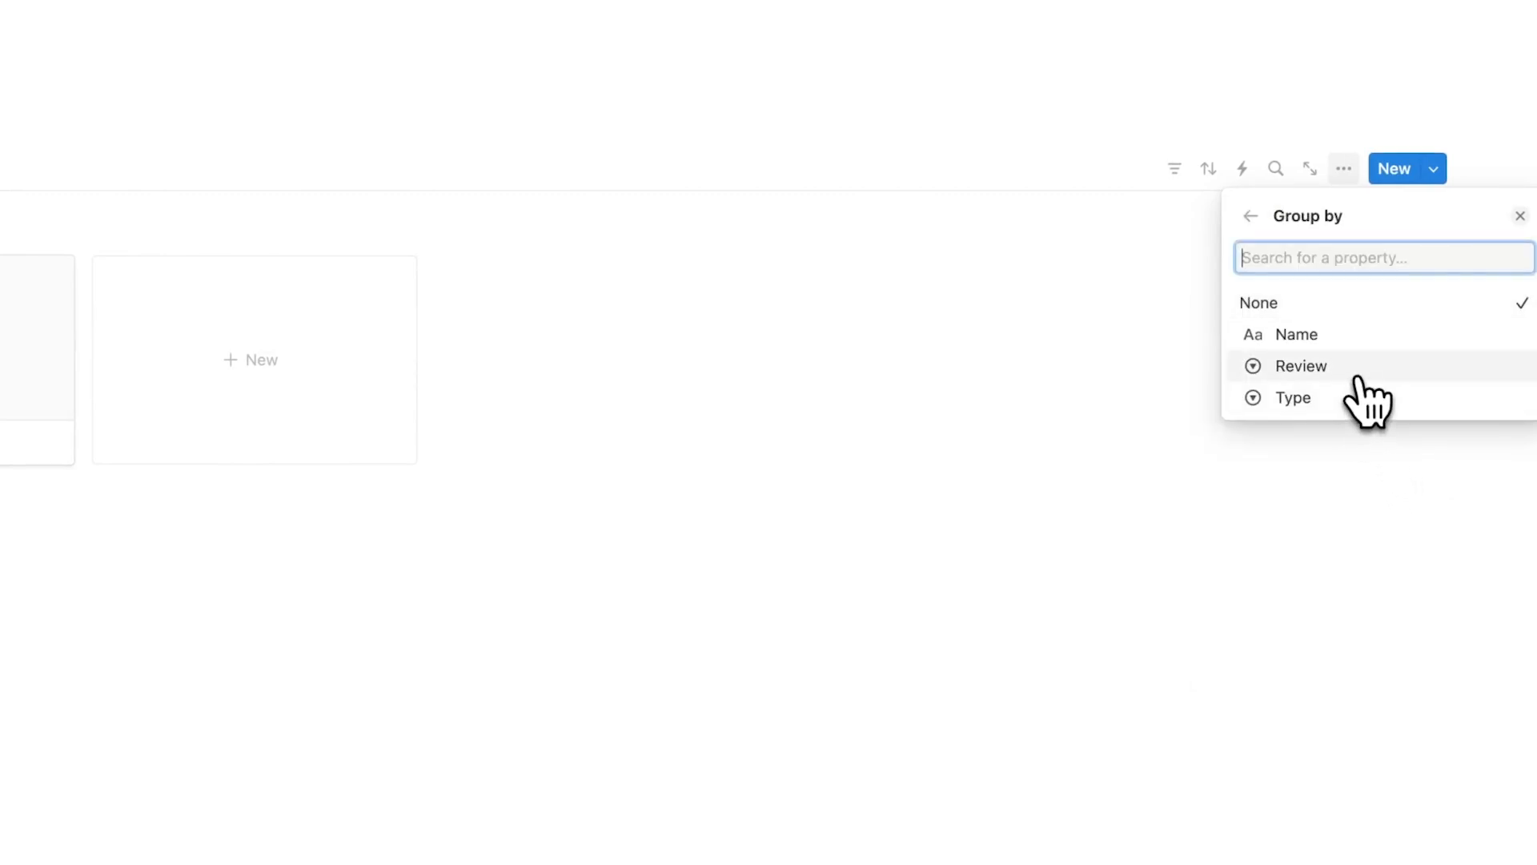
click(1301, 365)
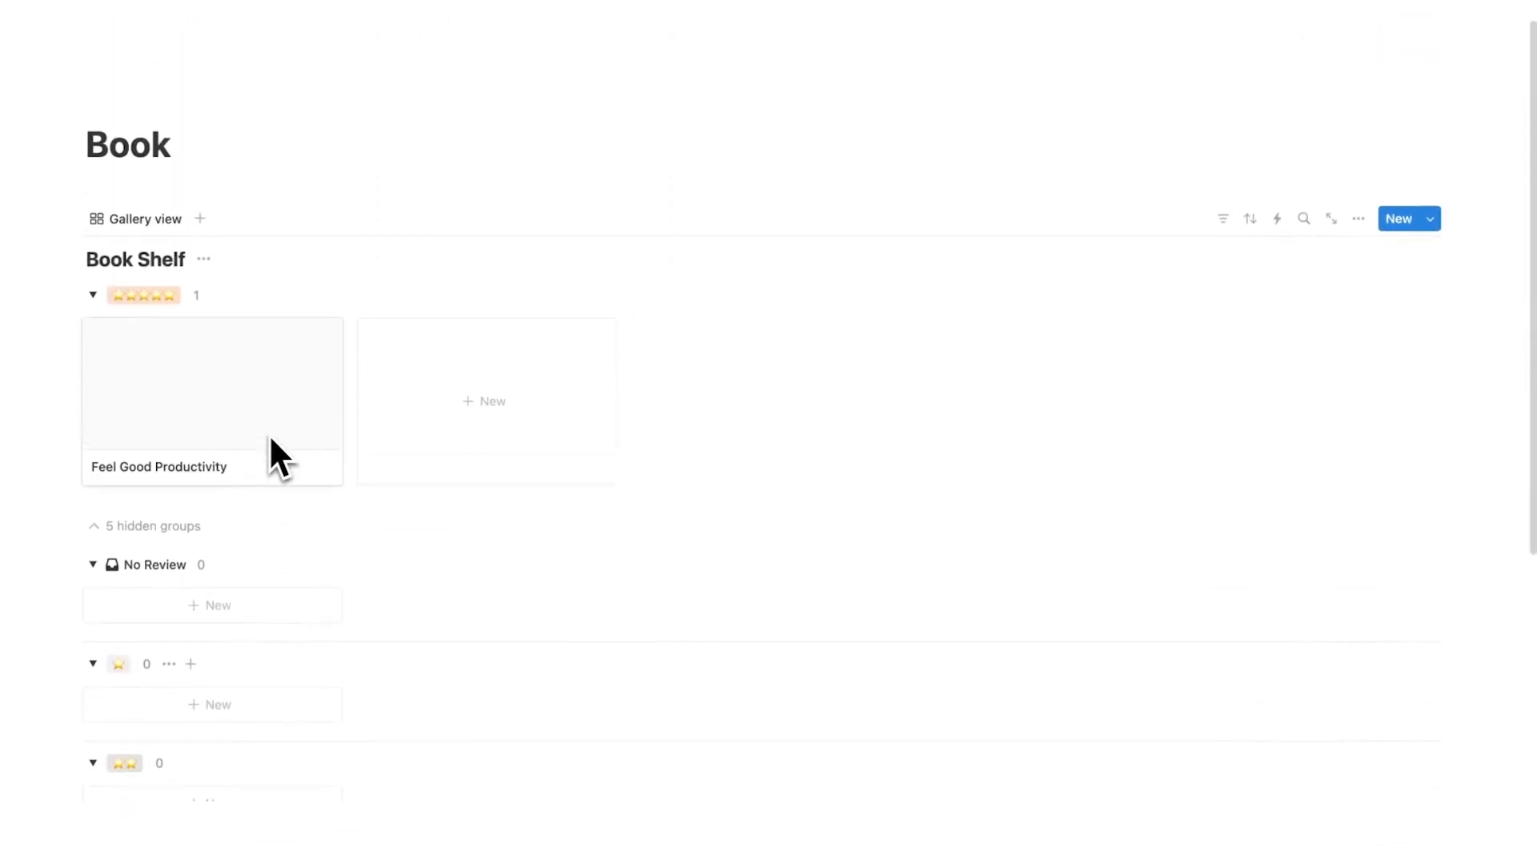
mouse_move(143, 220)
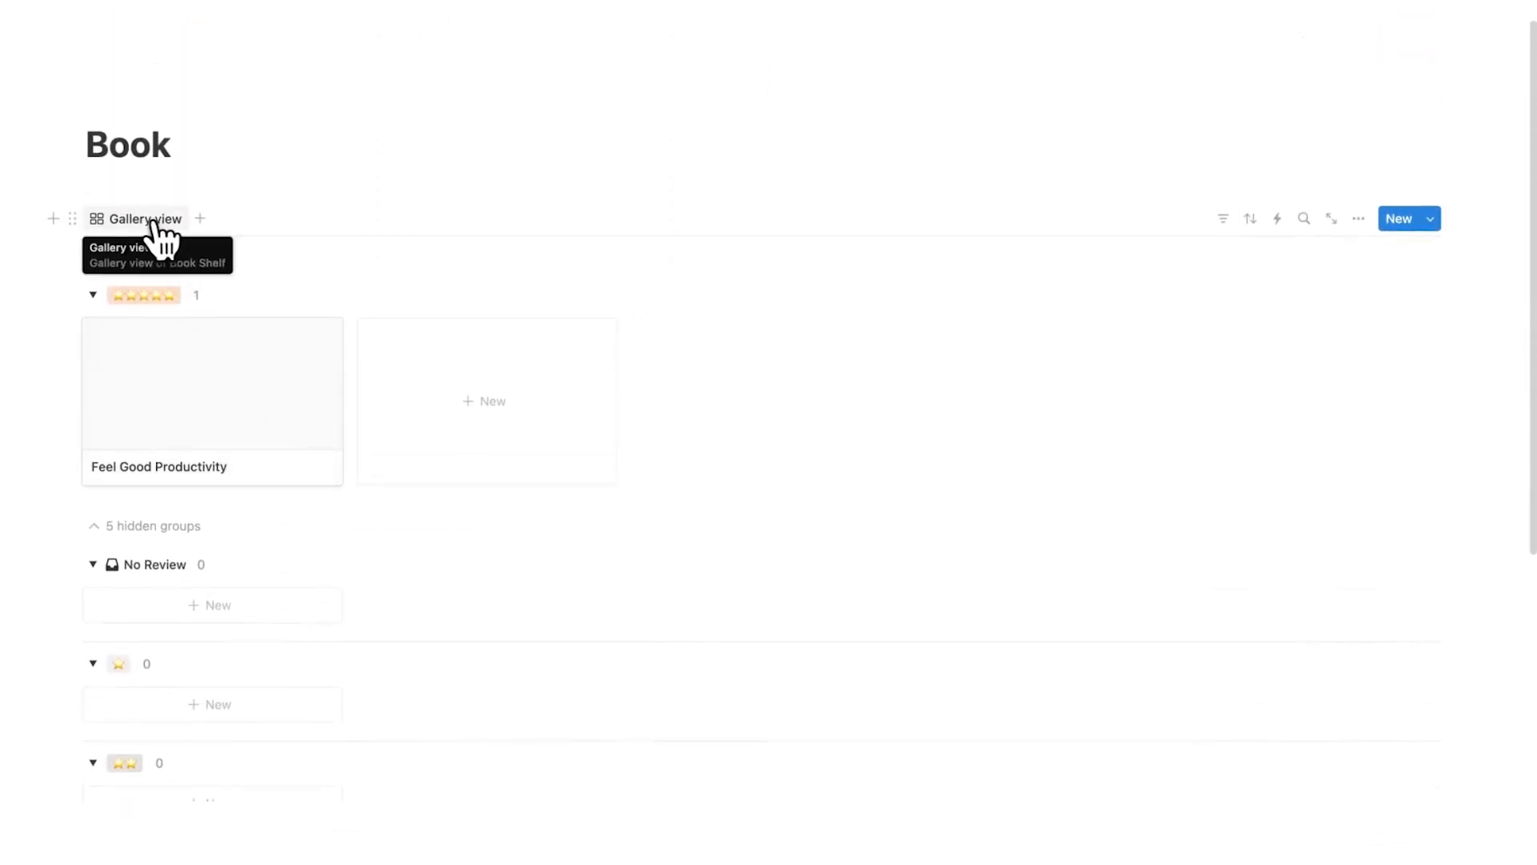
Rename the gallery view to Reviews and give it a filled star icon
click(144, 218)
text(Reviews)
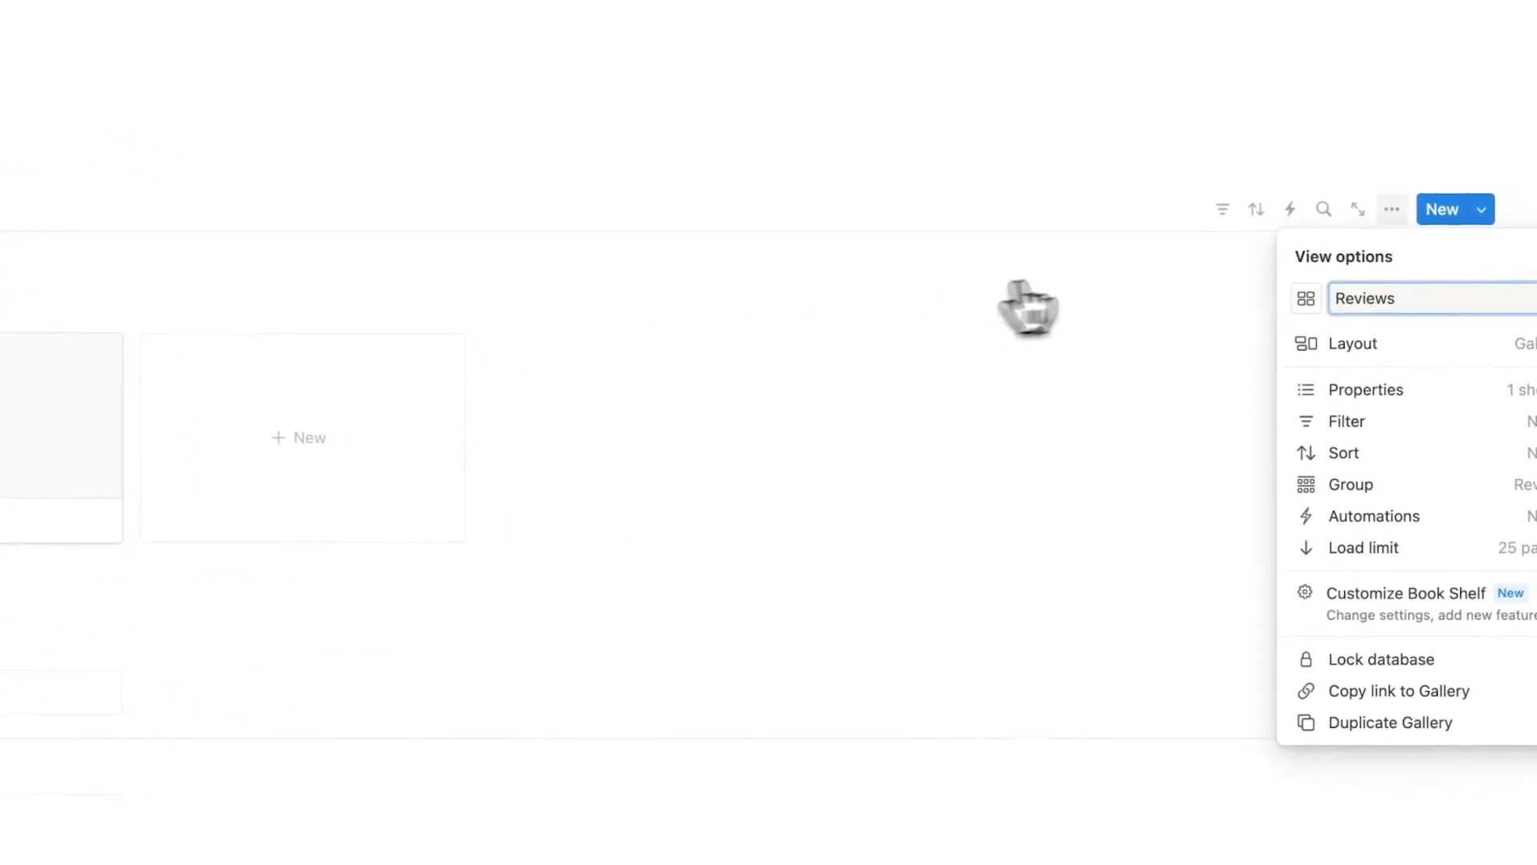
click(1307, 298)
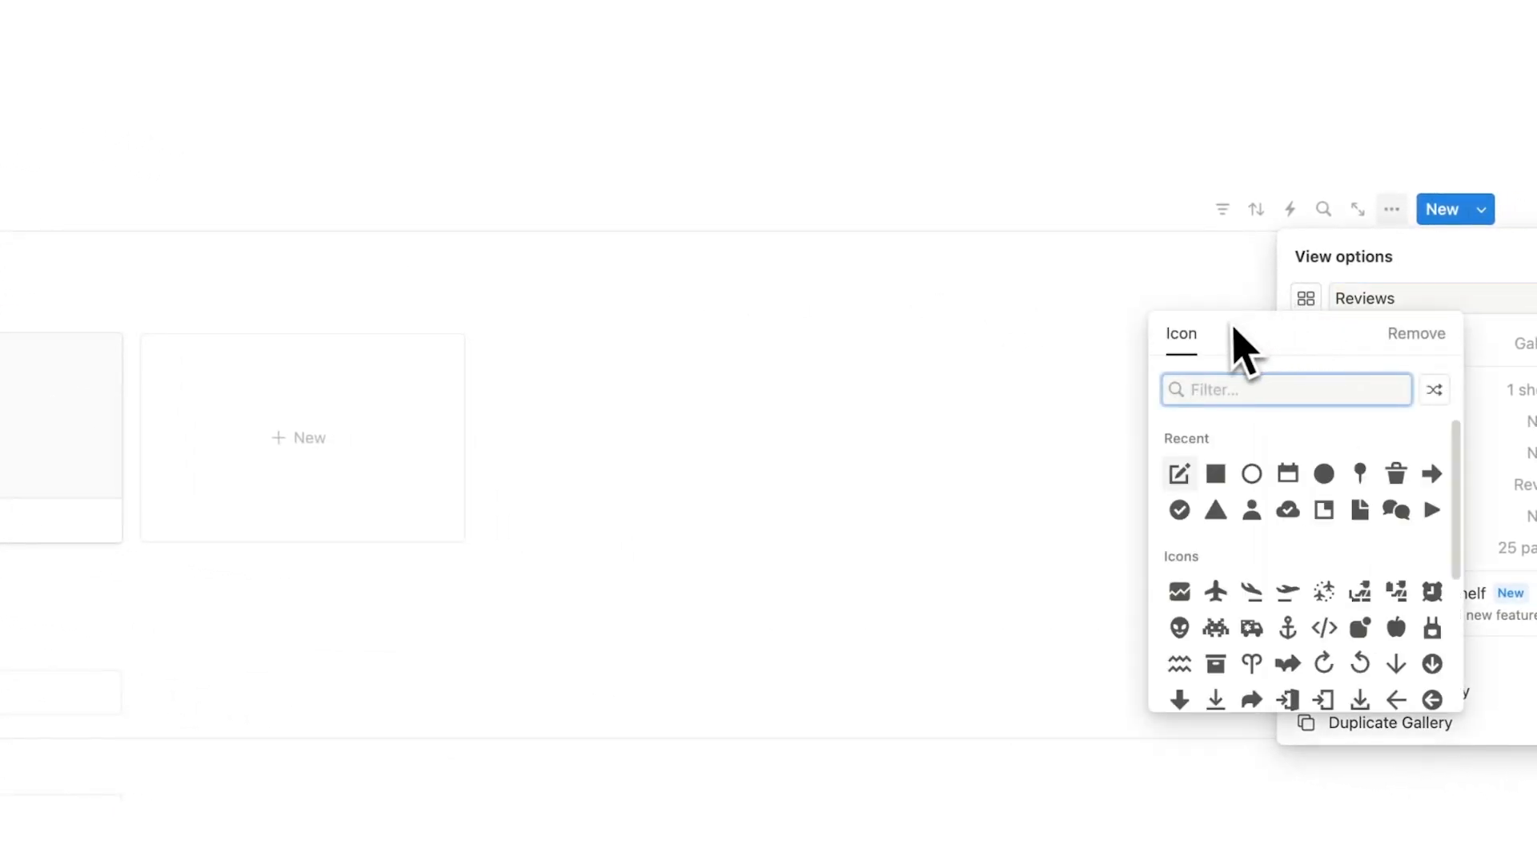
text(star)
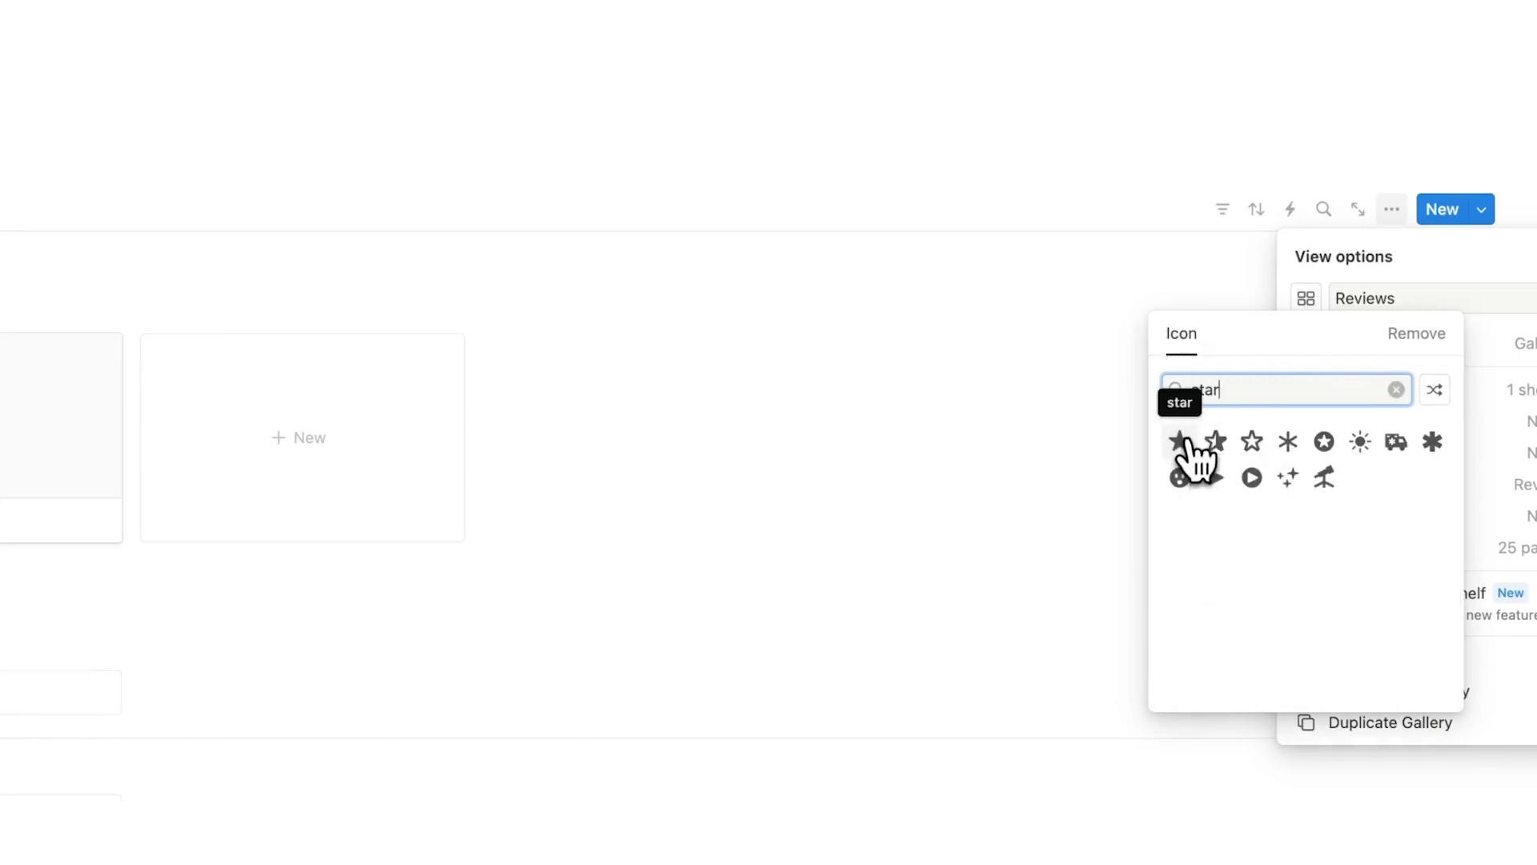
click(1180, 442)
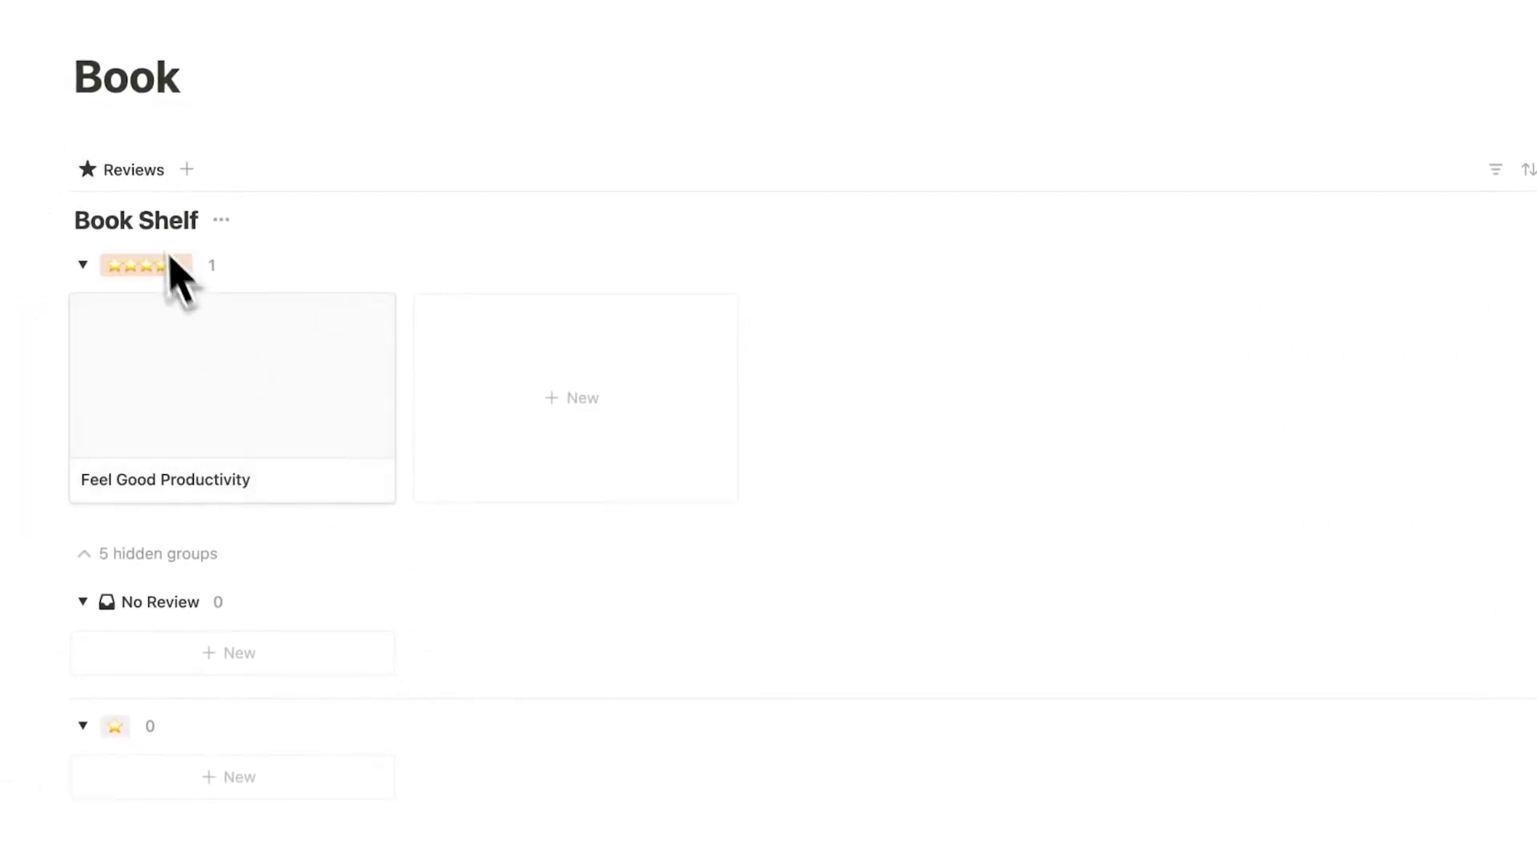
Duplicate the Reviews view as 'Unread' with a circle icon and no grouping, then return to Reviews
click(133, 170)
text(U)
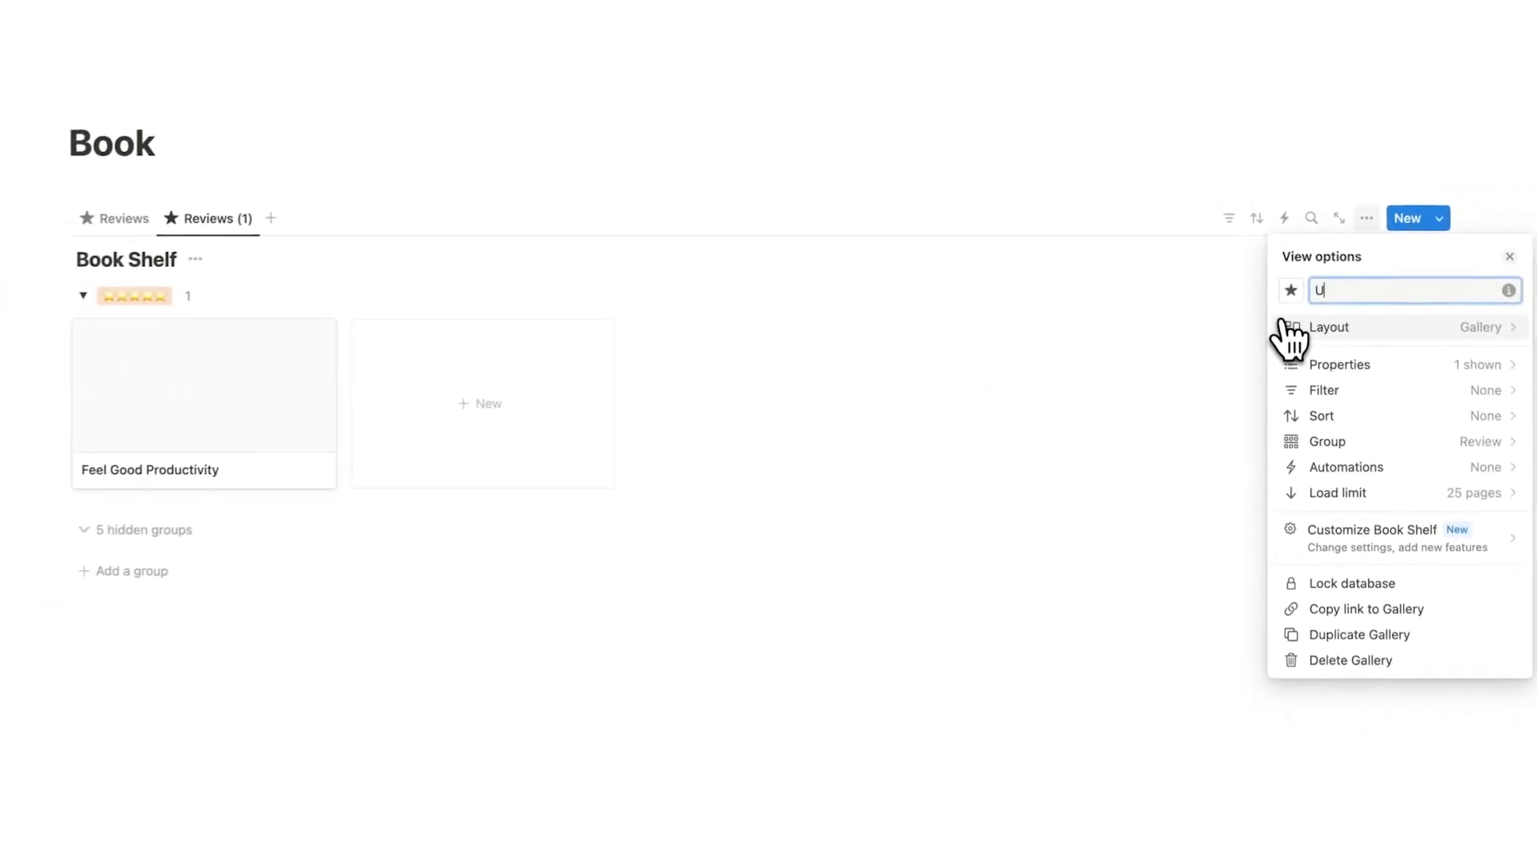
text(nread)
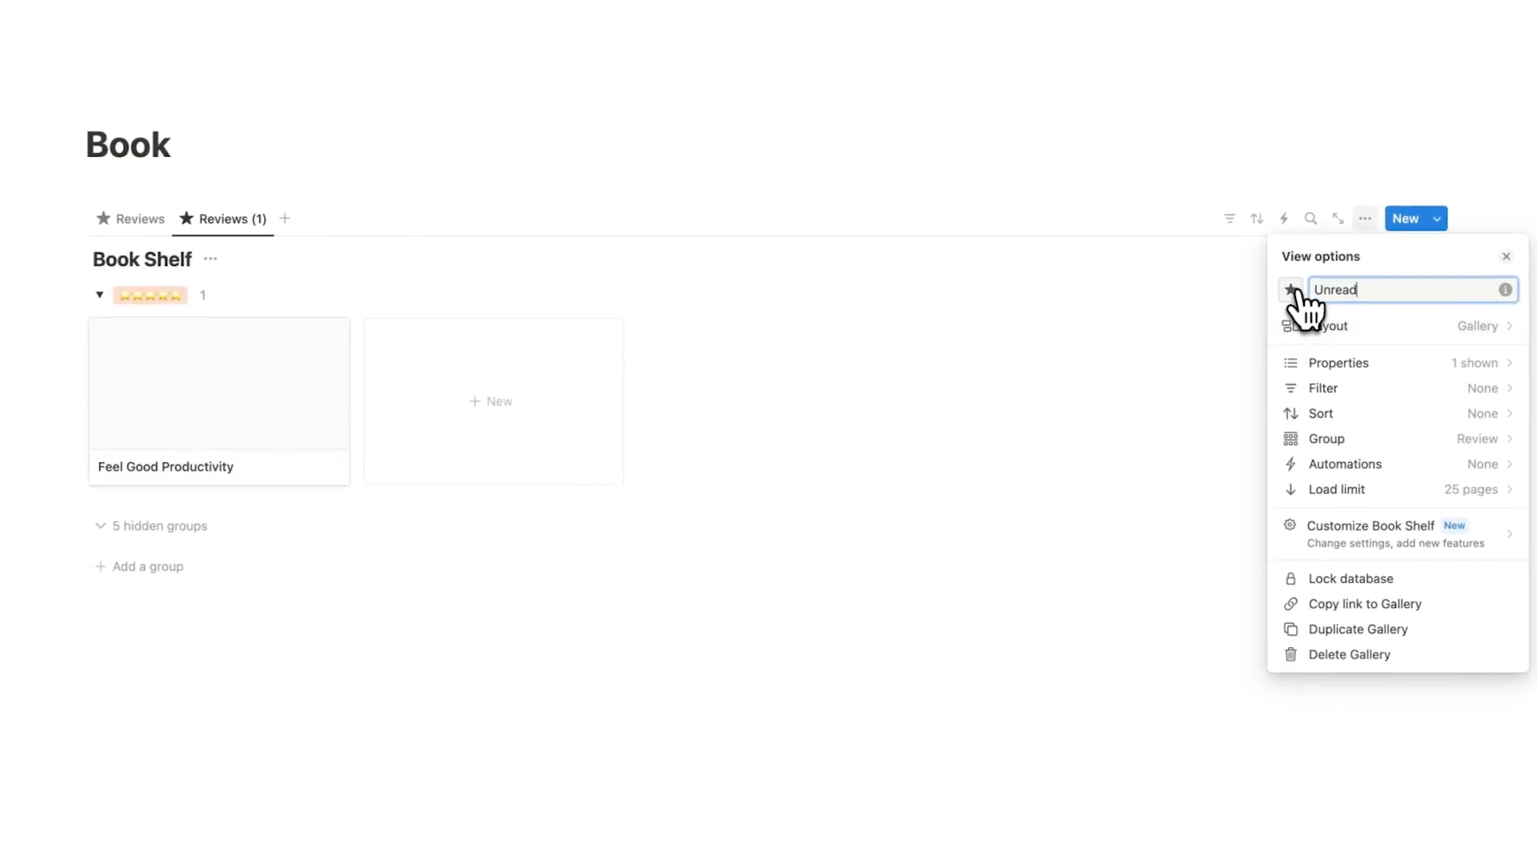
click(1292, 290)
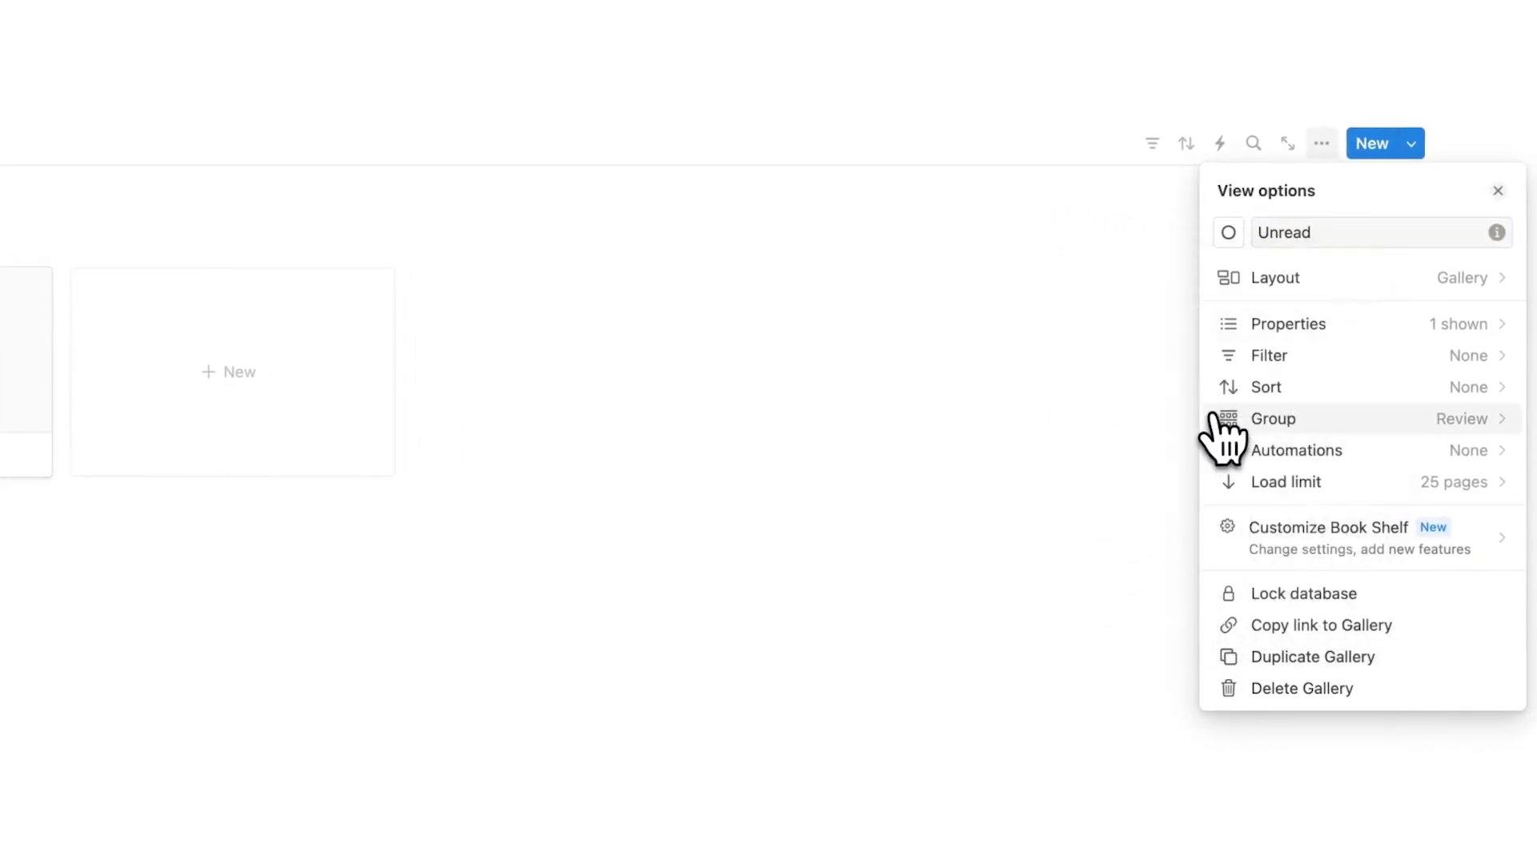
click(1273, 418)
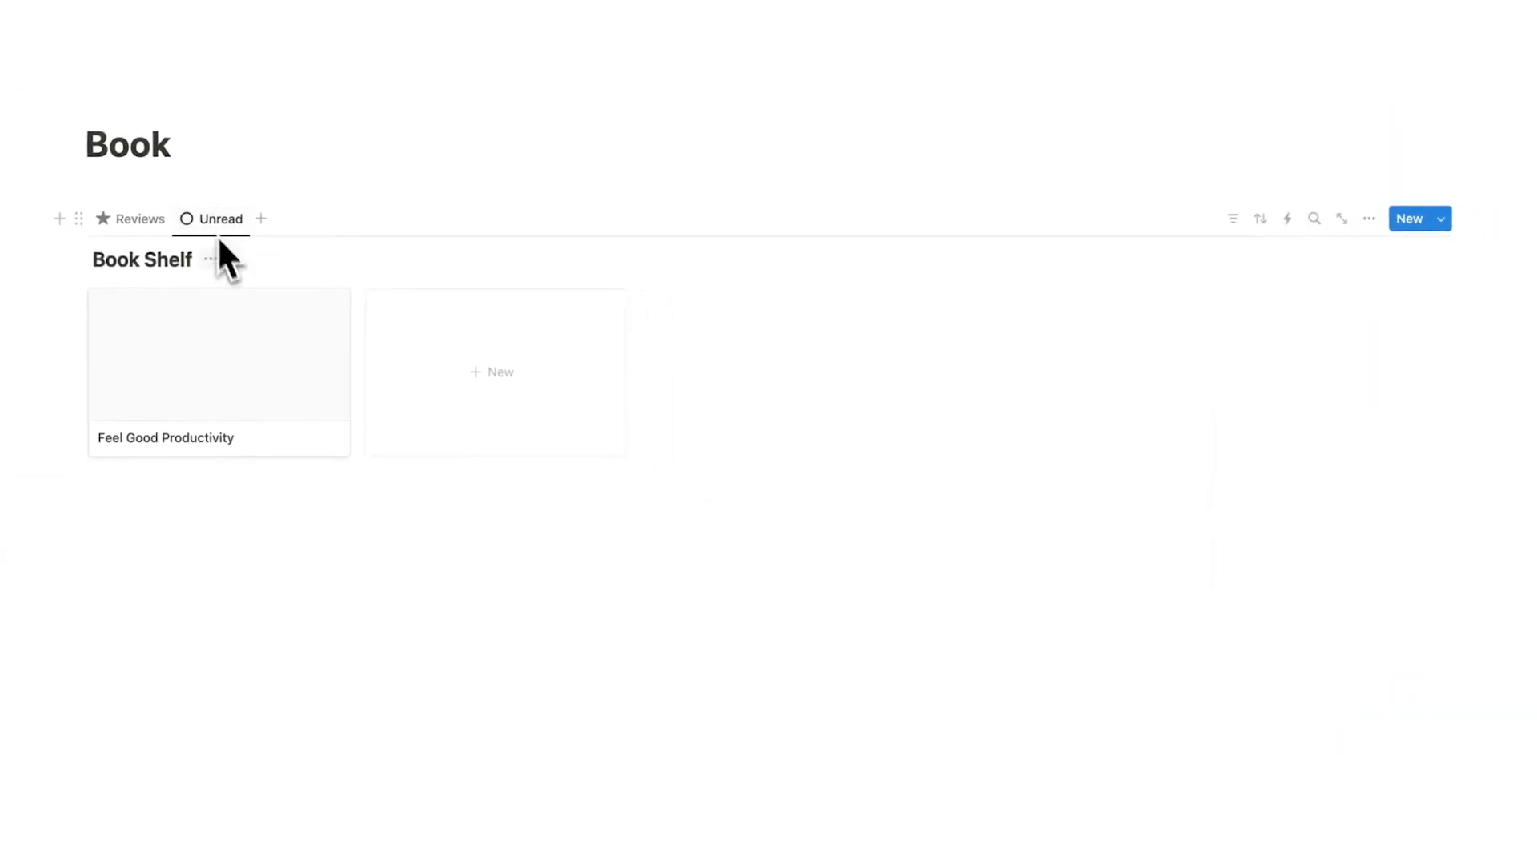
click(141, 219)
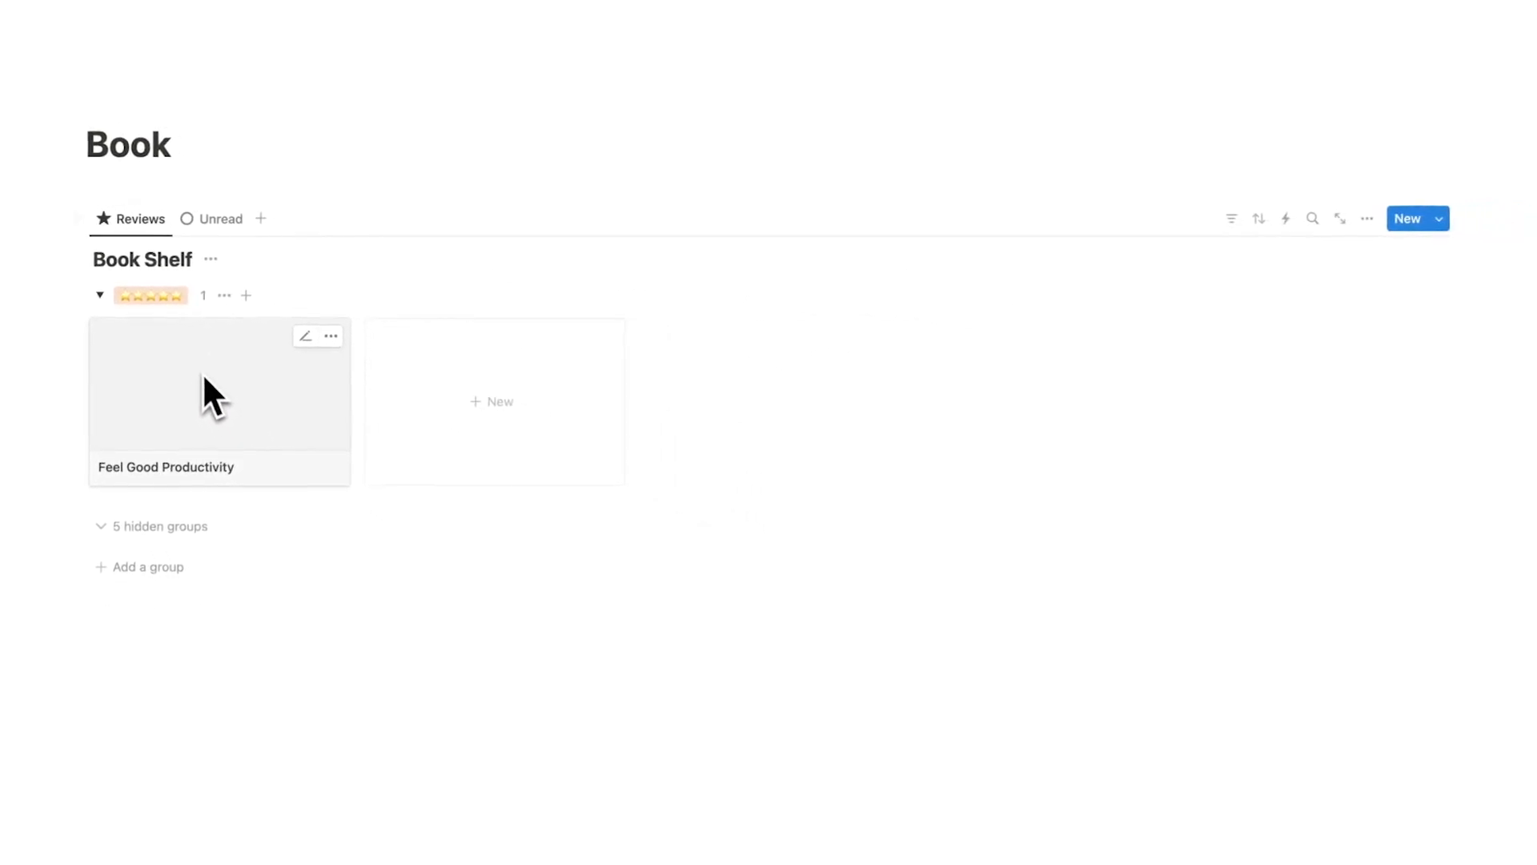
mouse_move(221, 218)
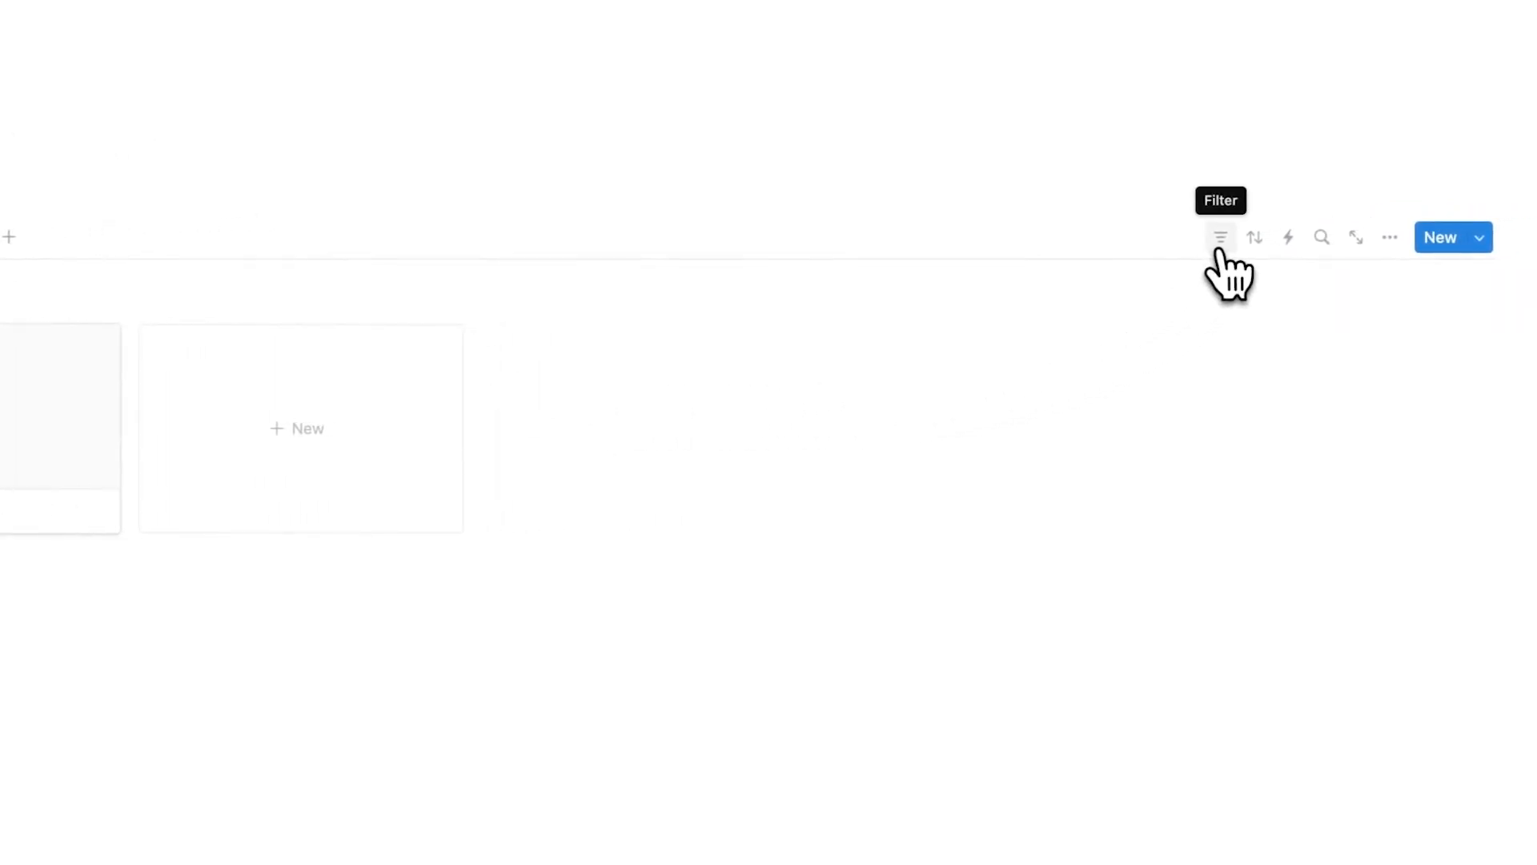
Filter the Unread view to books whose Review is empty
click(1220, 237)
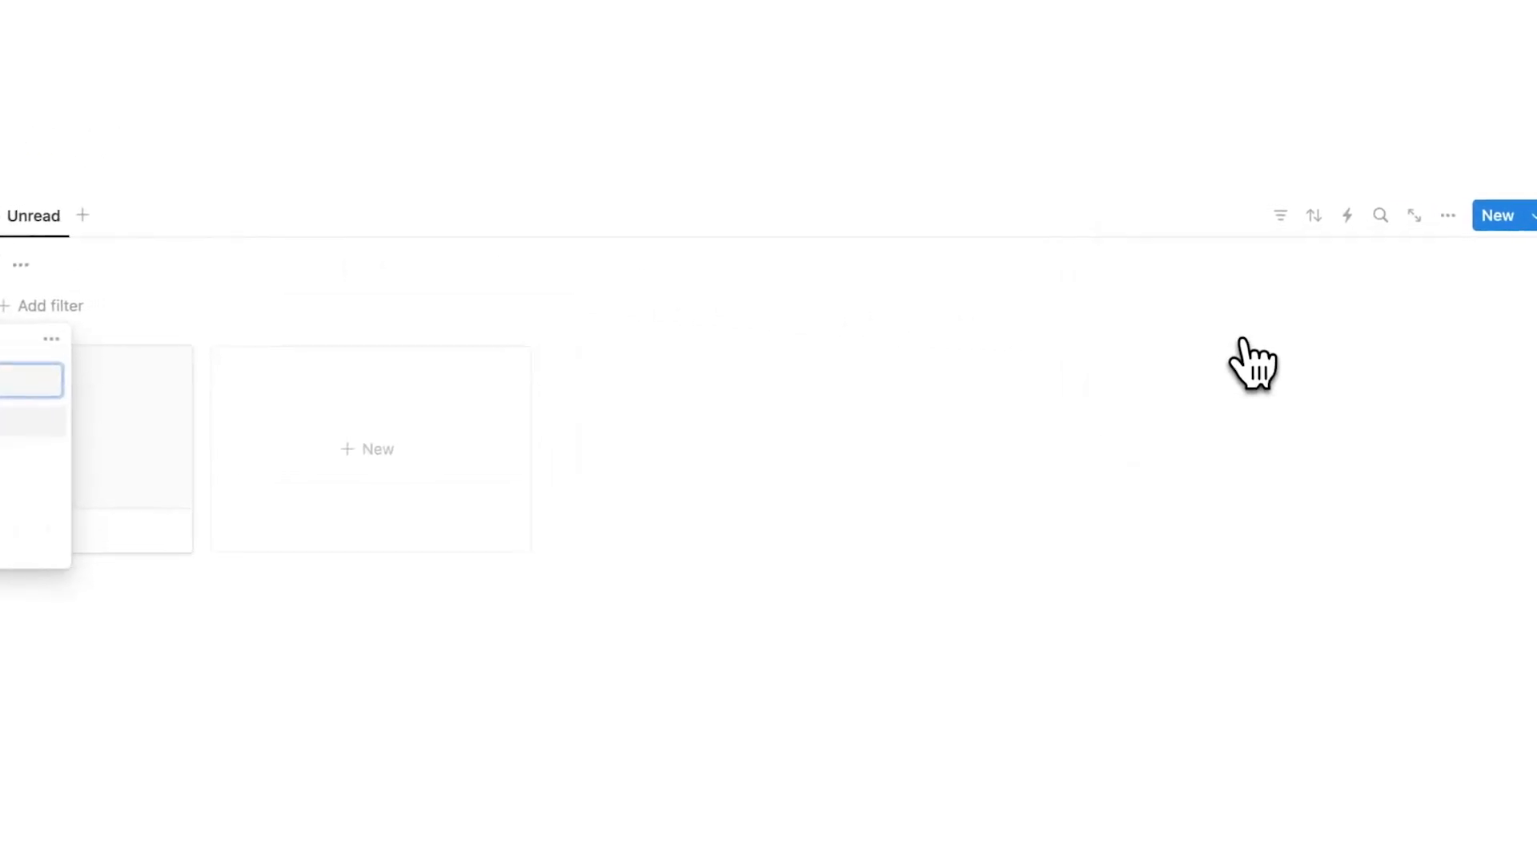
click(64, 299)
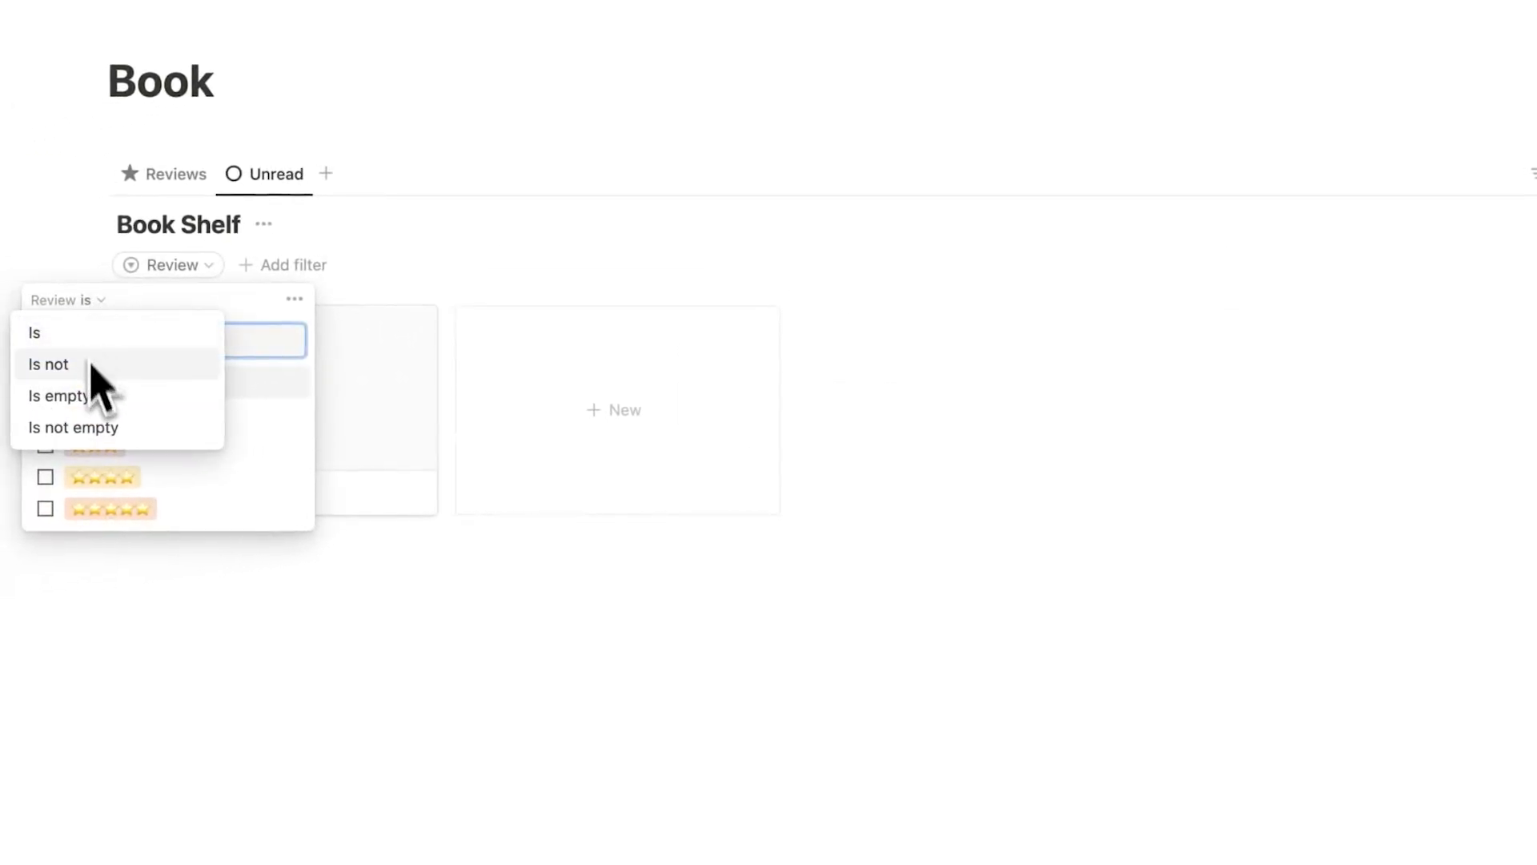
click(58, 395)
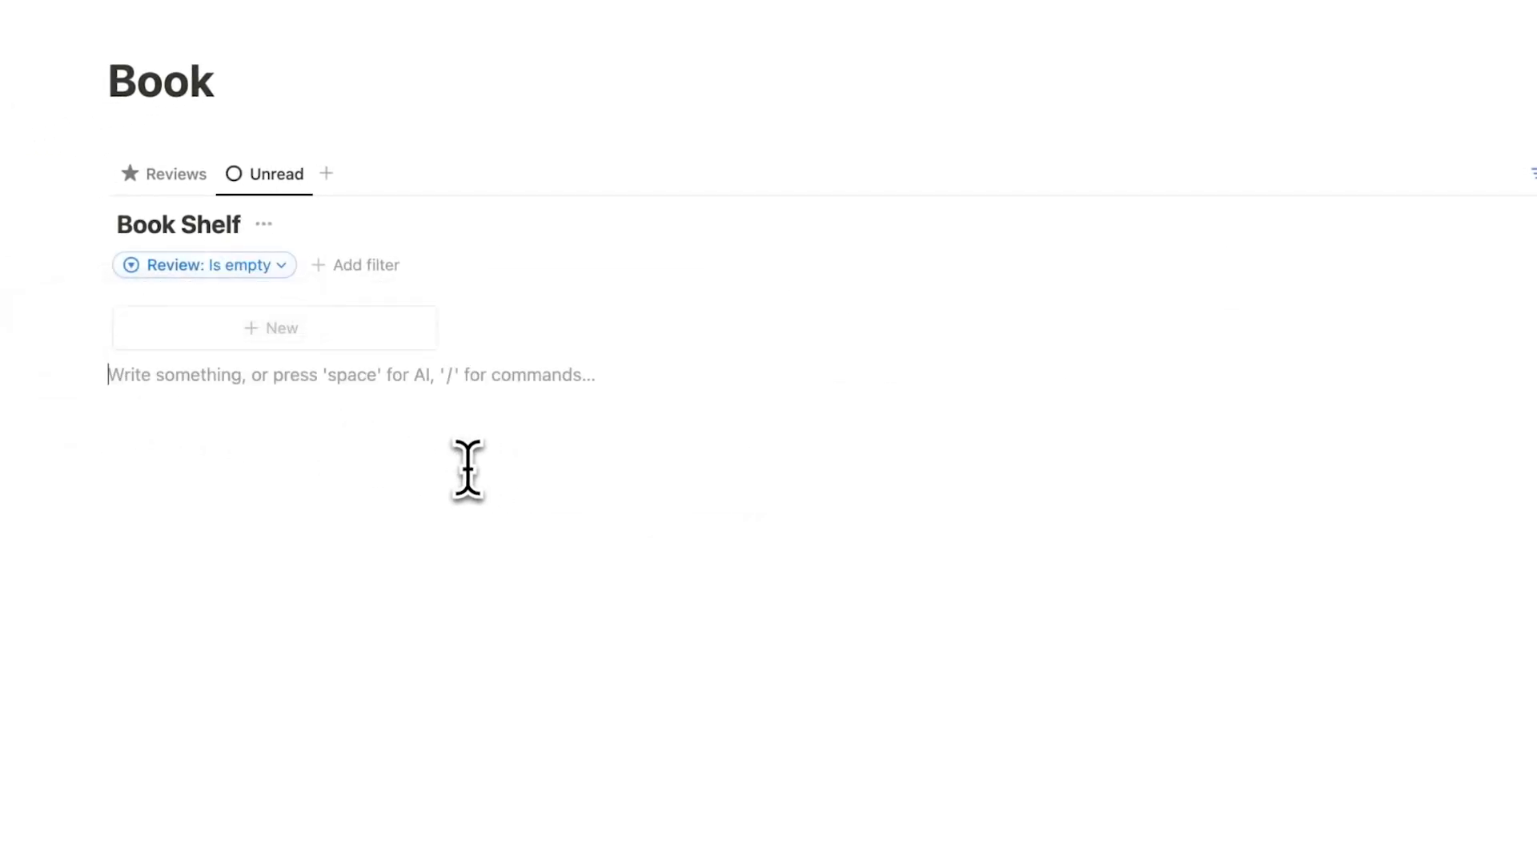
mouse_move(426, 429)
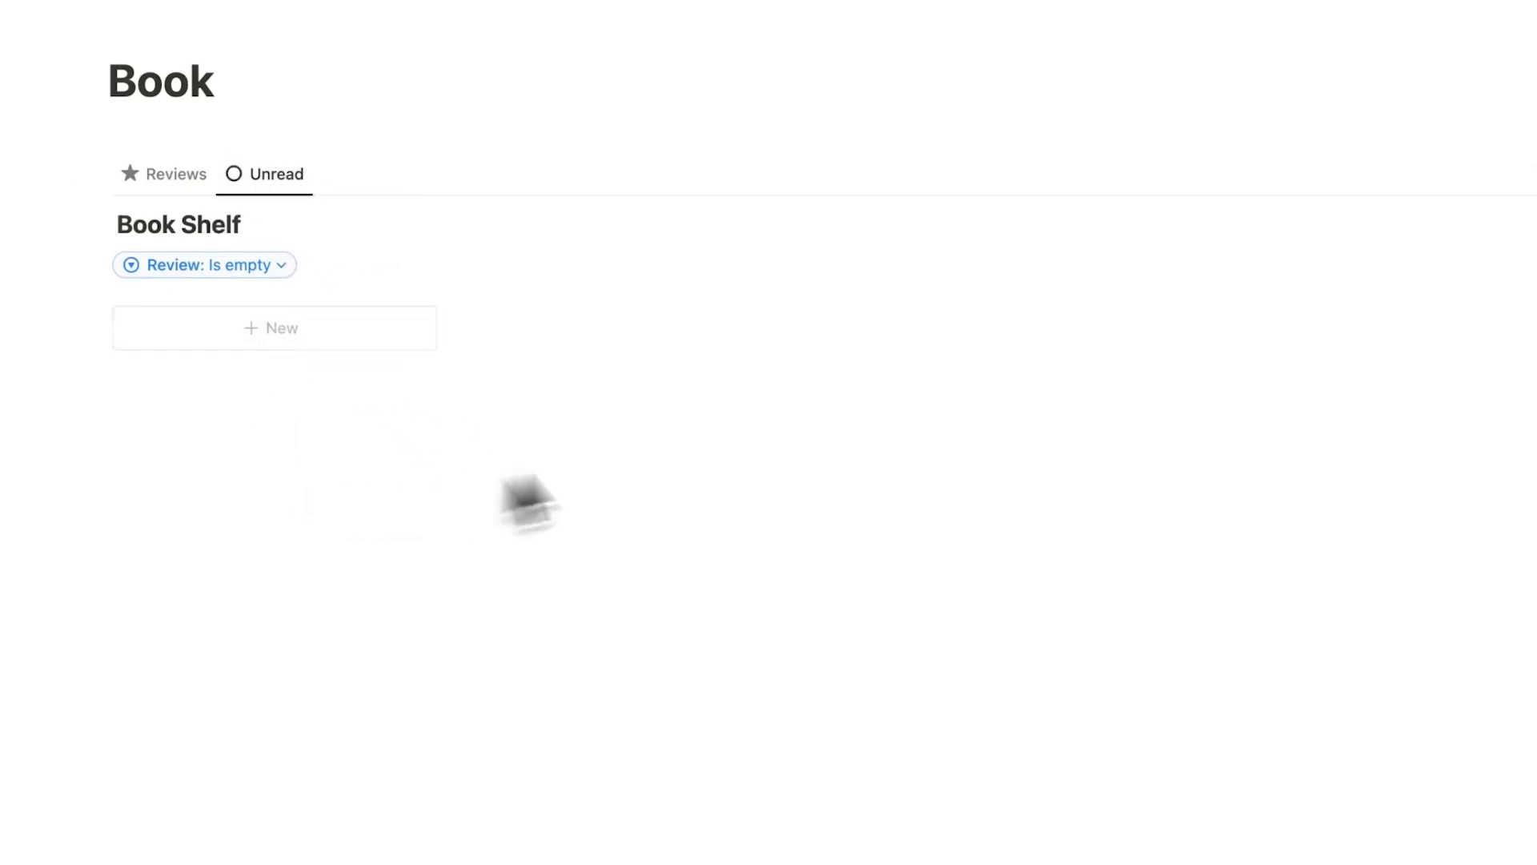
mouse_move(276, 173)
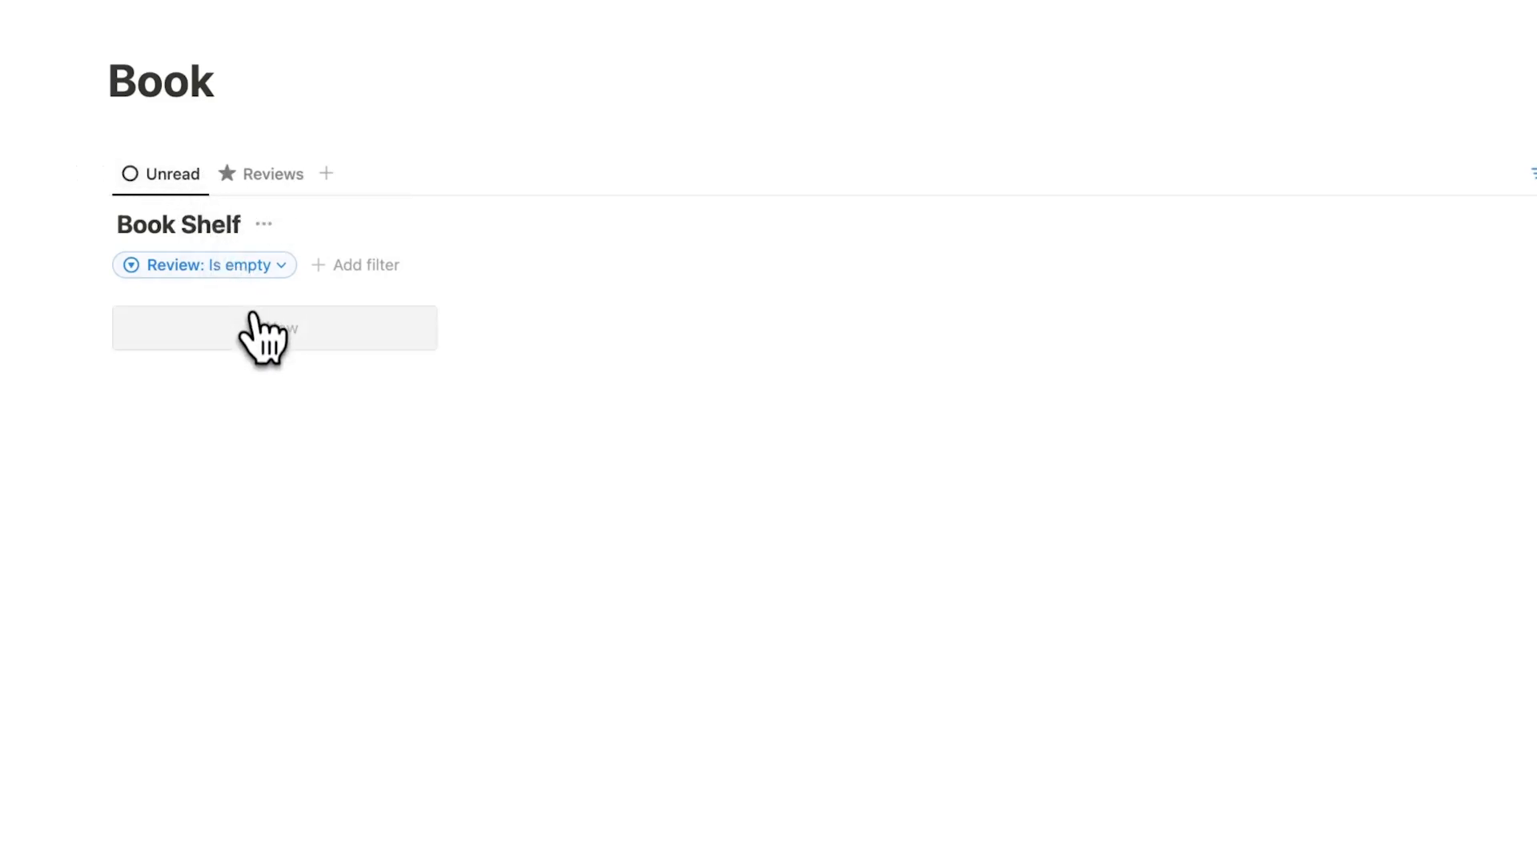
Add a '4 Hour Workweek' card in Unread and check it under No Review in Reviews
click(273, 328)
text(4 Hour Workweek)
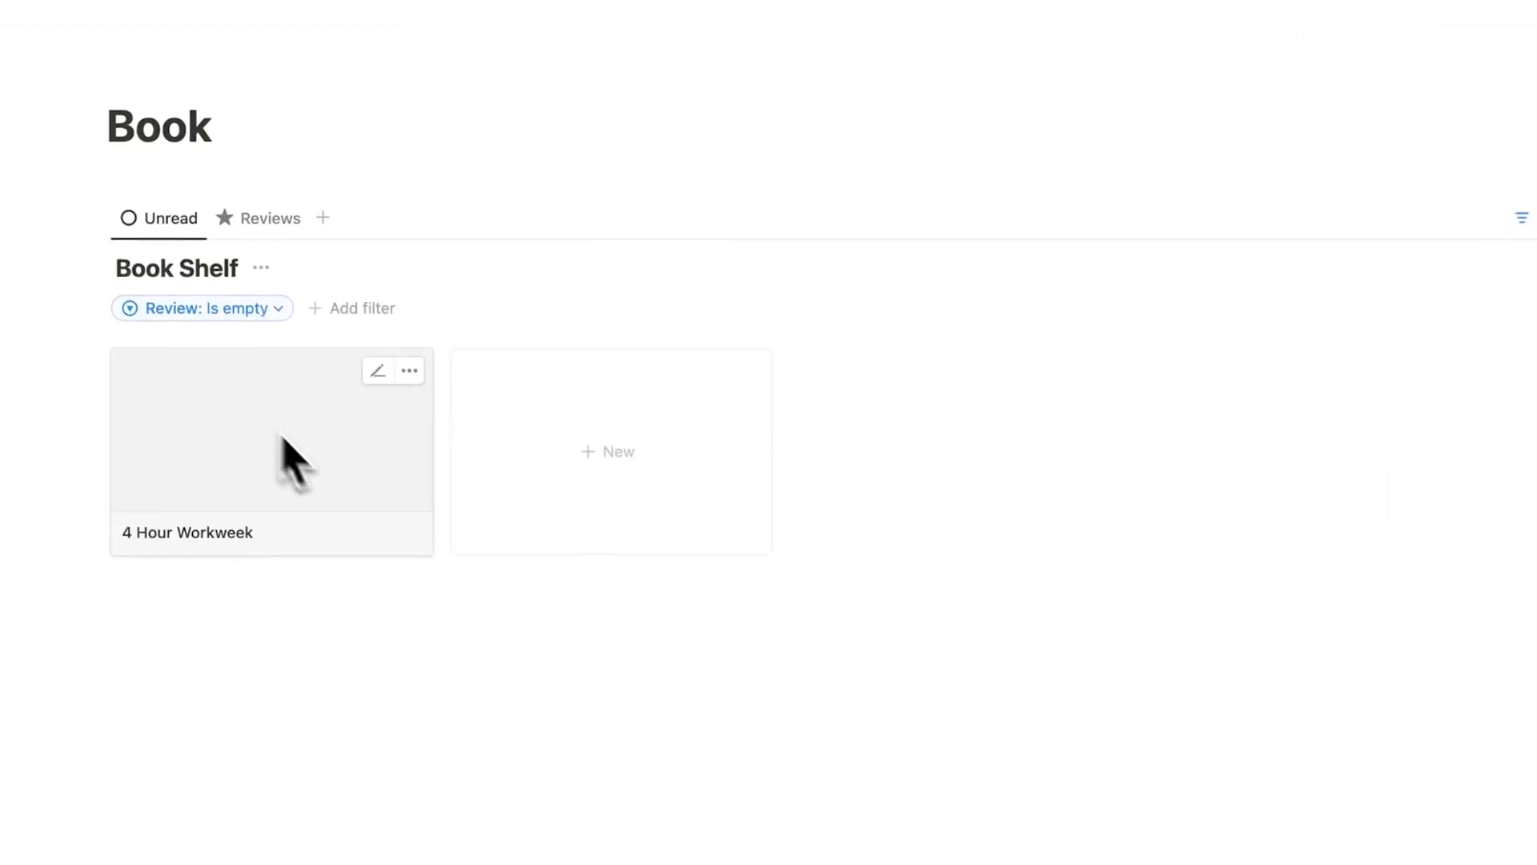
click(272, 218)
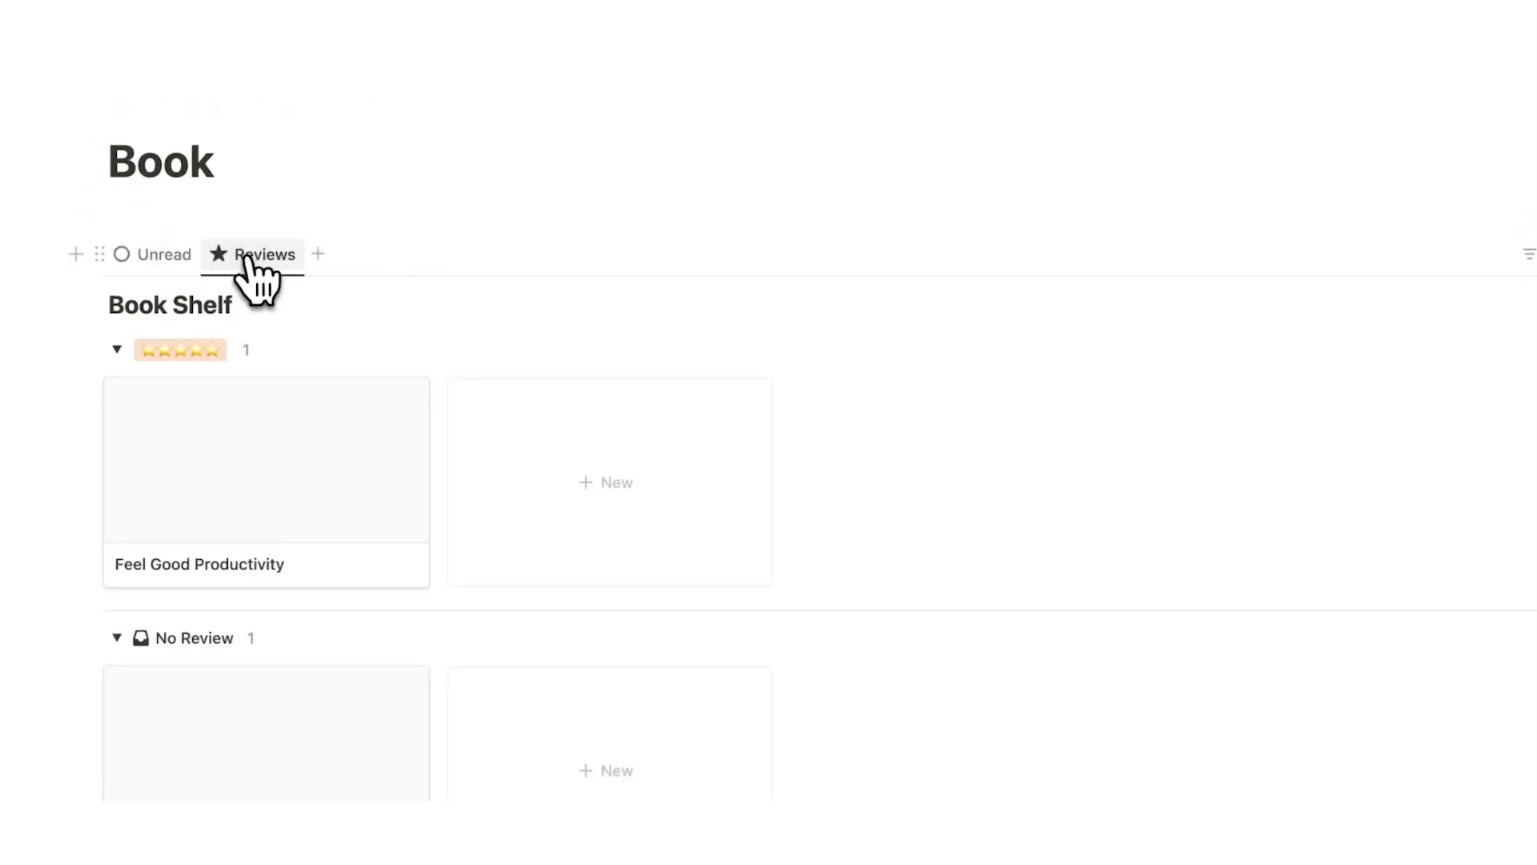
scroll(down, 3)
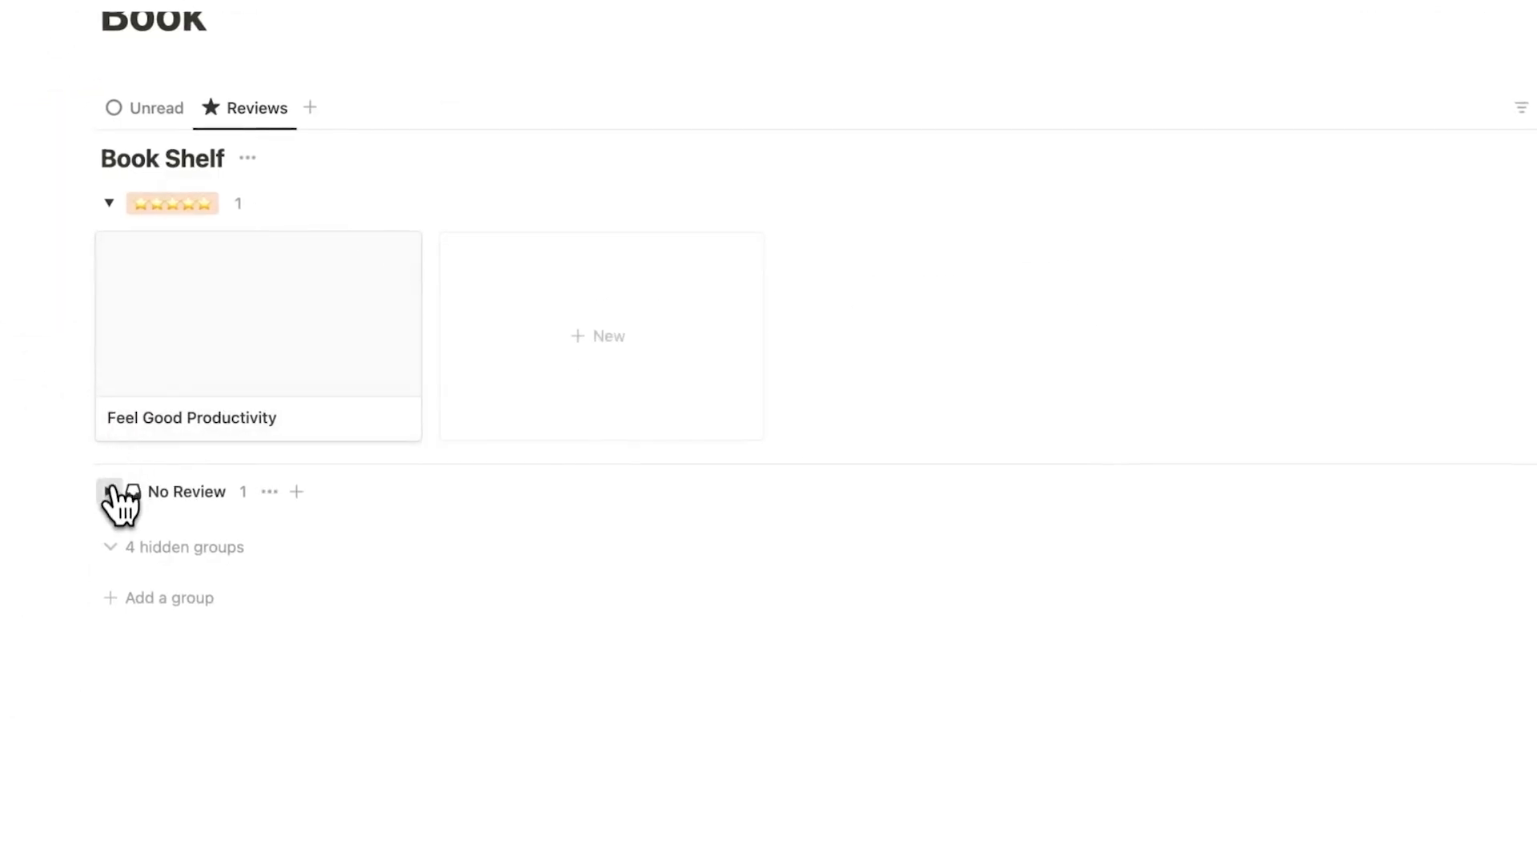
Hide the No Review group and turn off 'Hide empty groups' so empty star groups show
click(111, 491)
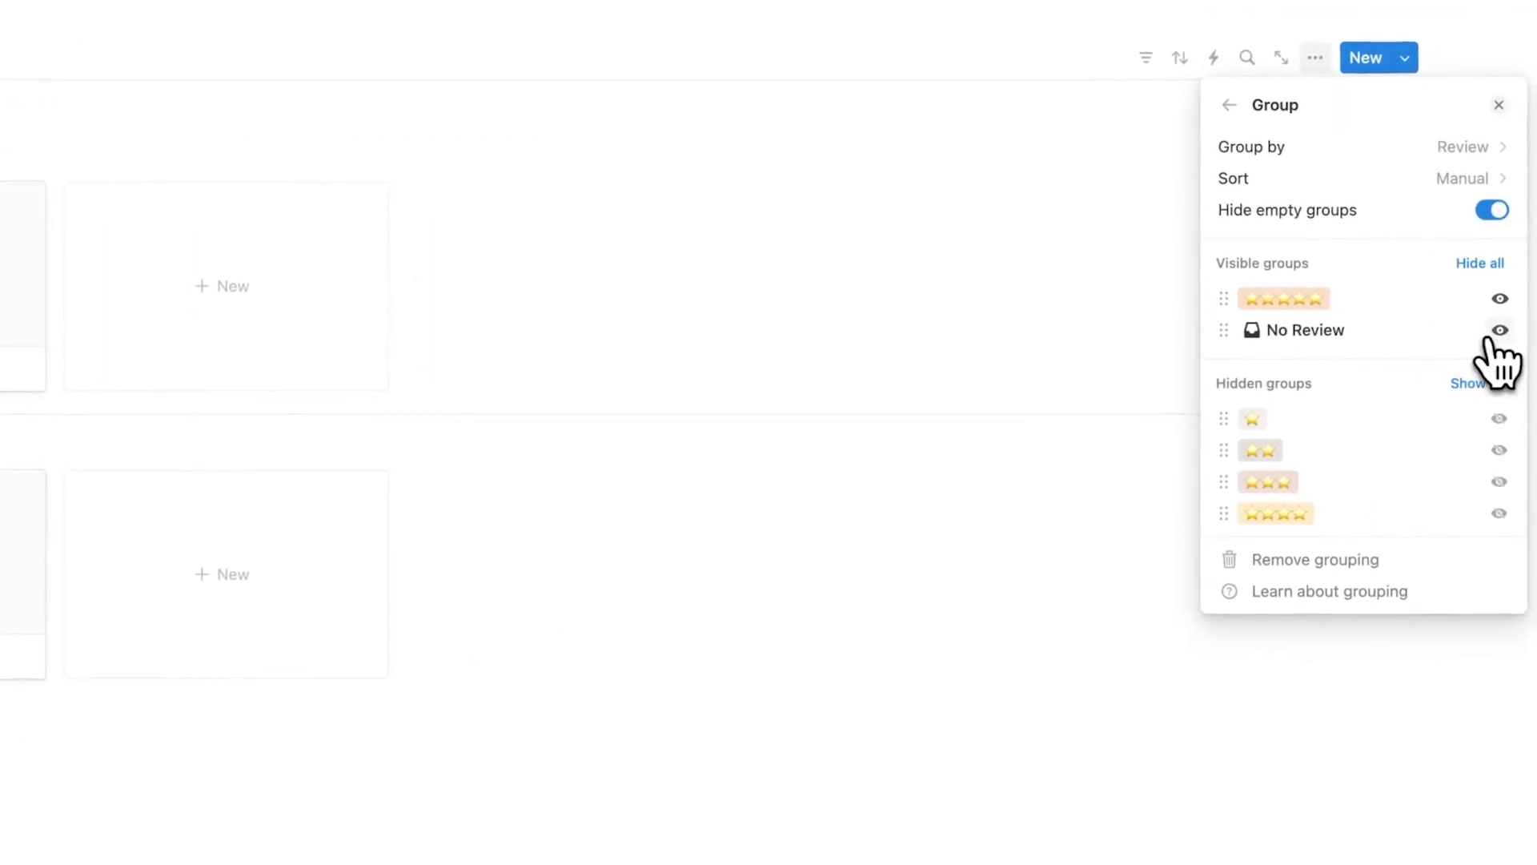
click(1499, 330)
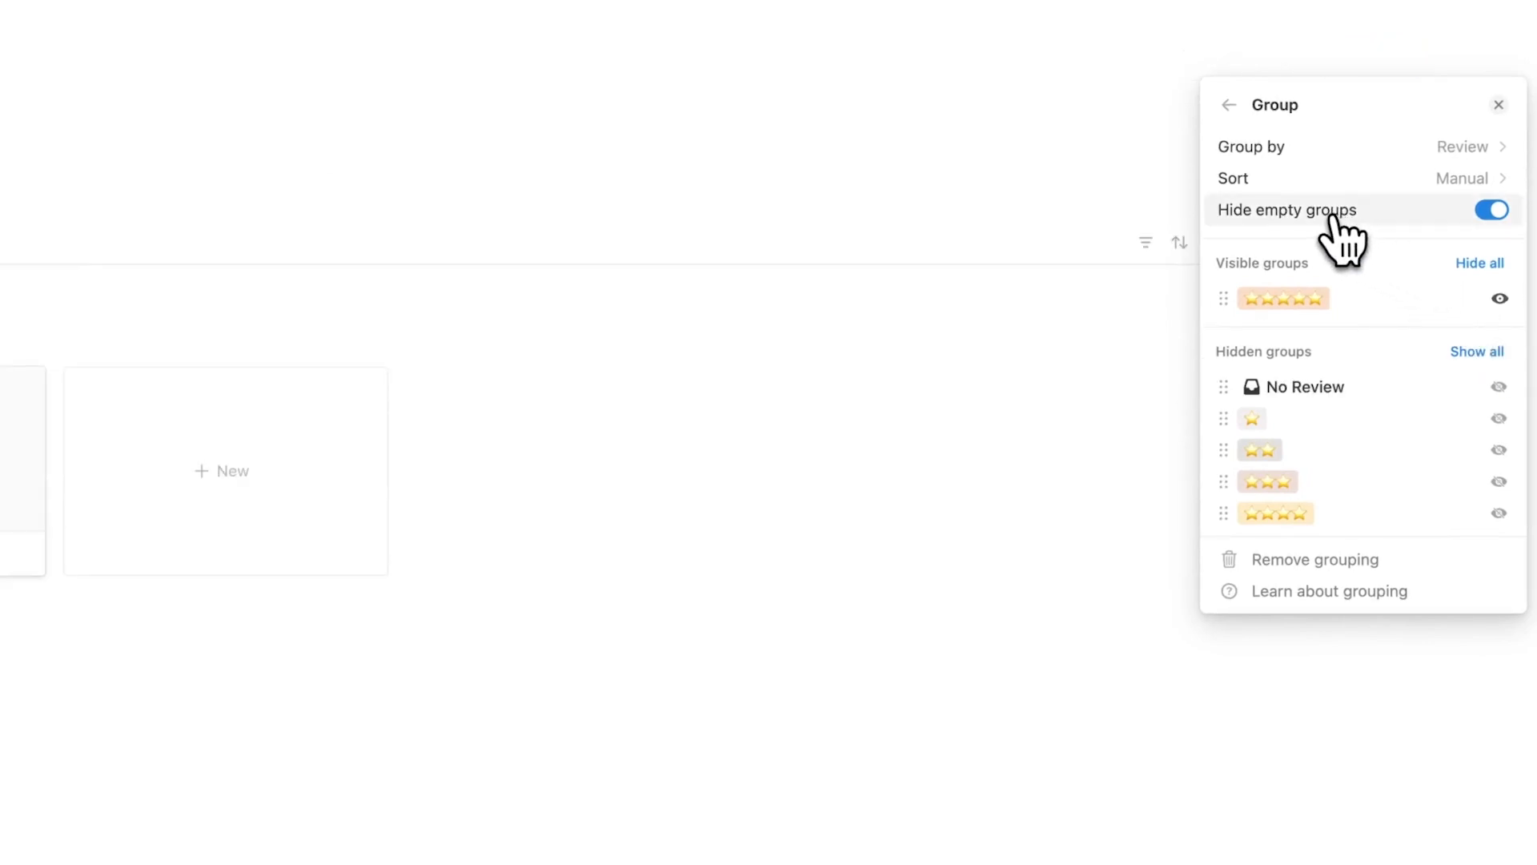
mouse_move(1518, 232)
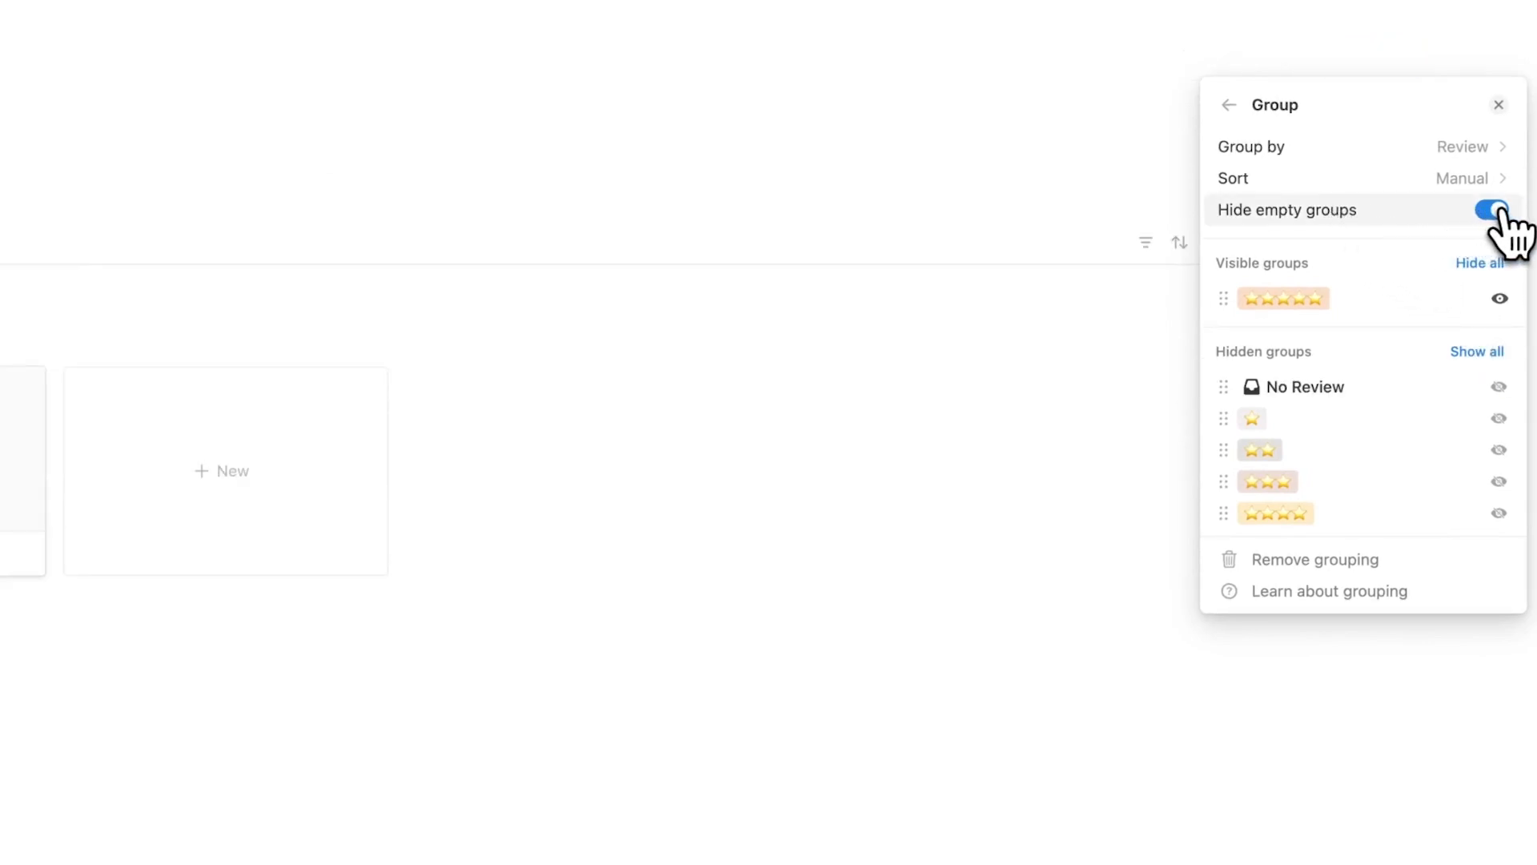
click(1518, 210)
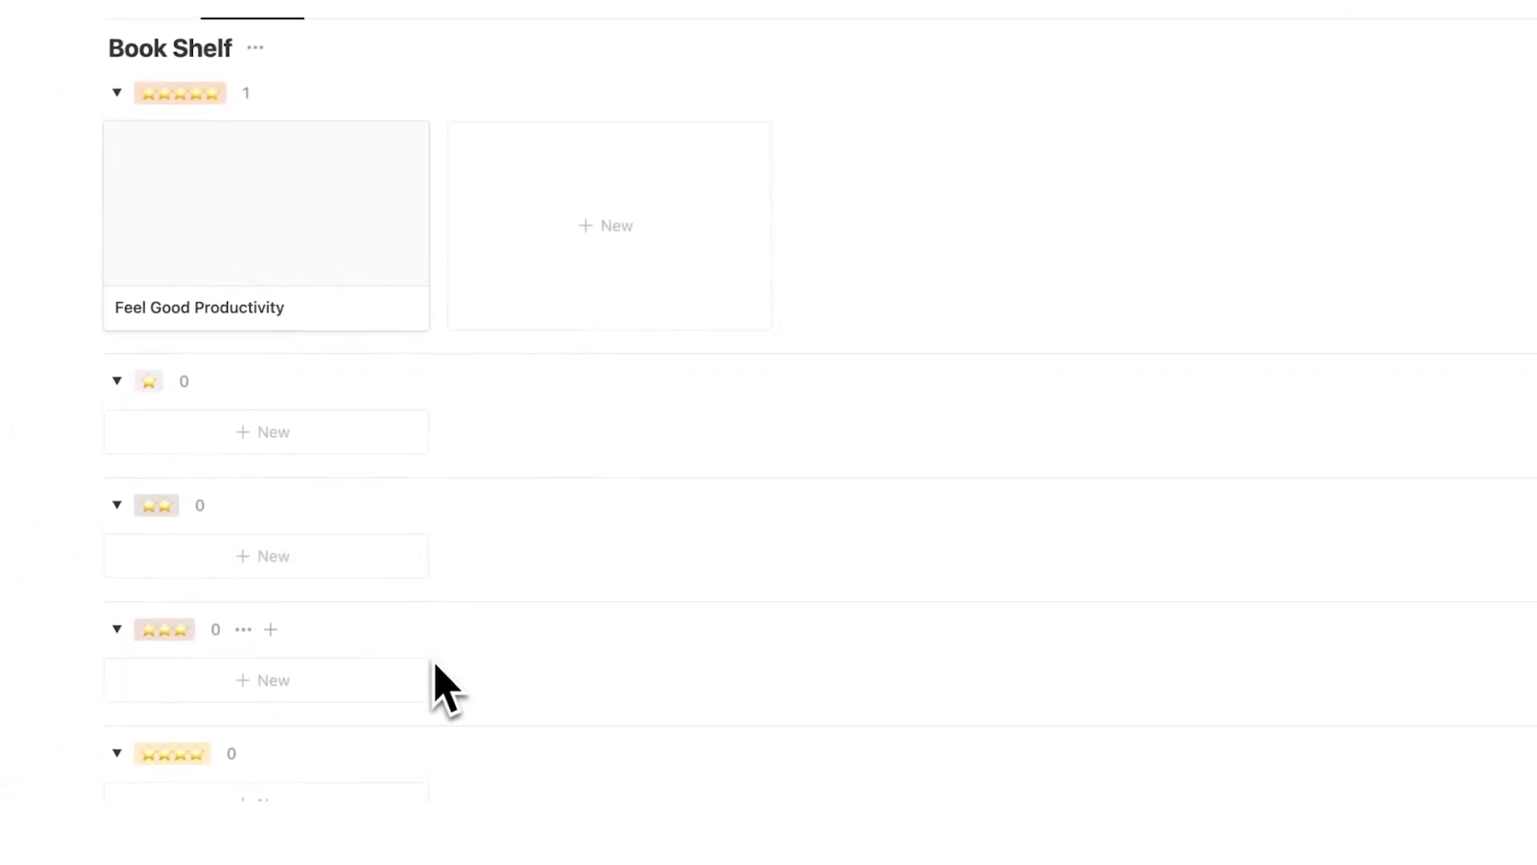
click(171, 171)
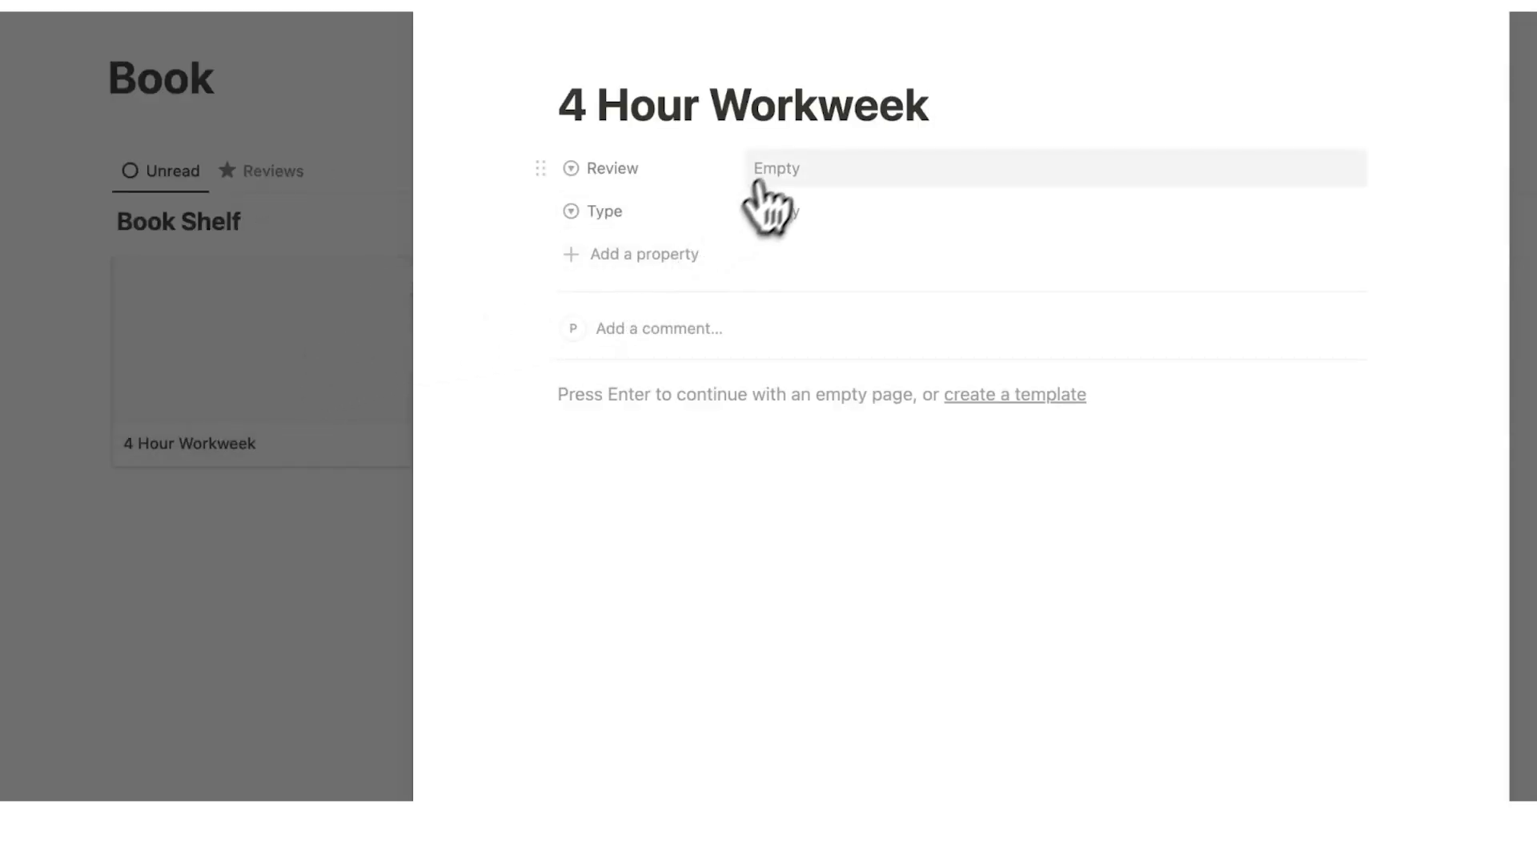
Give 4 Hour Workweek a five-star Review so it leaves the Unread view
click(788, 168)
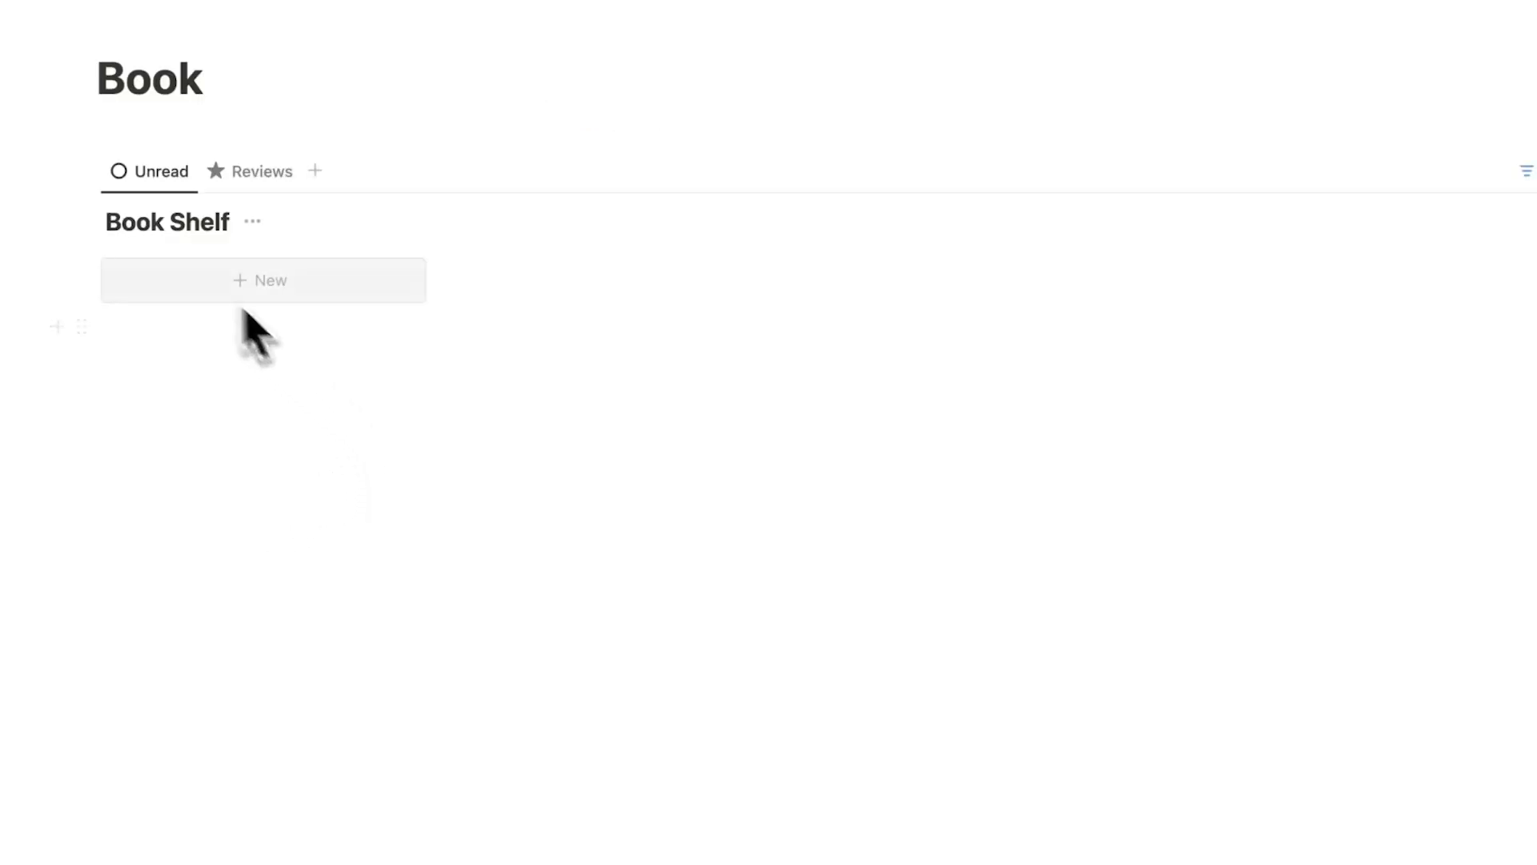
click(261, 171)
text(4 Hour Workweek)
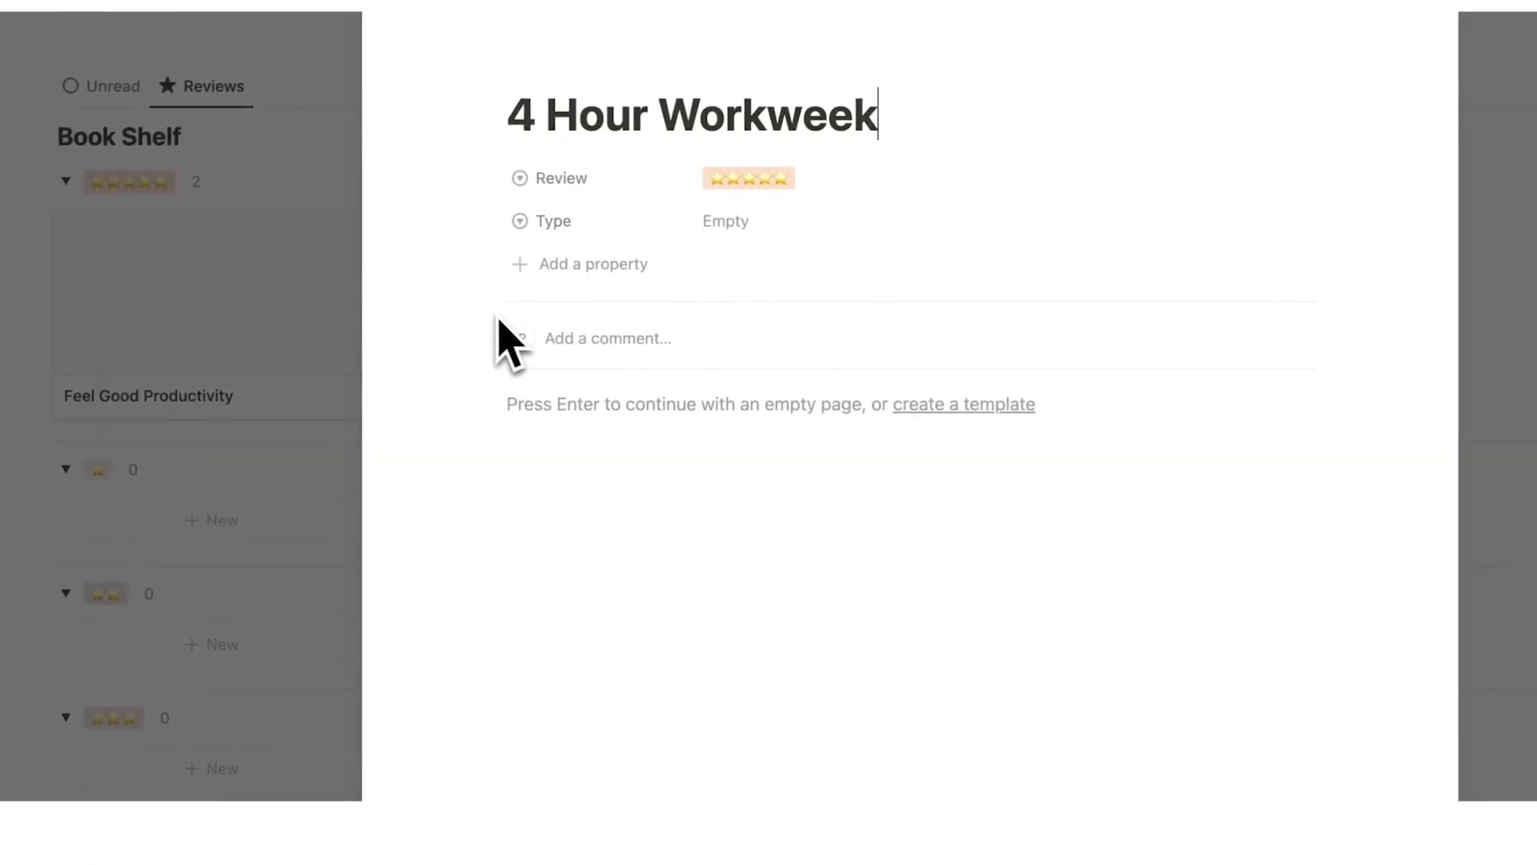
mouse_move(569, 285)
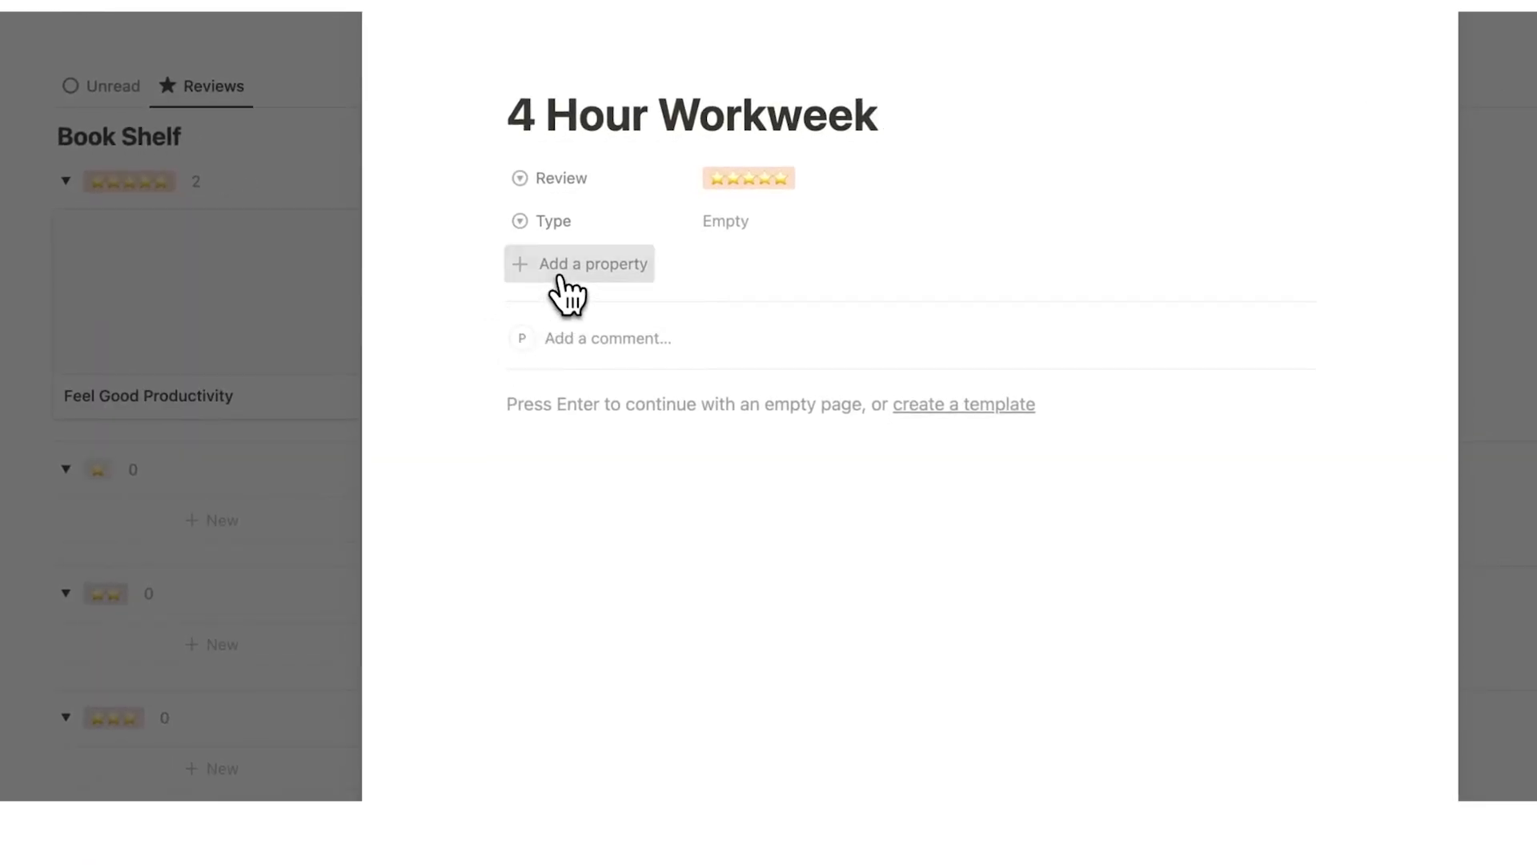
Start adding a new property to the 4 Hour Workweek page
click(593, 263)
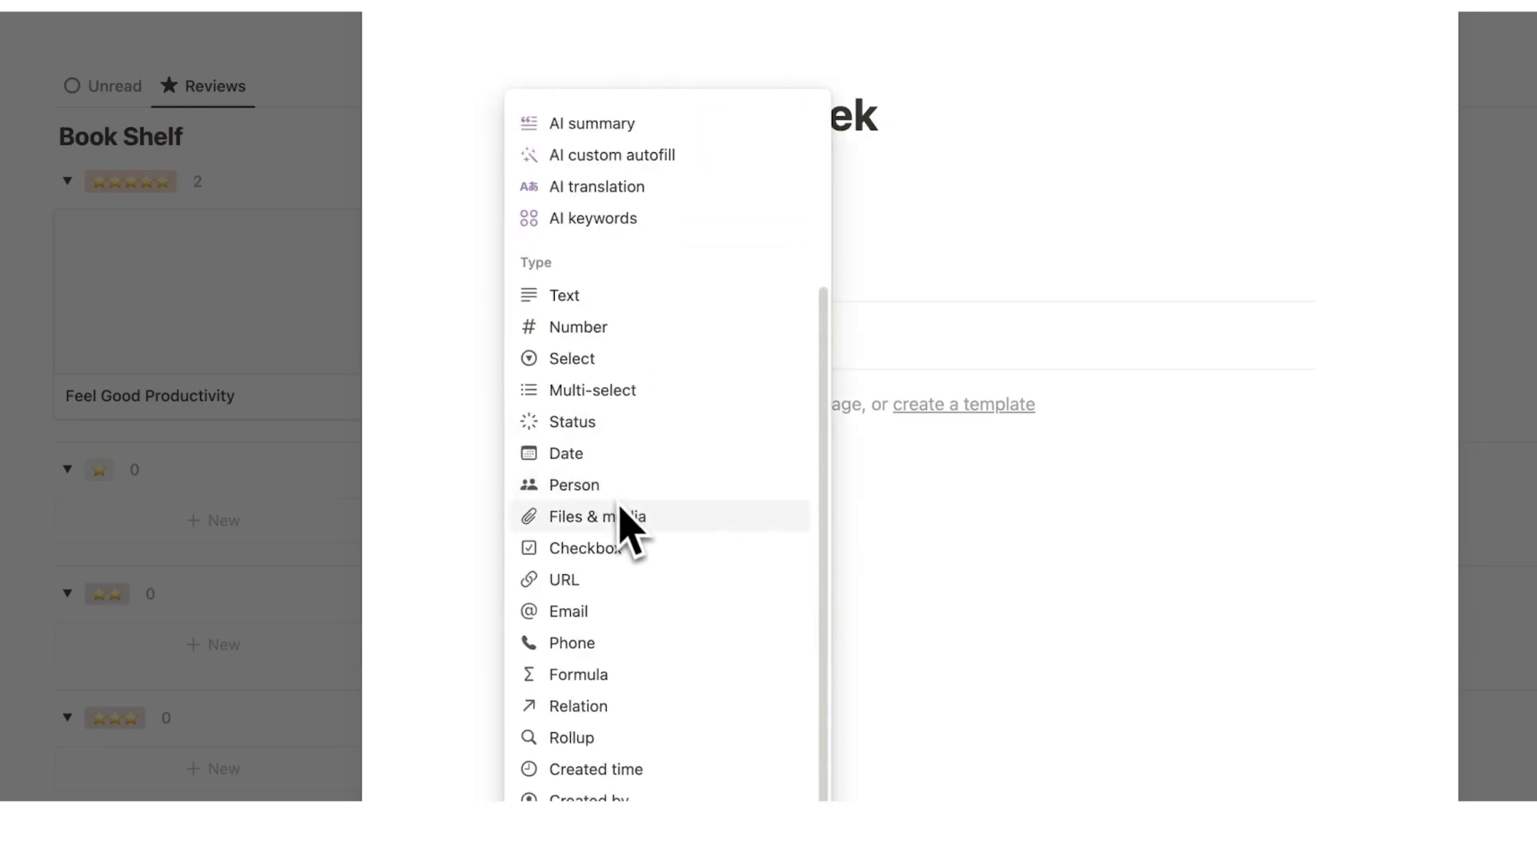
mouse_move(679, 539)
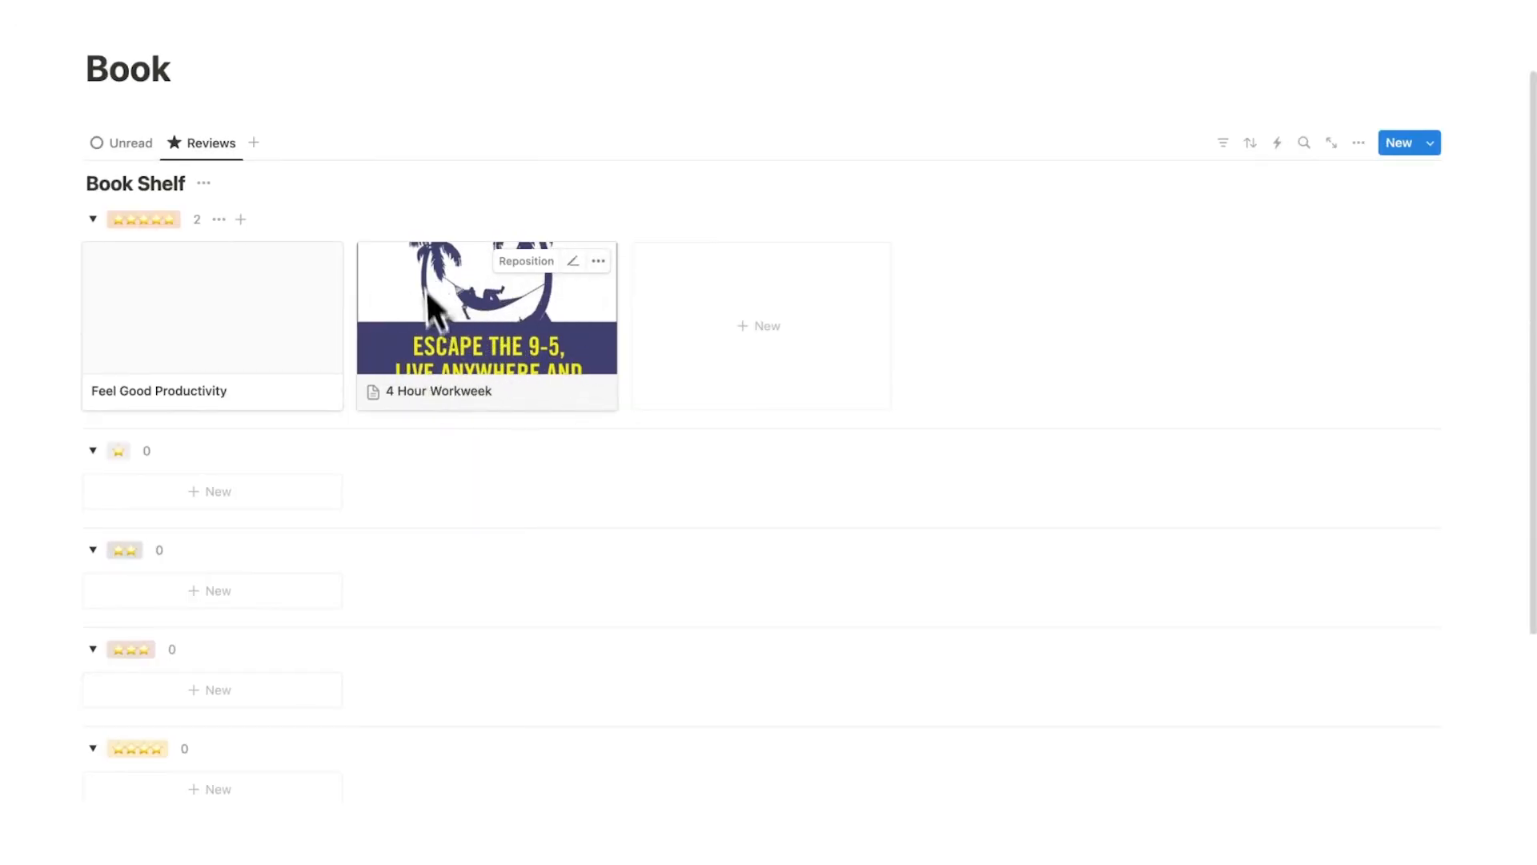
mouse_move(1363, 225)
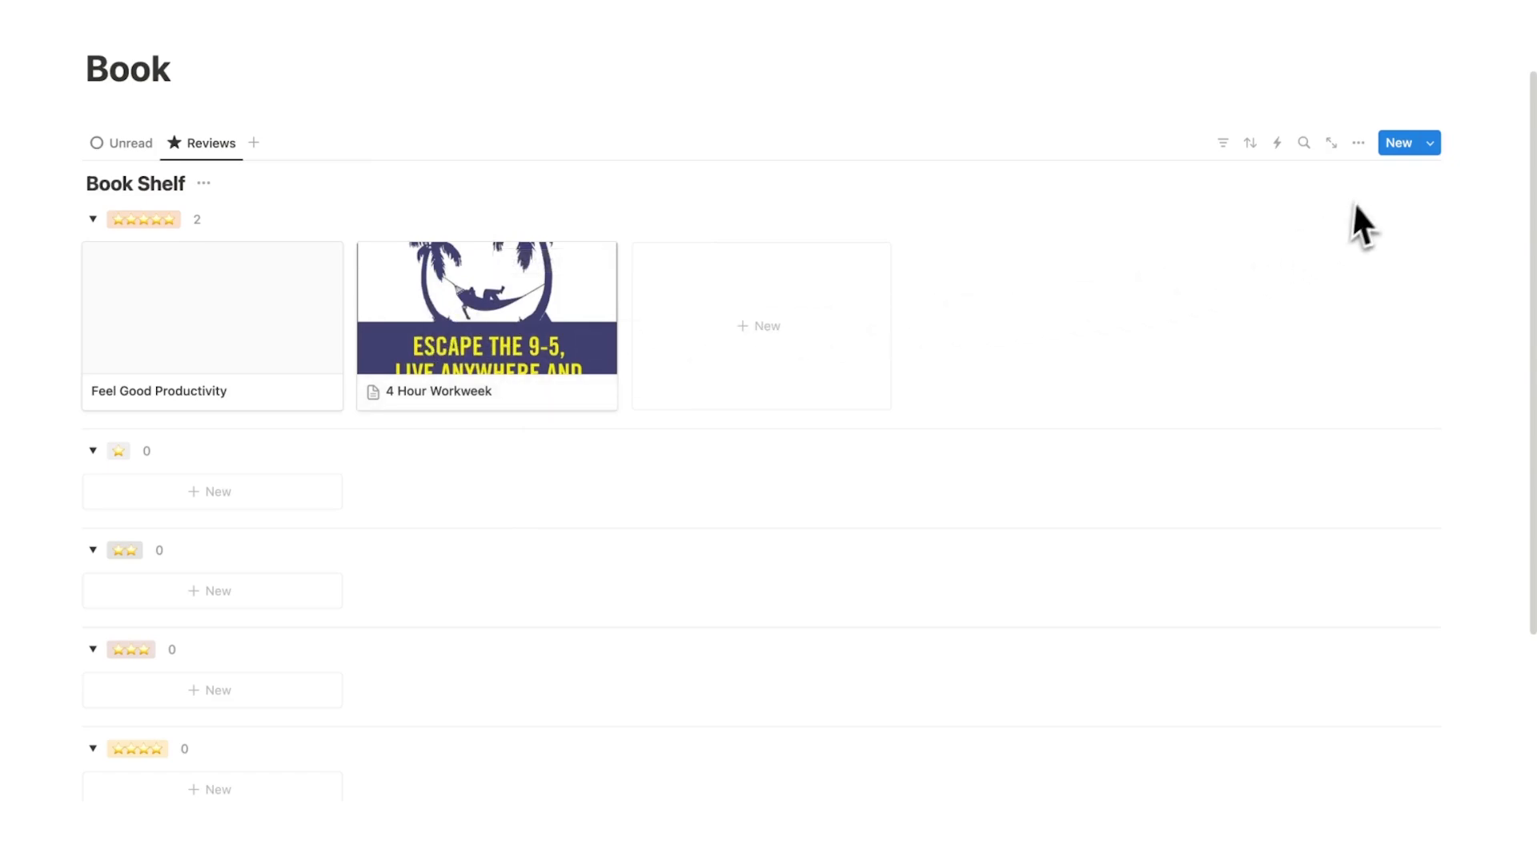
click(1358, 143)
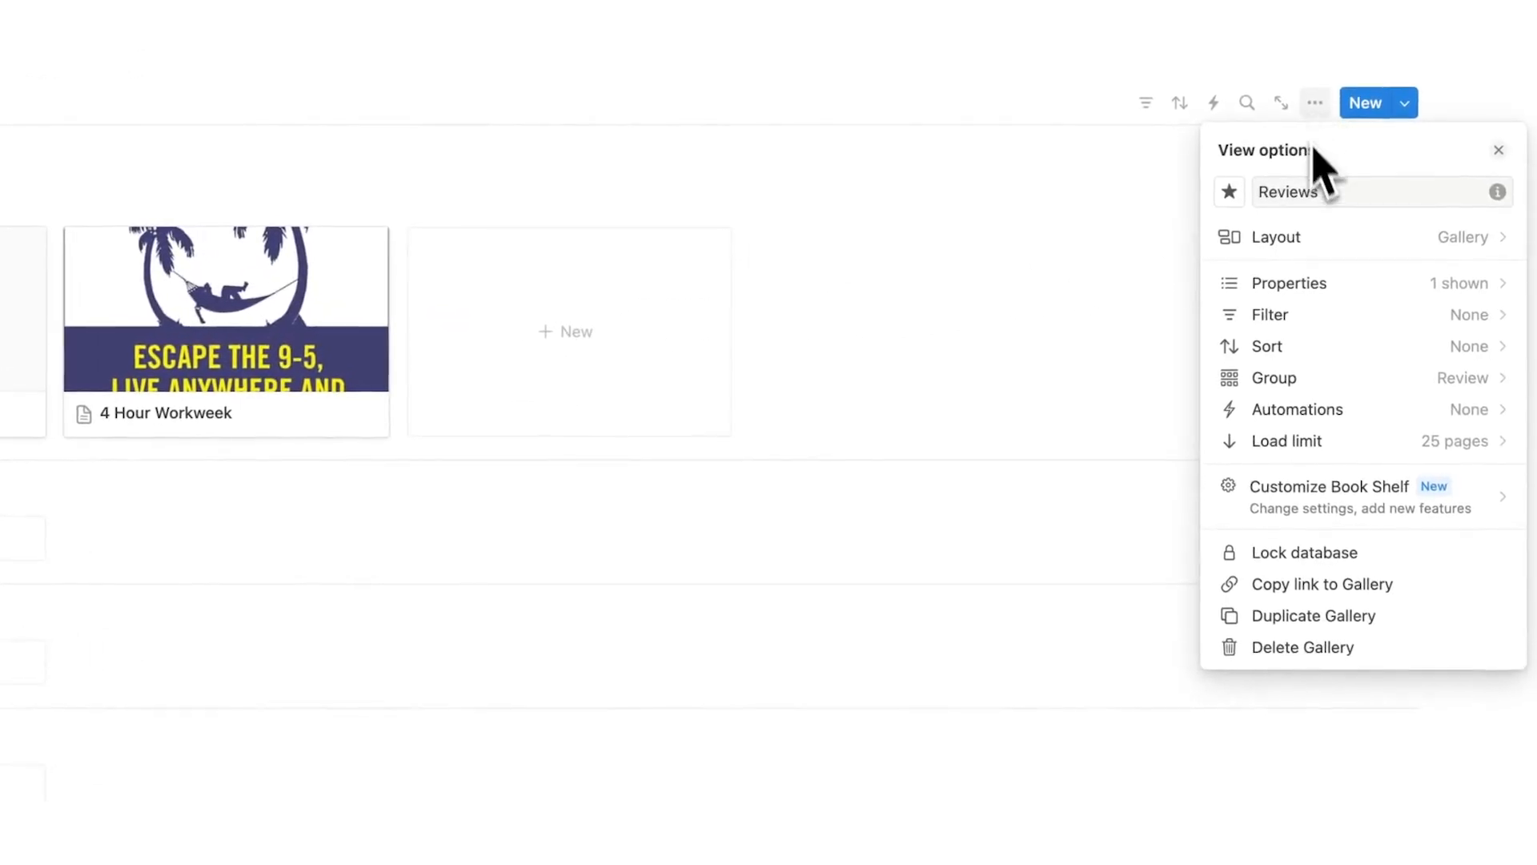
click(1277, 237)
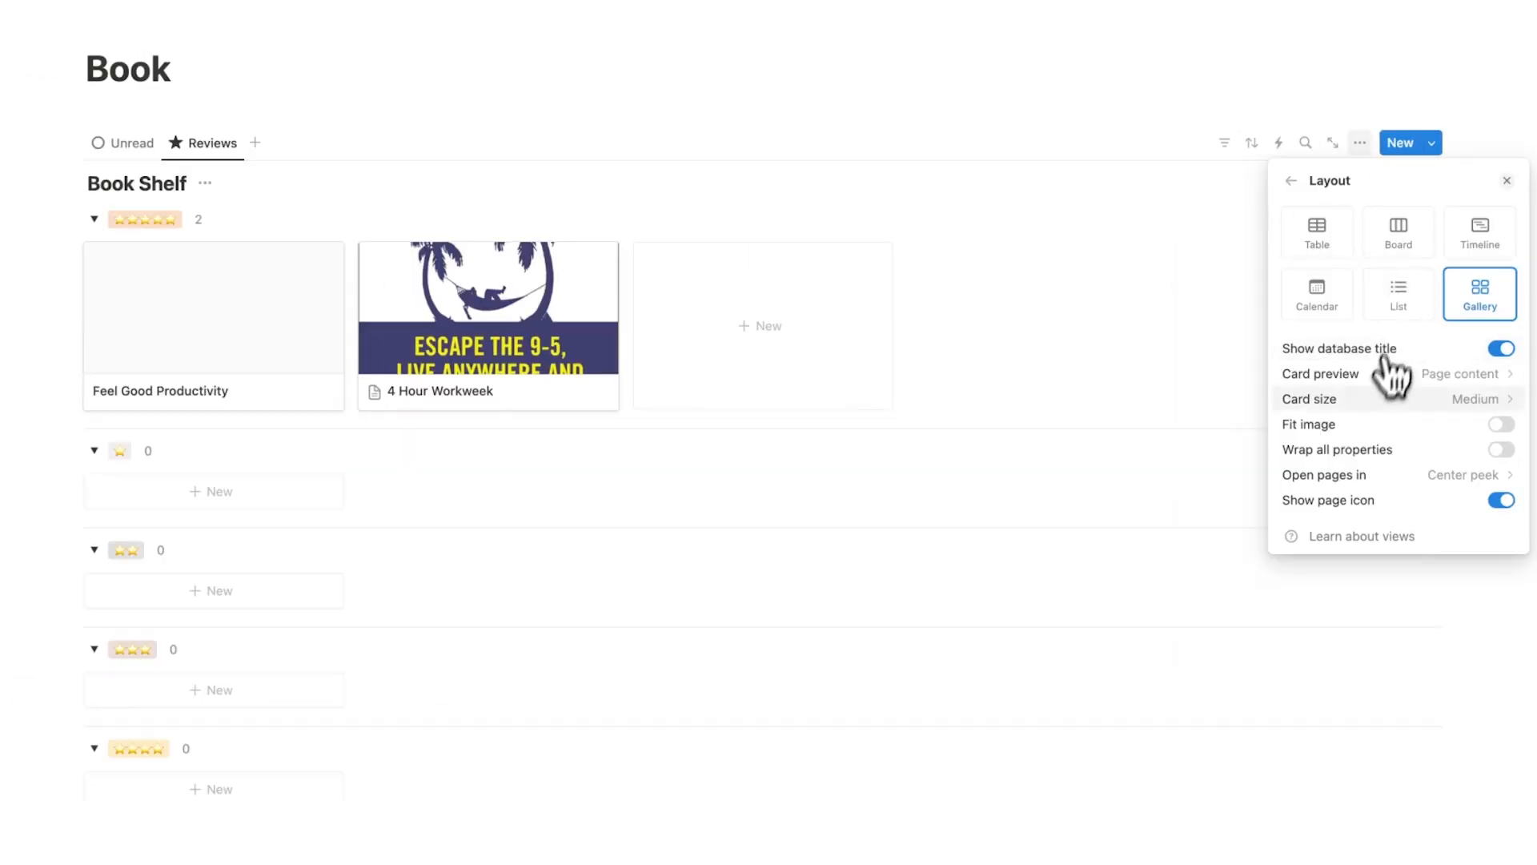
click(1501, 423)
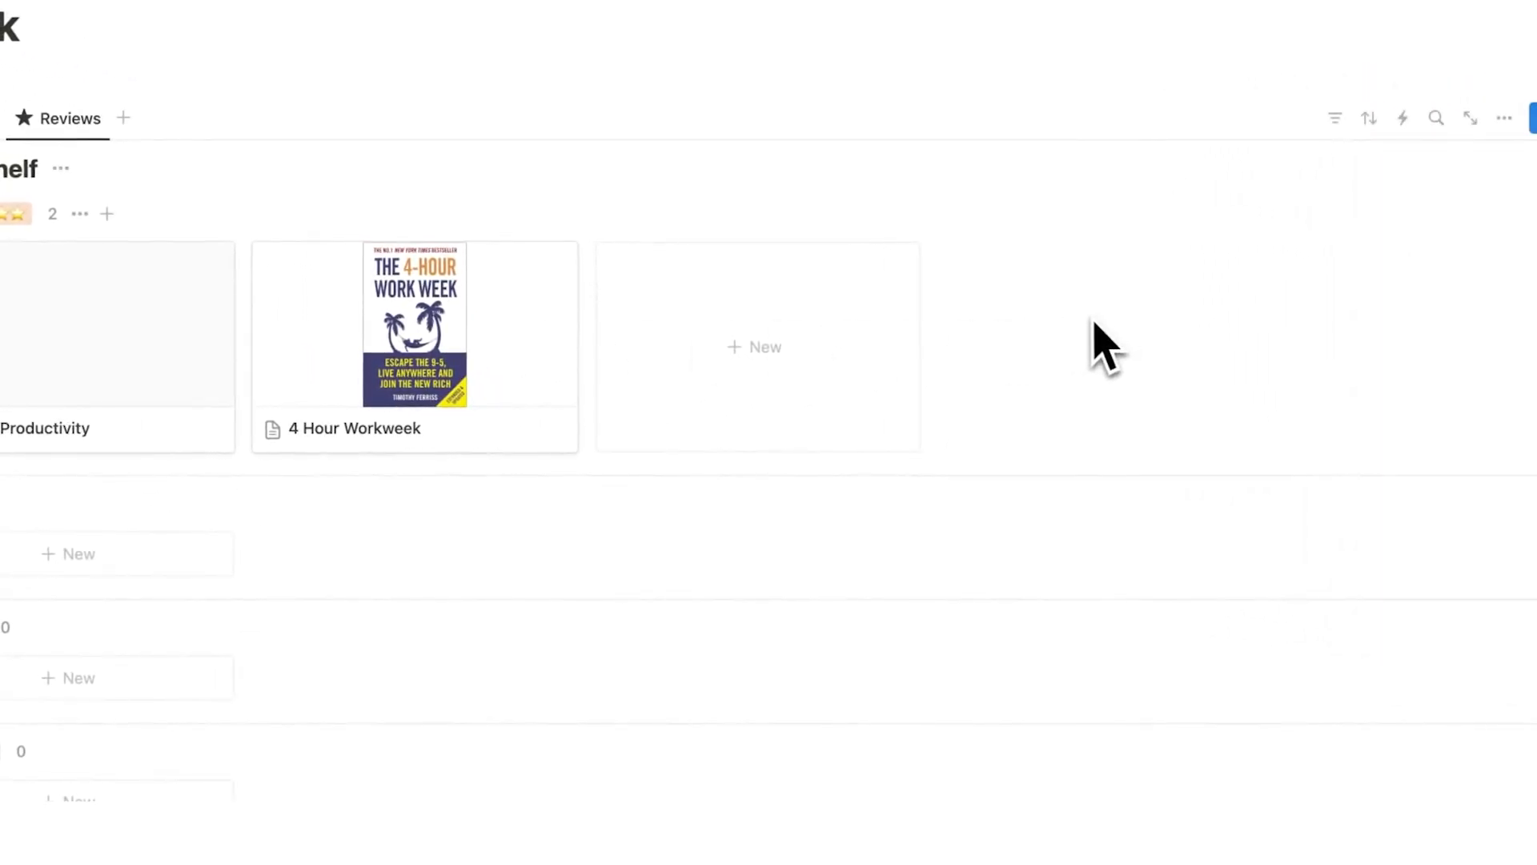
mouse_move(500, 388)
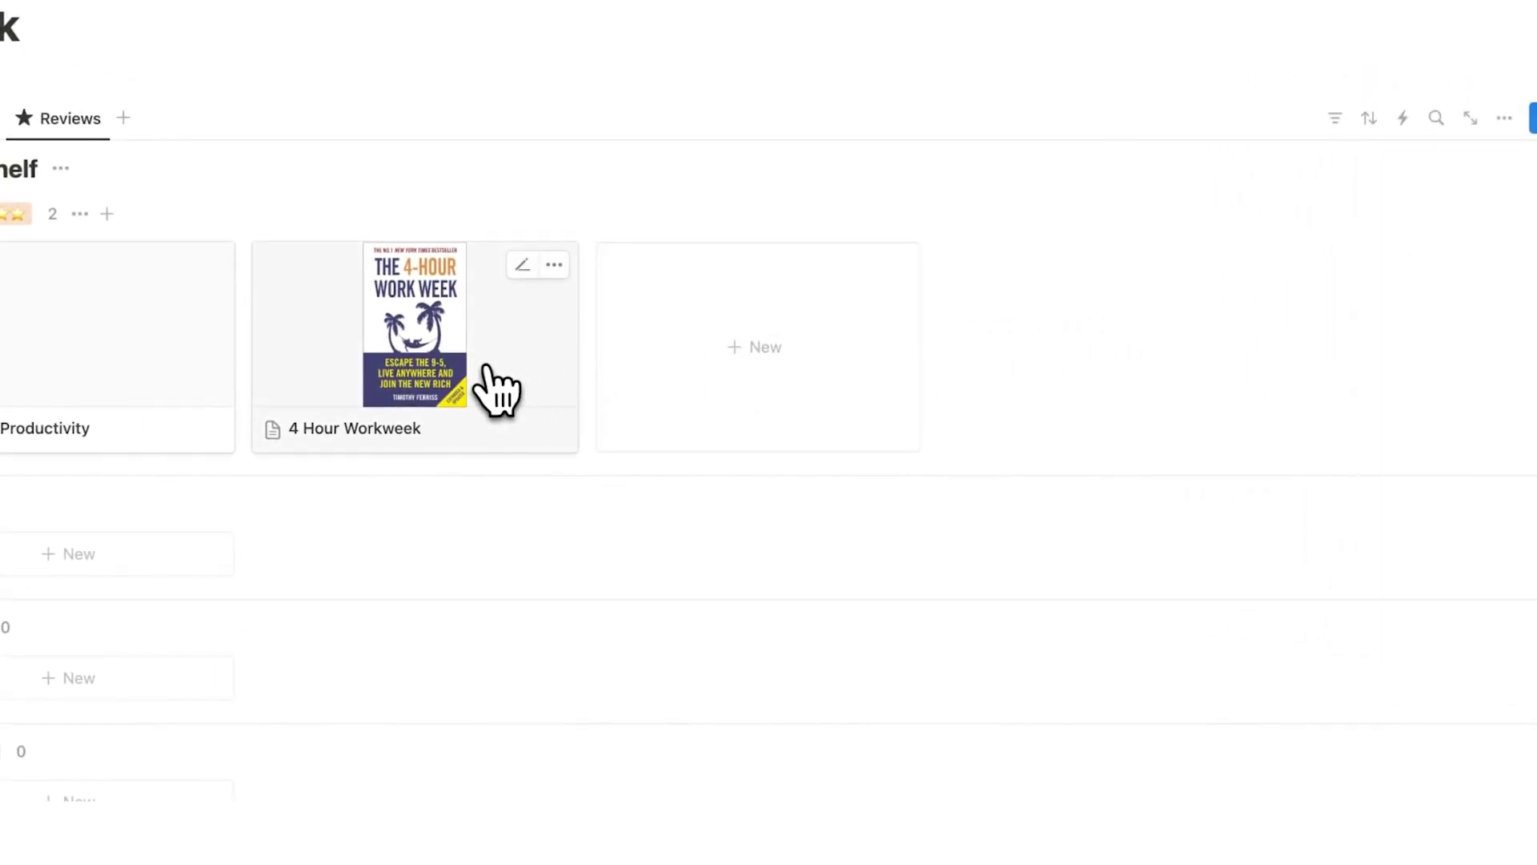
Replace the image in 4 Hour Workweek's body with the note 'only work 4 hours wow'
click(415, 323)
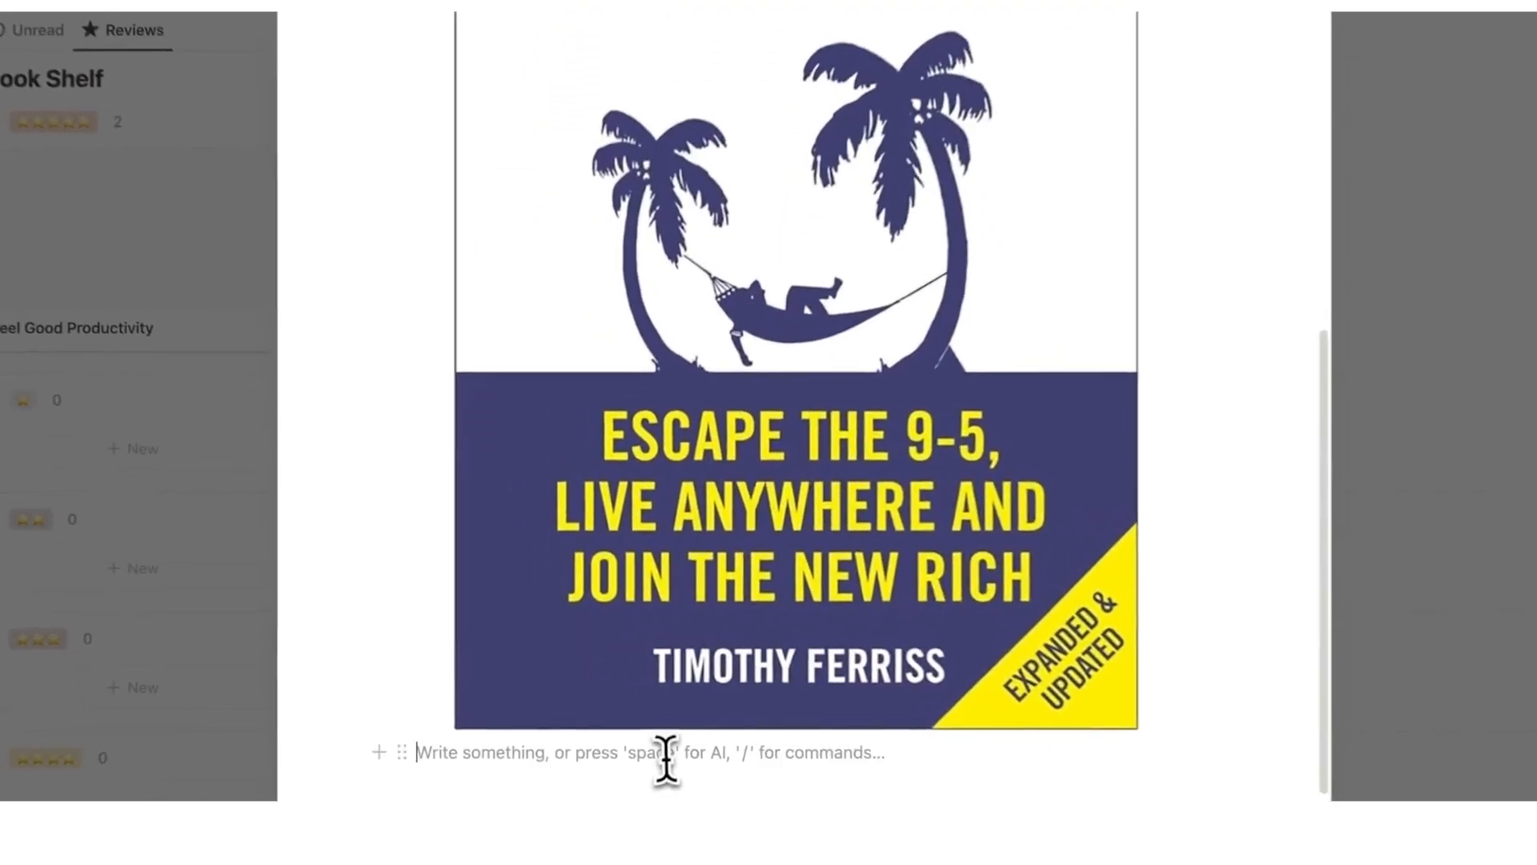
scroll(down, 3)
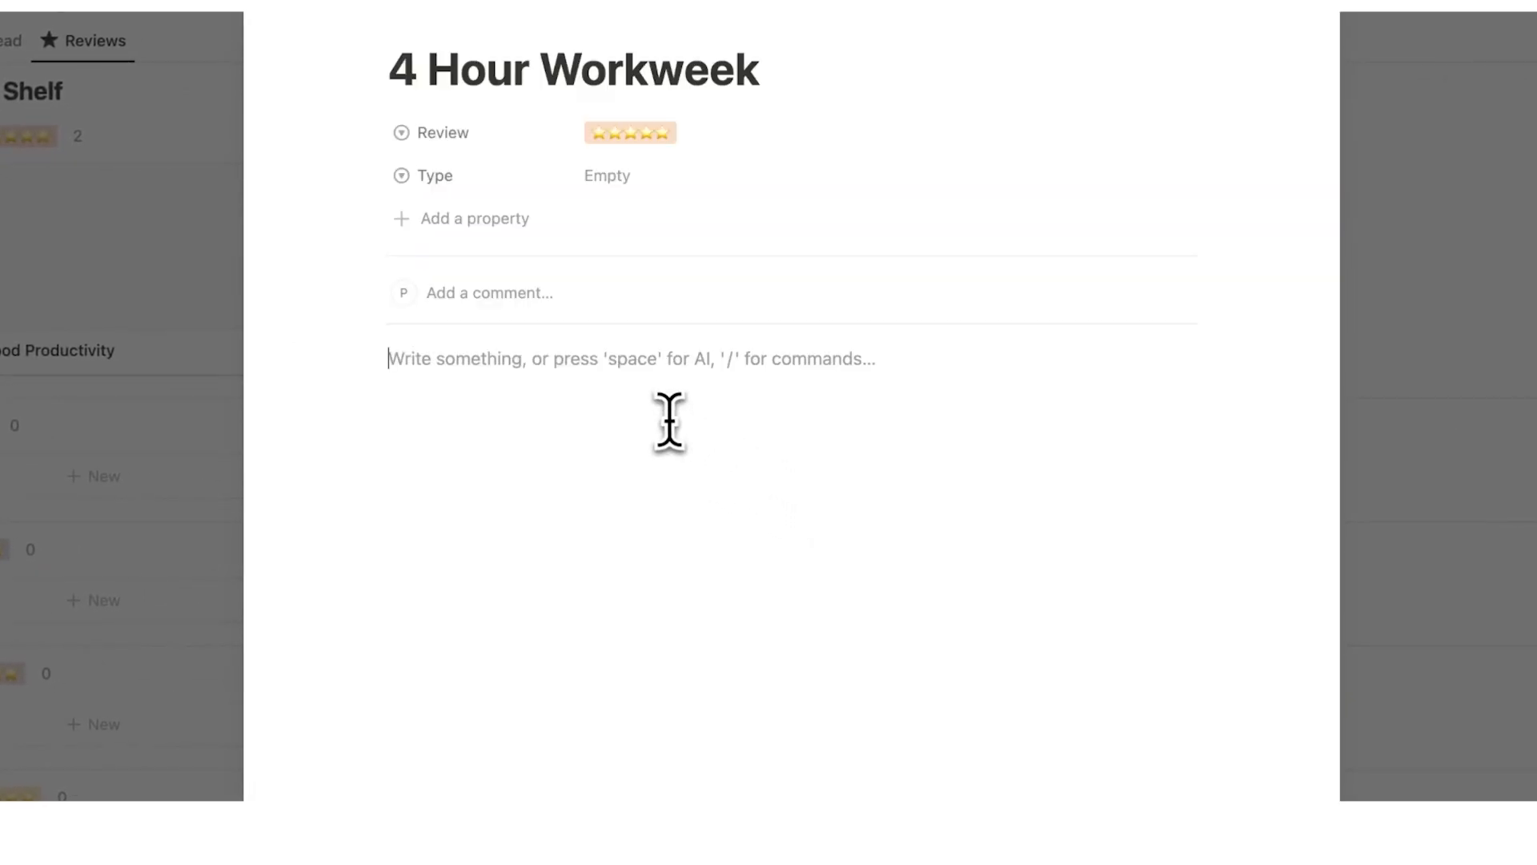
text(only work 4 hours wow)
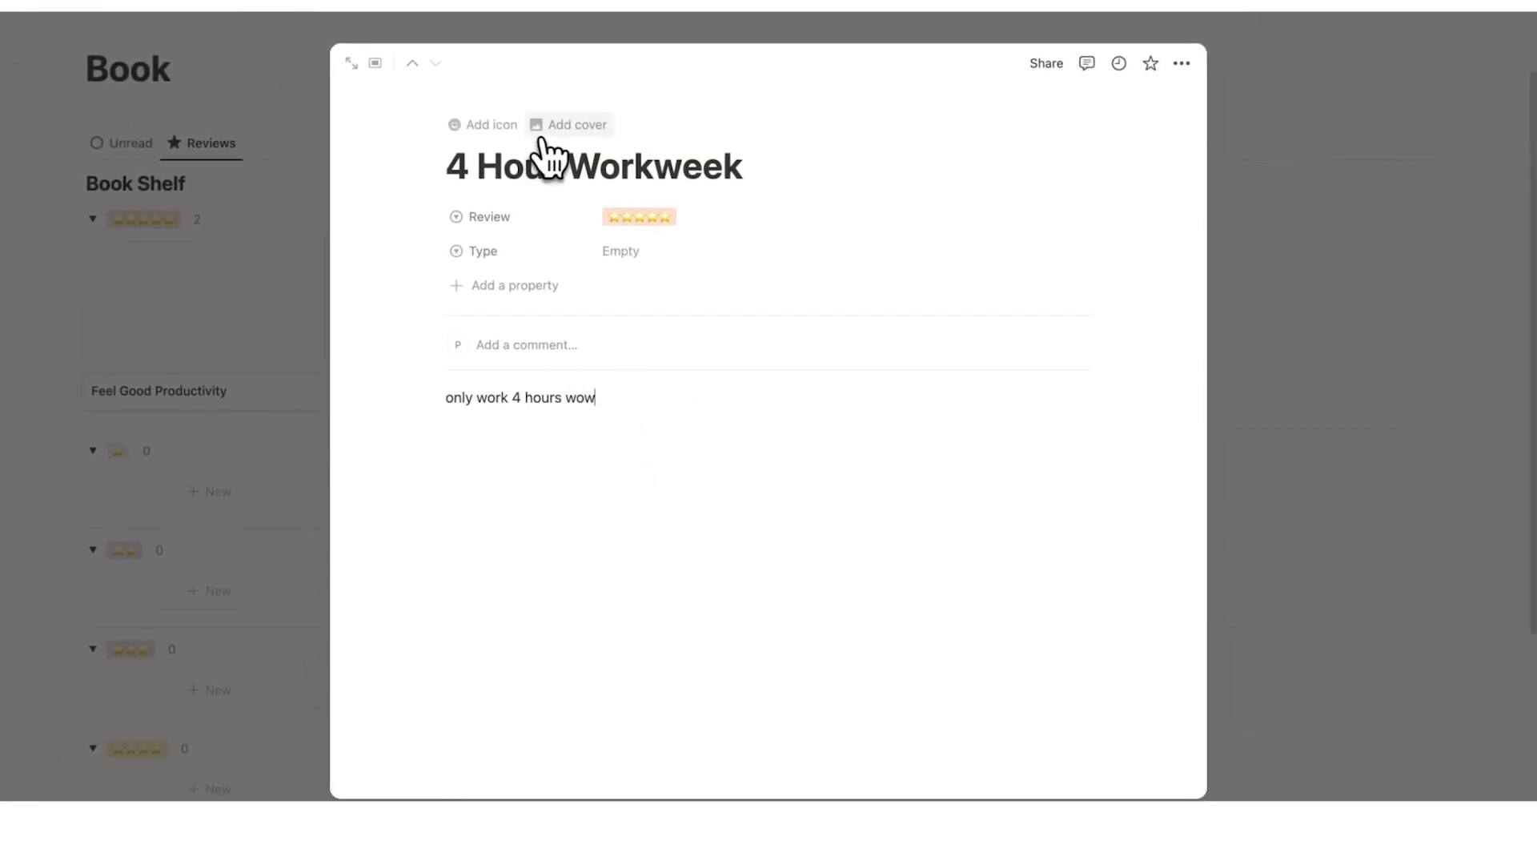
Set the book image from a web link as 4 Hour Workweek's page cover and return to the gallery
click(570, 125)
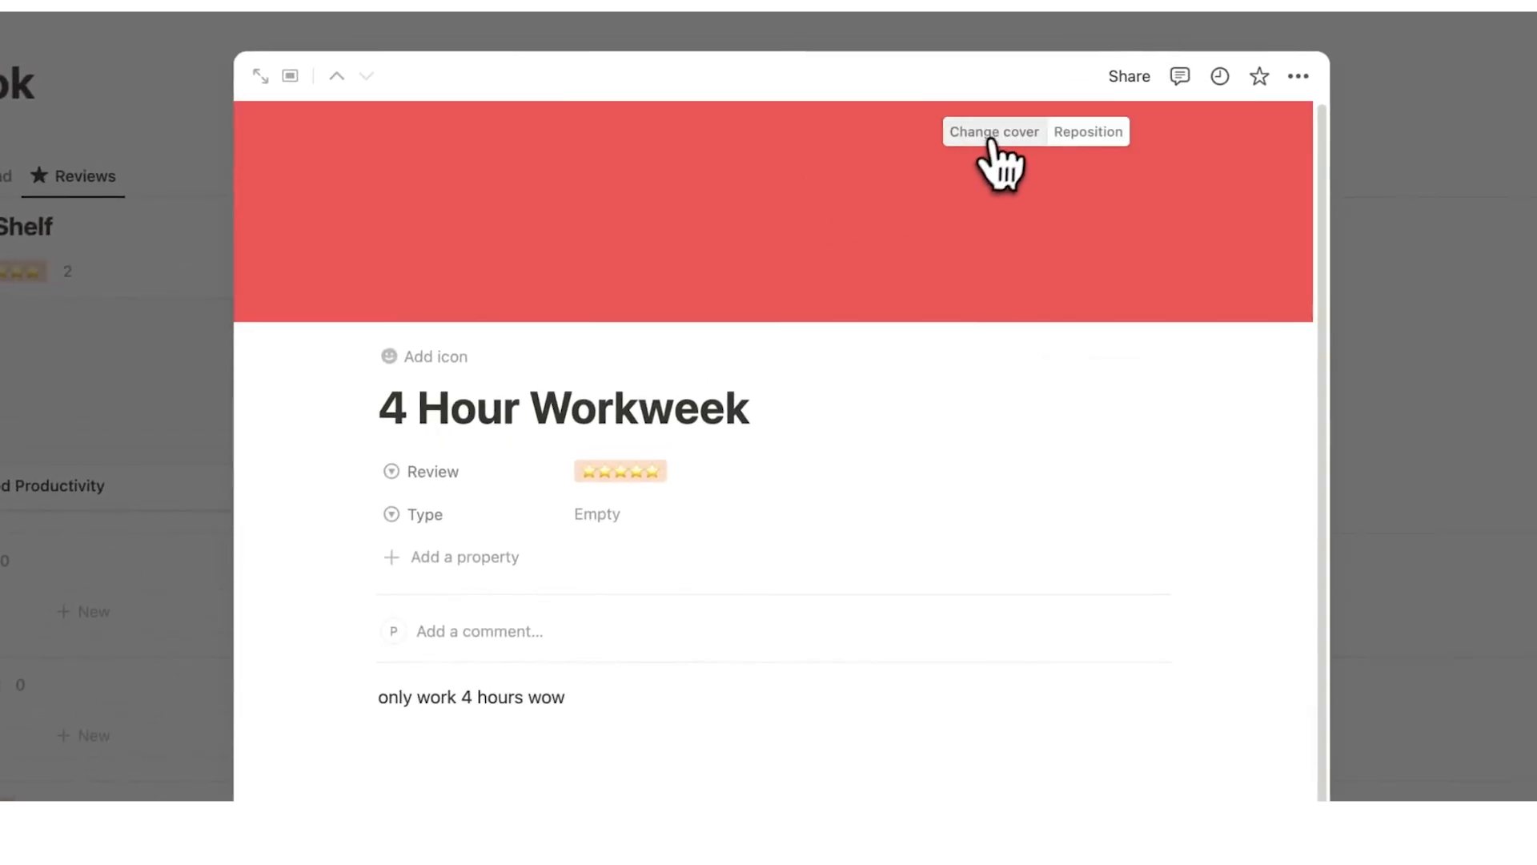
click(993, 131)
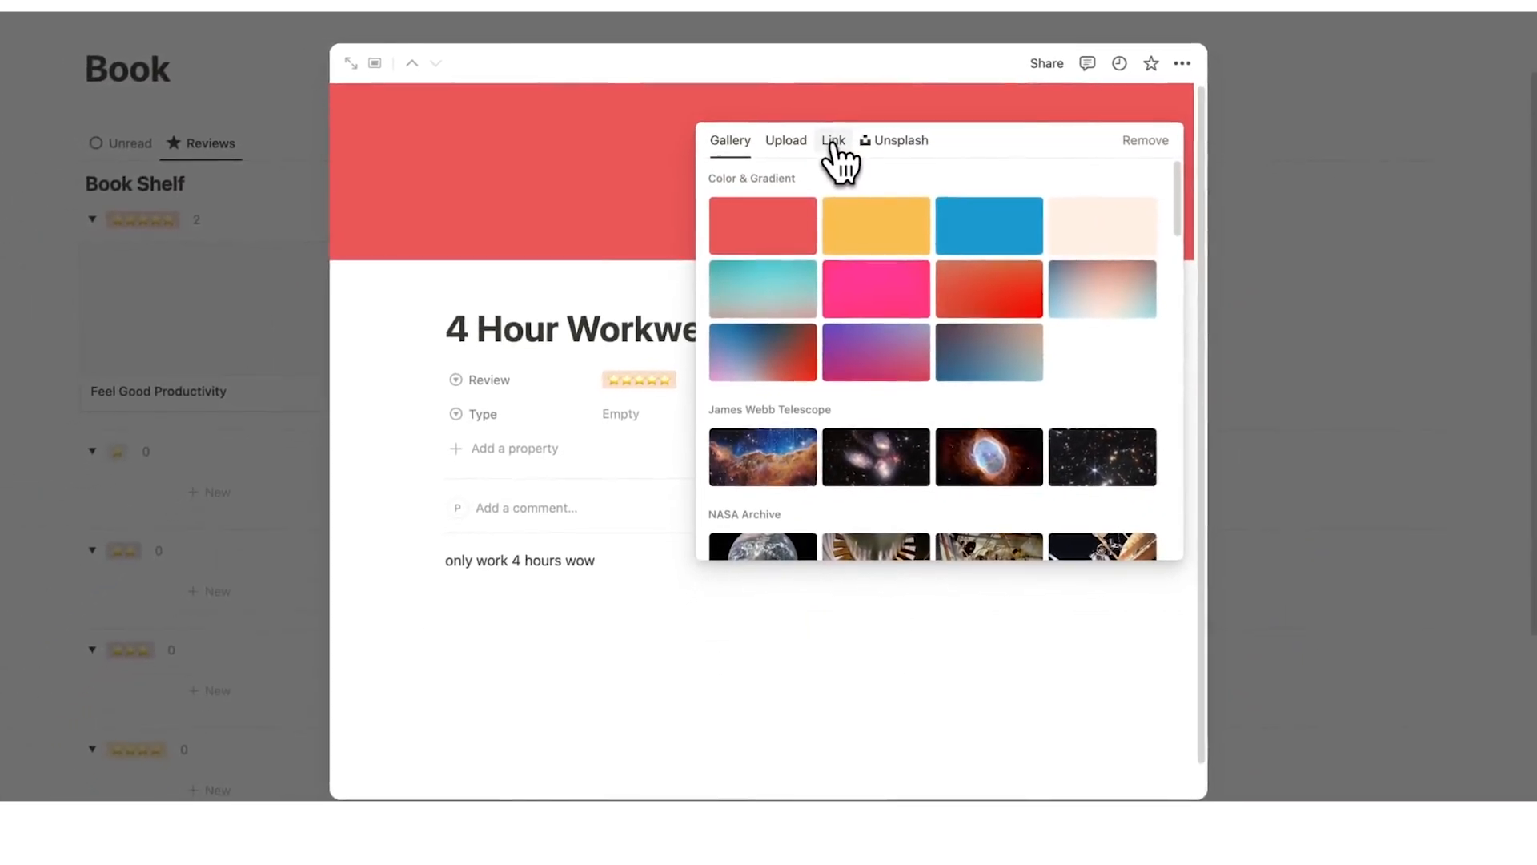
click(833, 139)
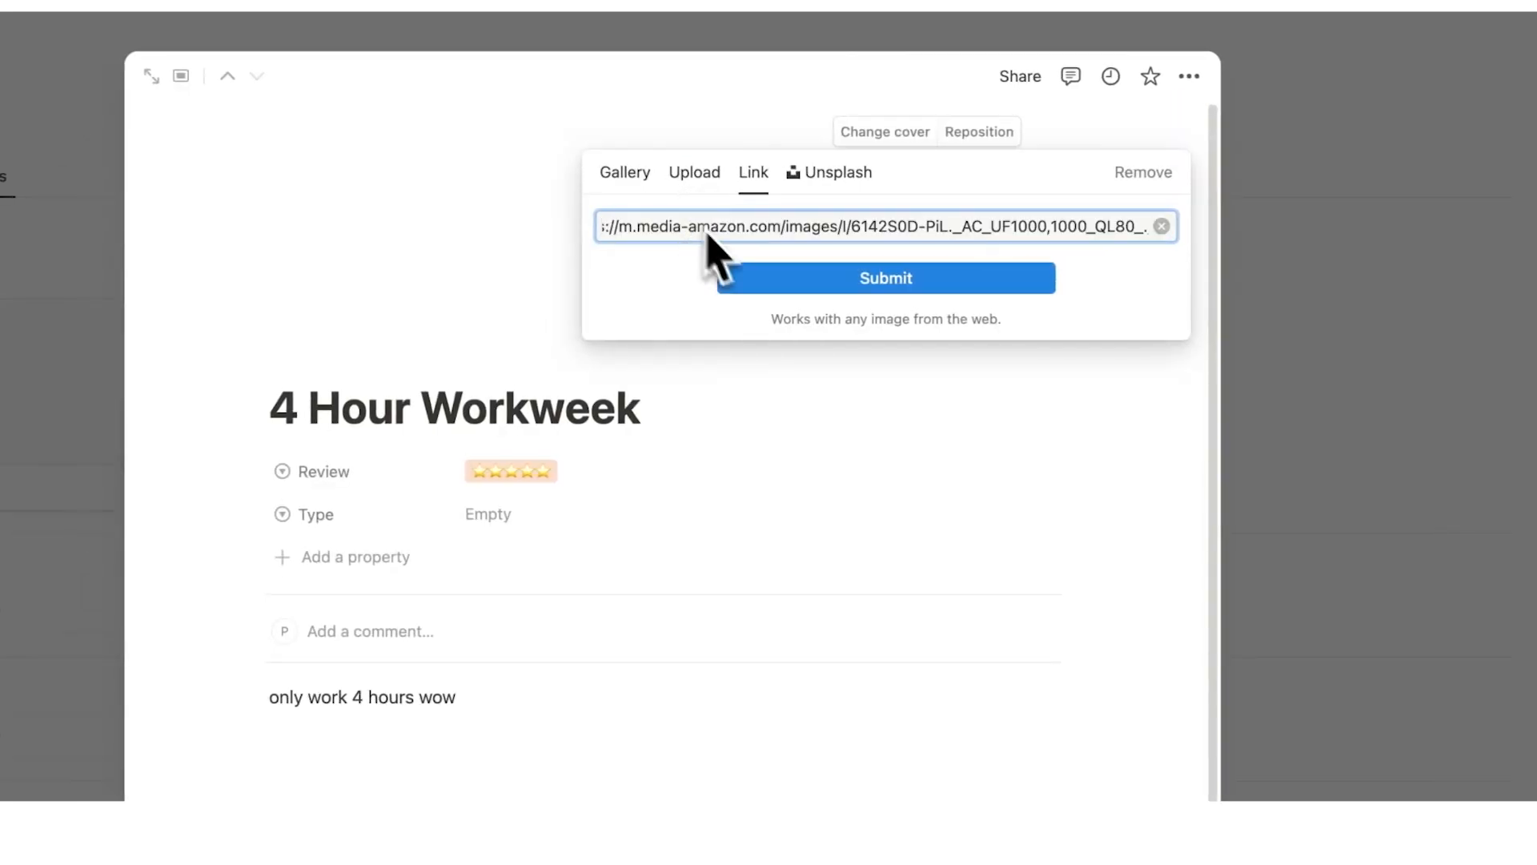
click(884, 277)
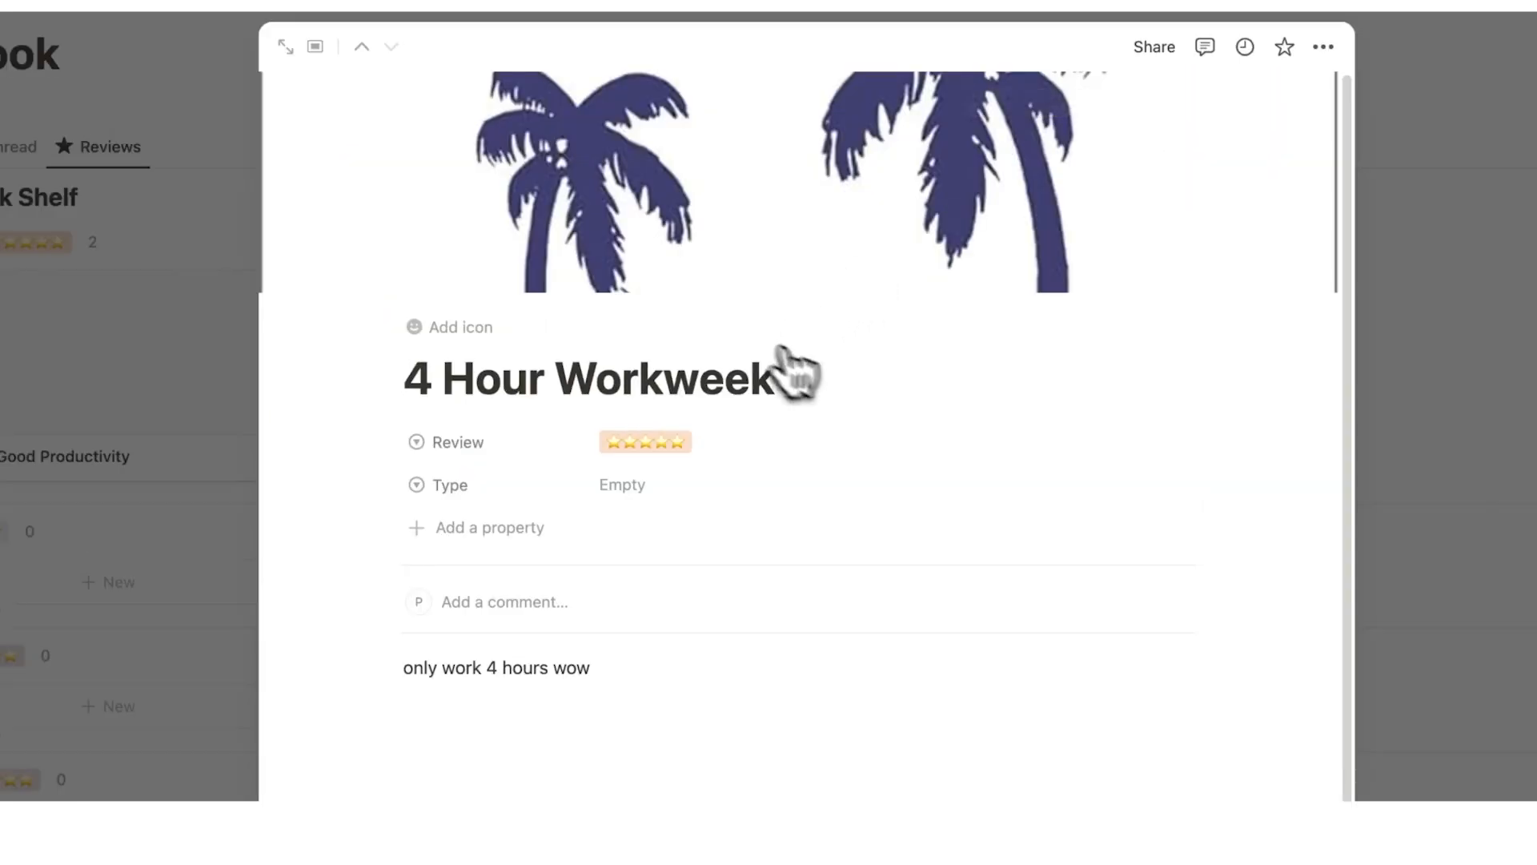
click(316, 47)
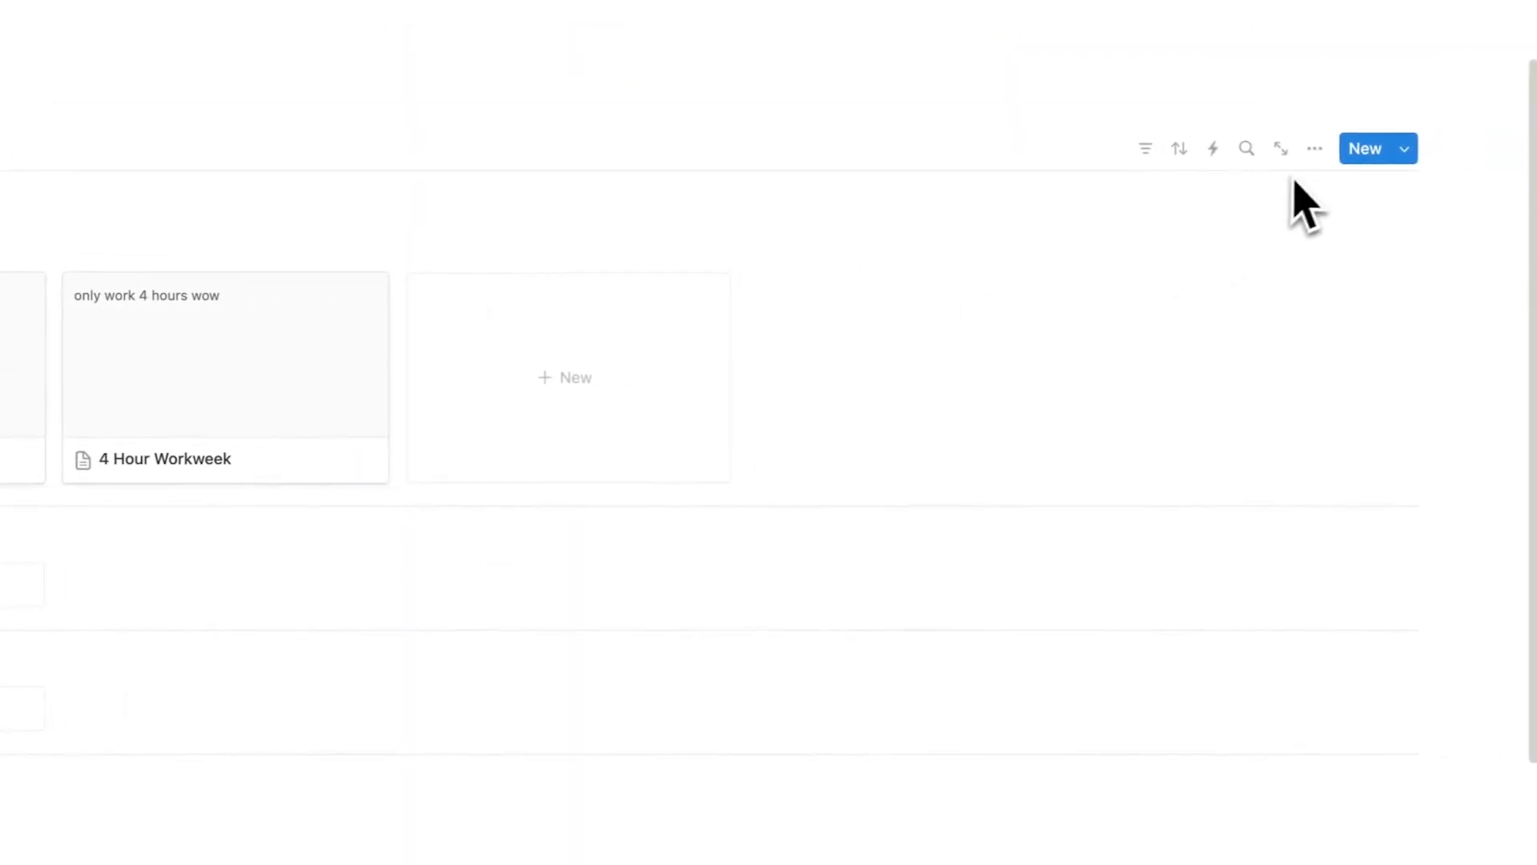
Review the Reviews gallery's Layout settings for the card preview source
click(1313, 148)
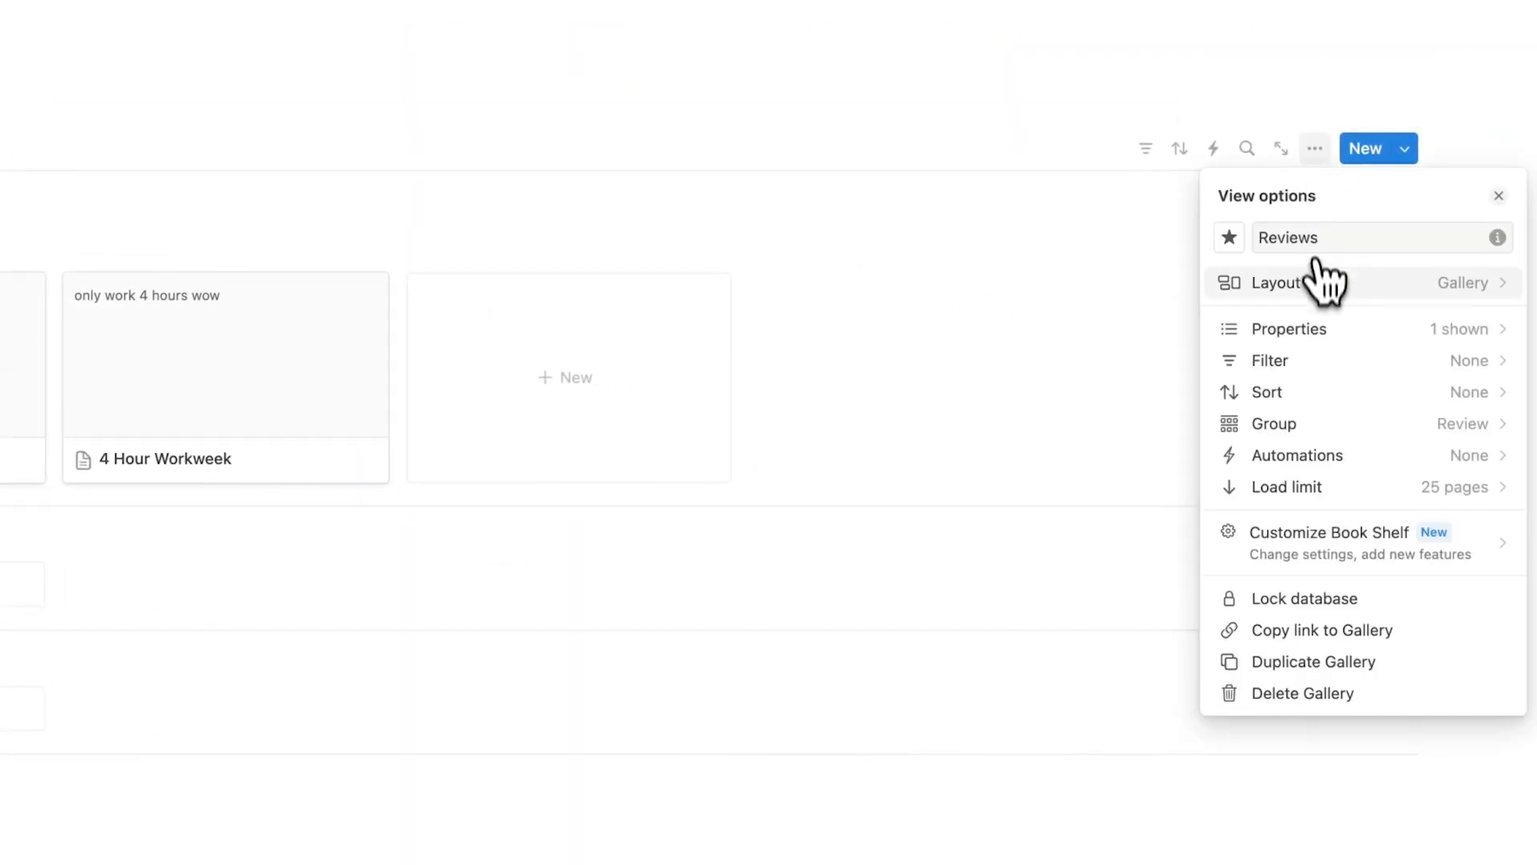
click(1276, 282)
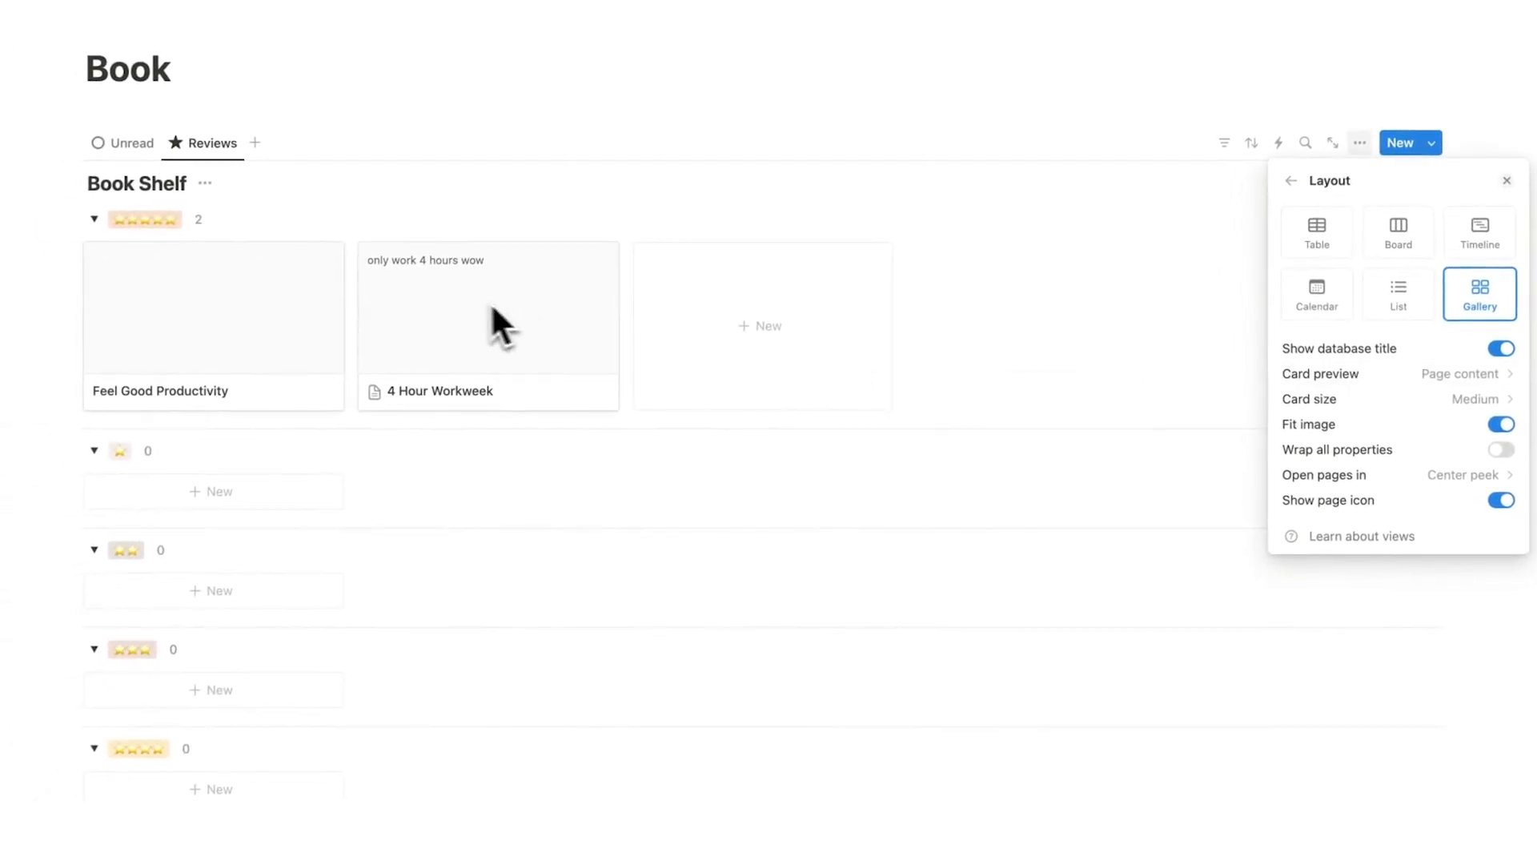
mouse_move(499, 348)
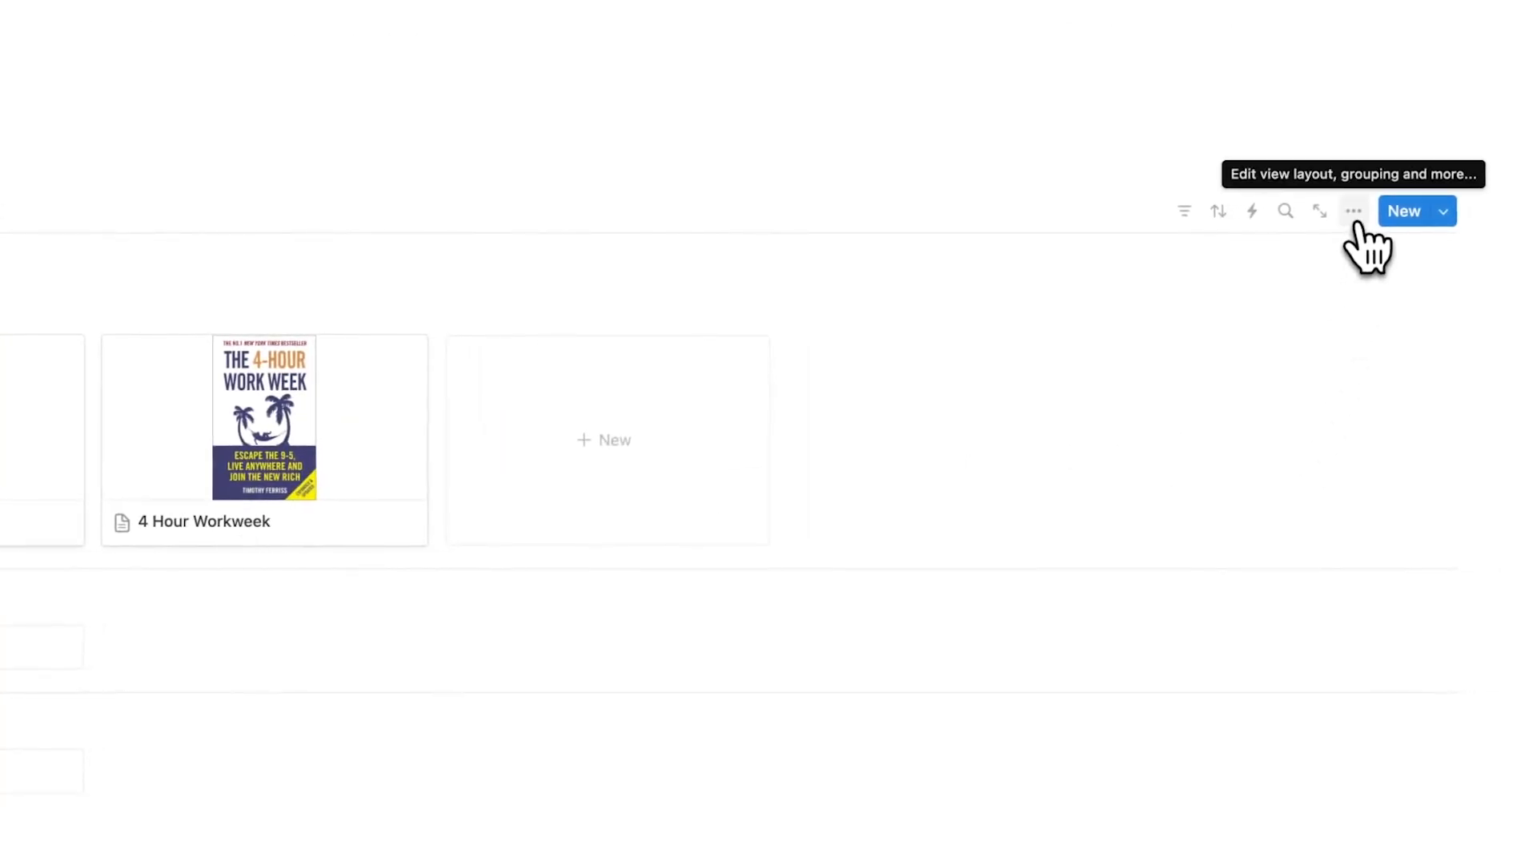
Show the Type tag on Reviews gallery cards, then bring up the Unread view's properties
click(1354, 210)
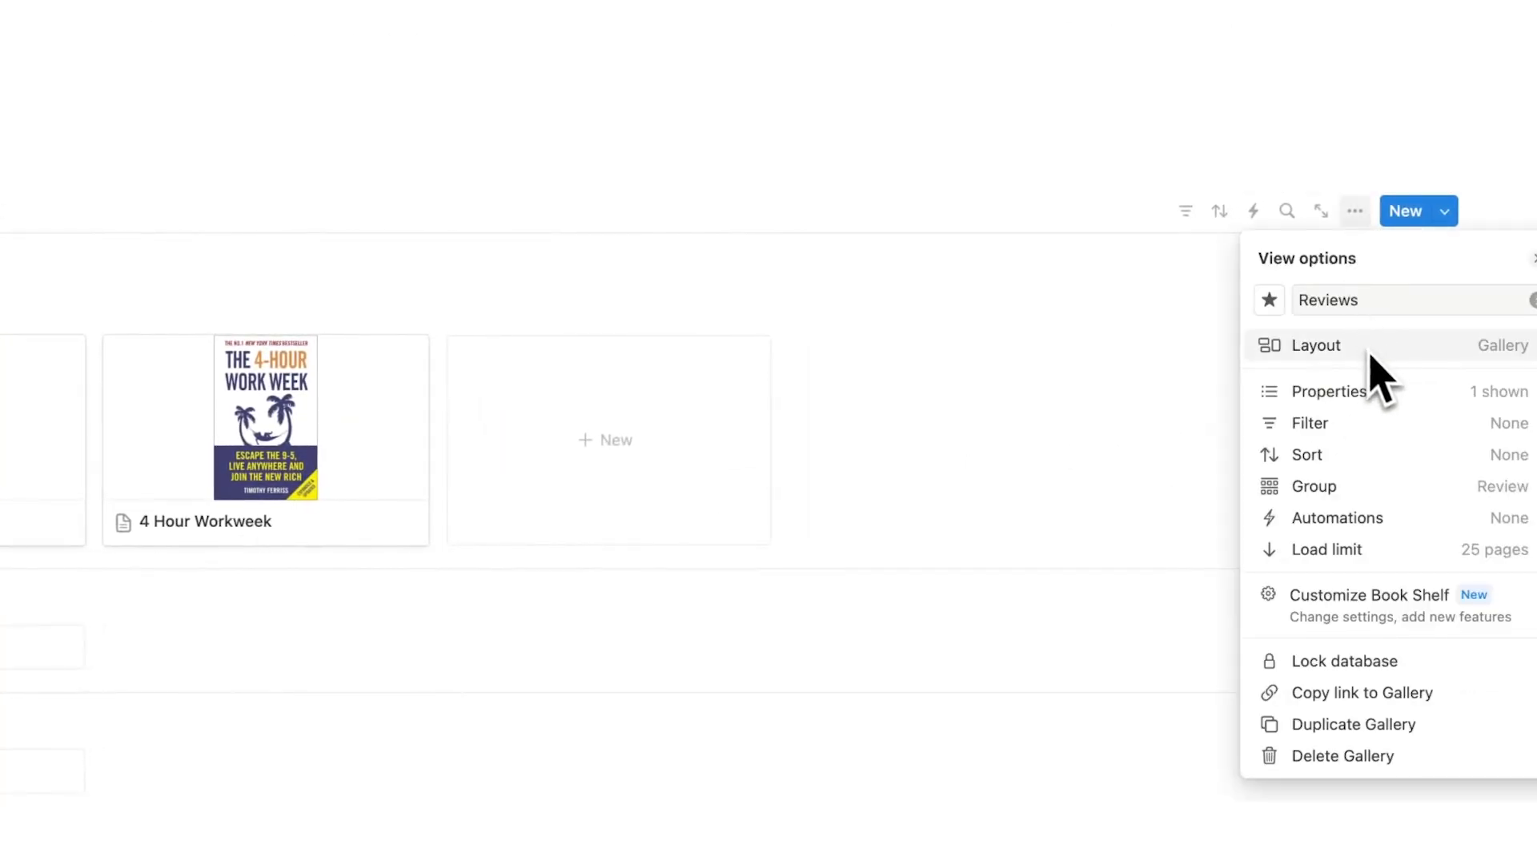
click(1329, 391)
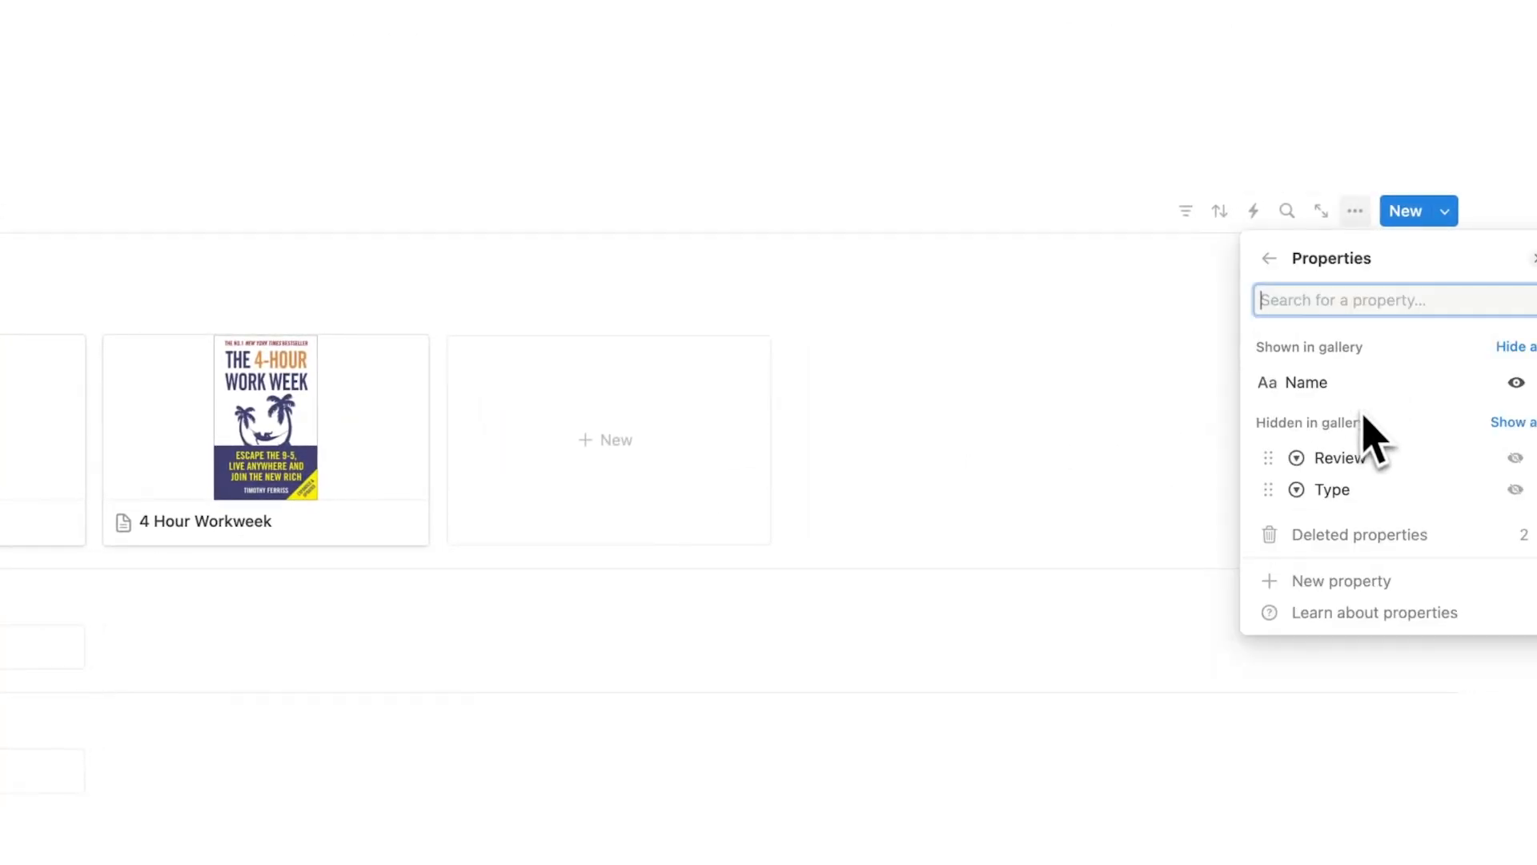
mouse_move(1313, 466)
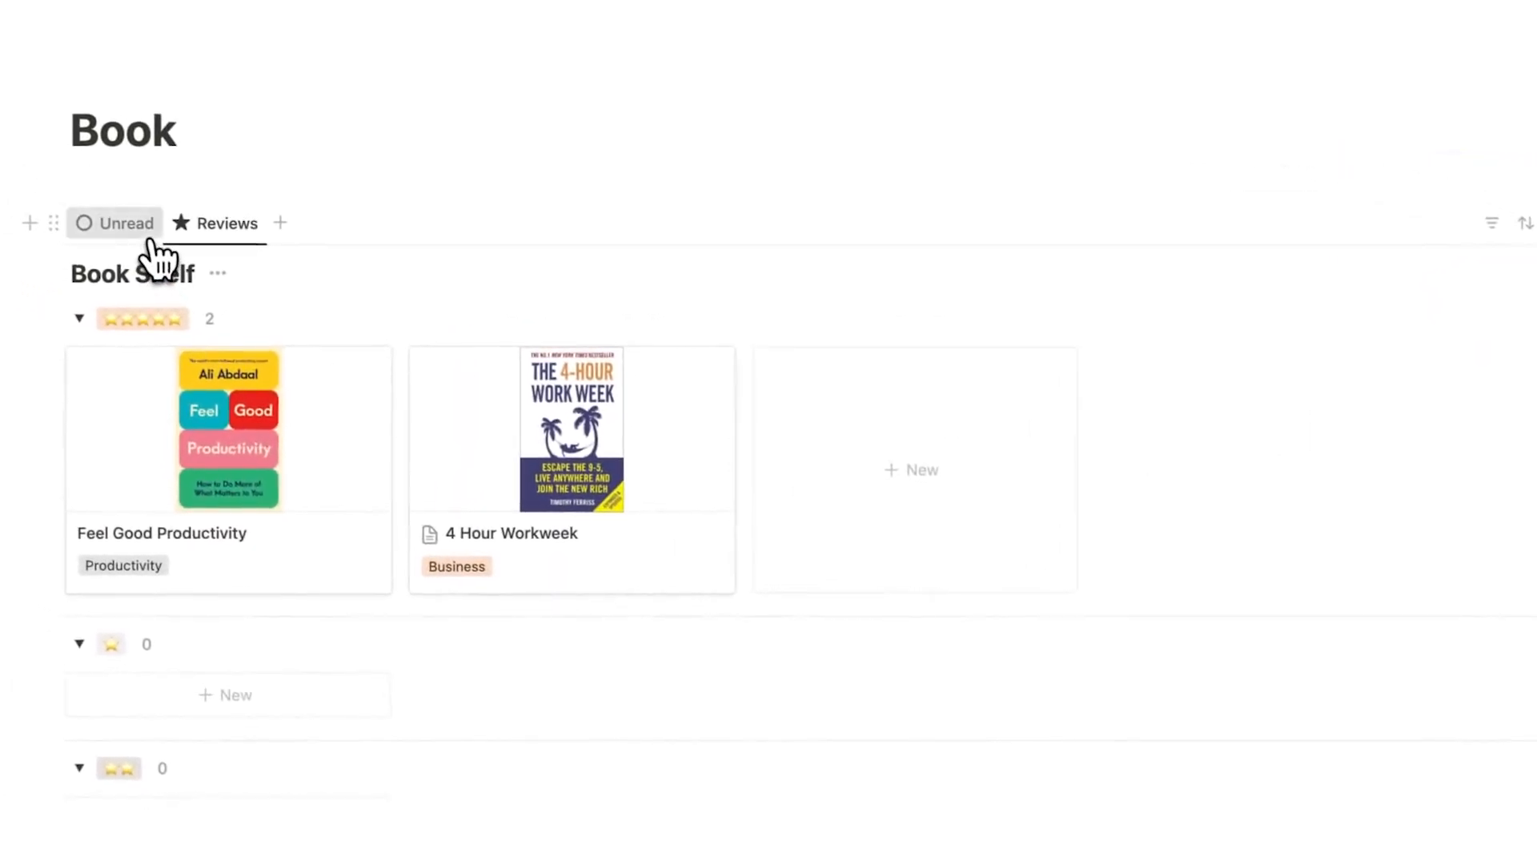
click(1333, 213)
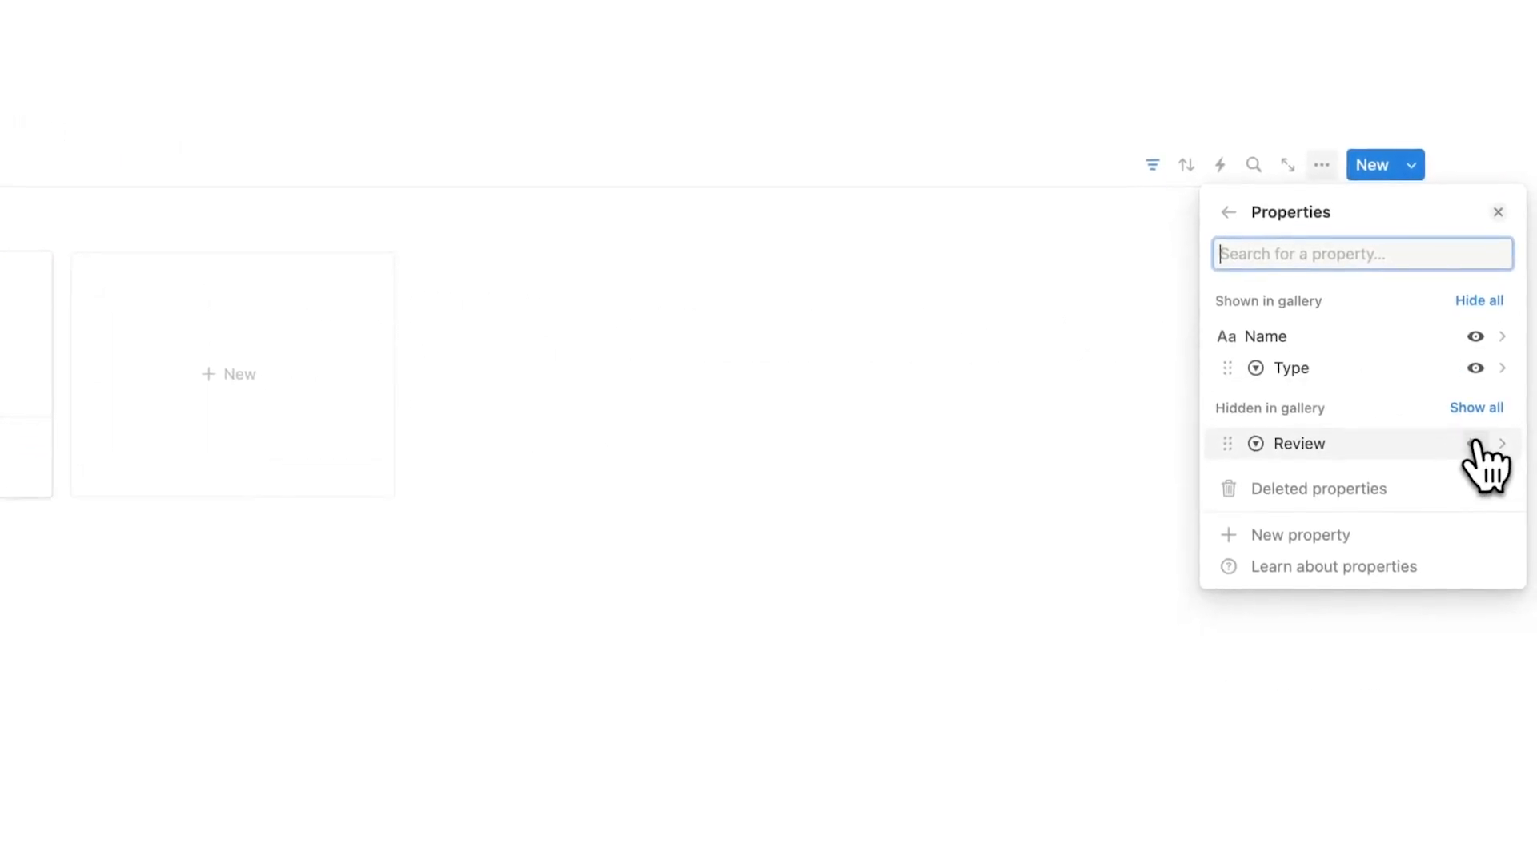
click(1475, 444)
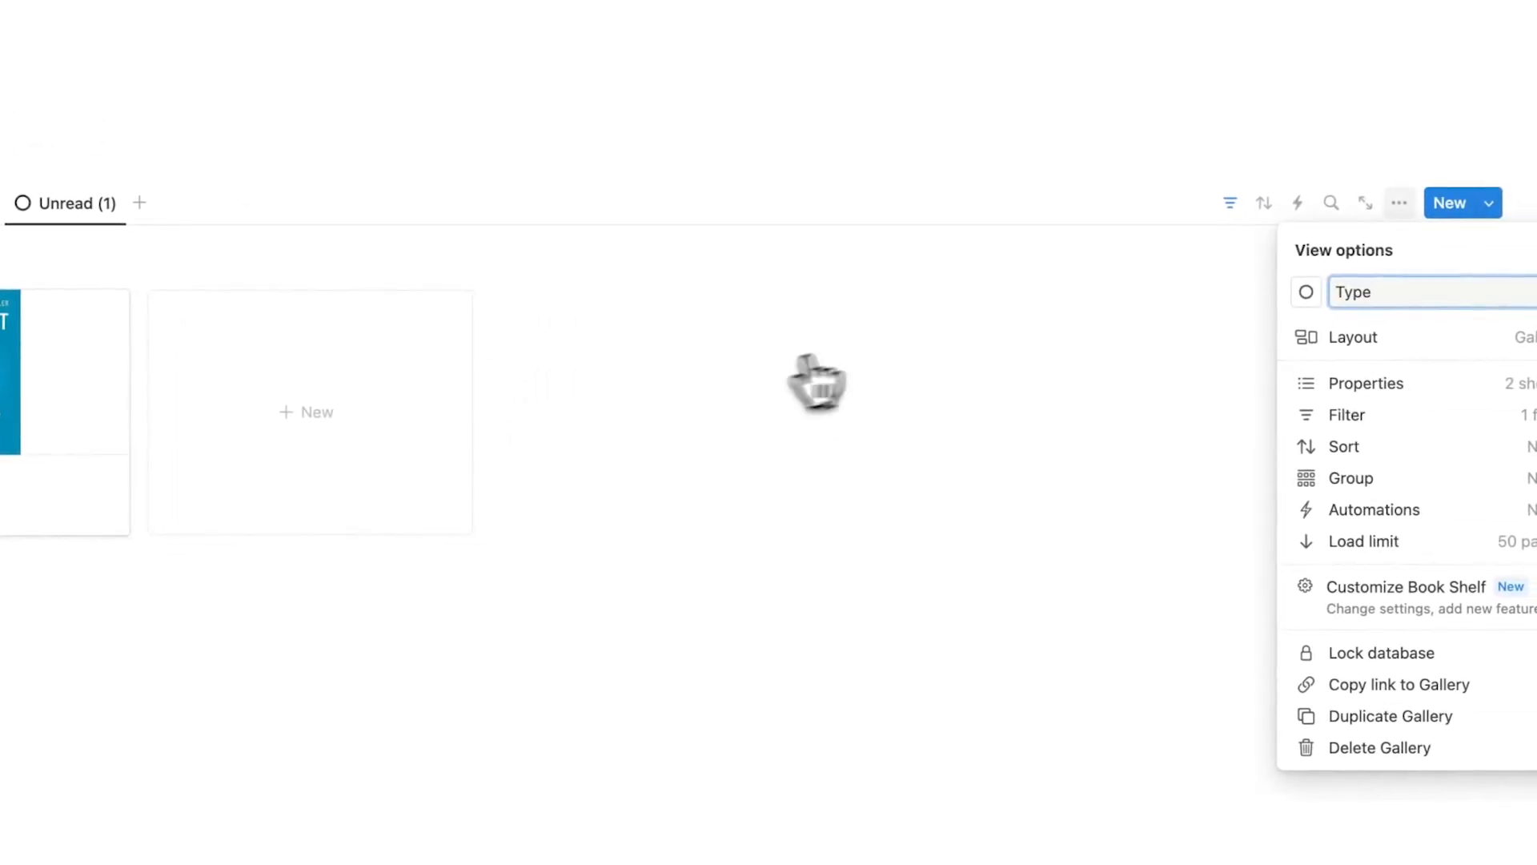
Name the duplicated view Type and group its books by the Type property
click(1307, 291)
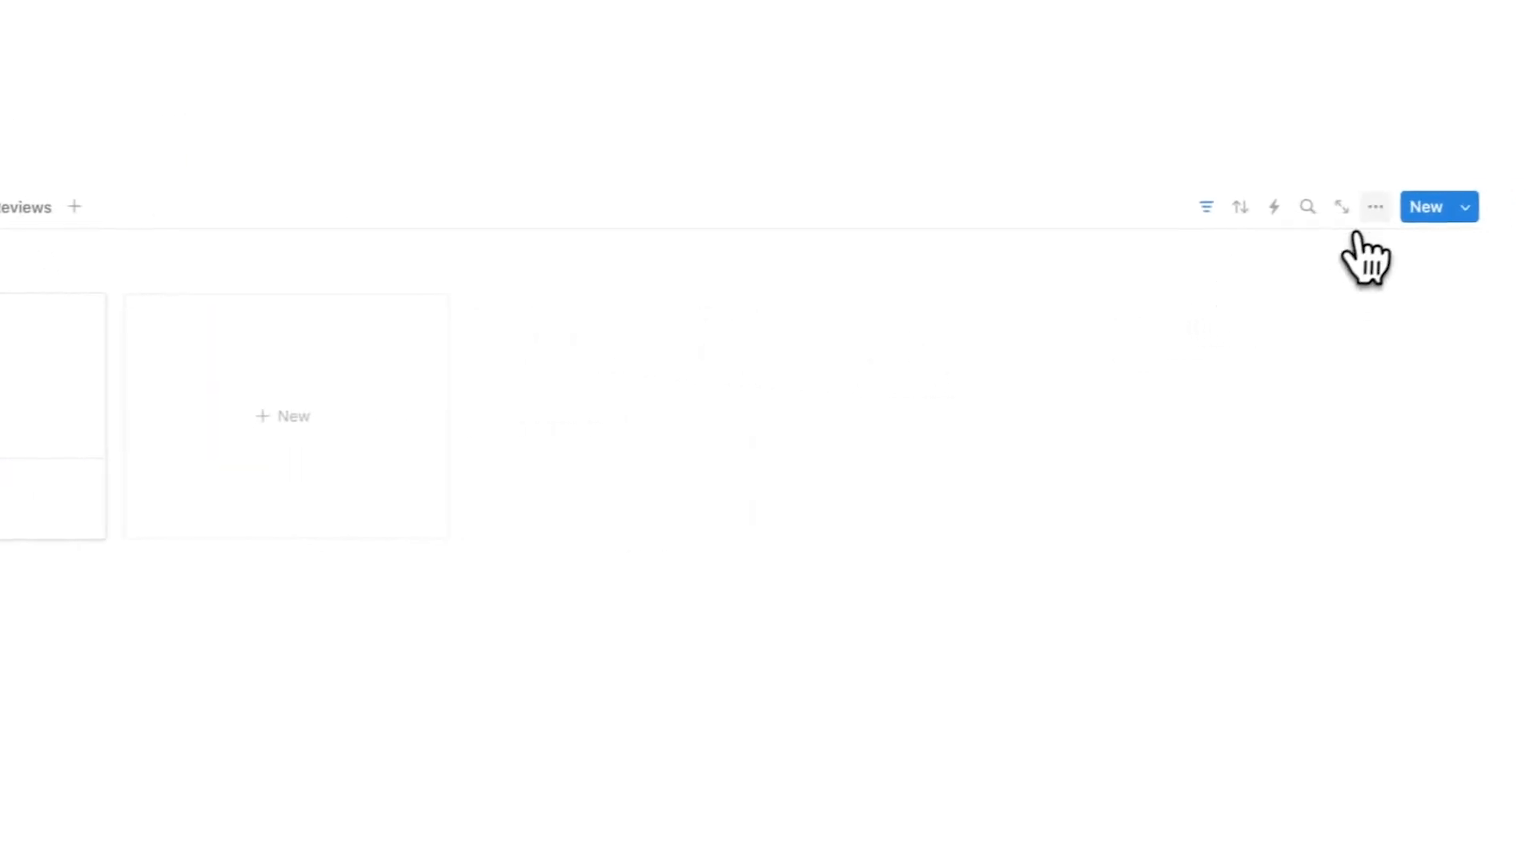
click(1374, 207)
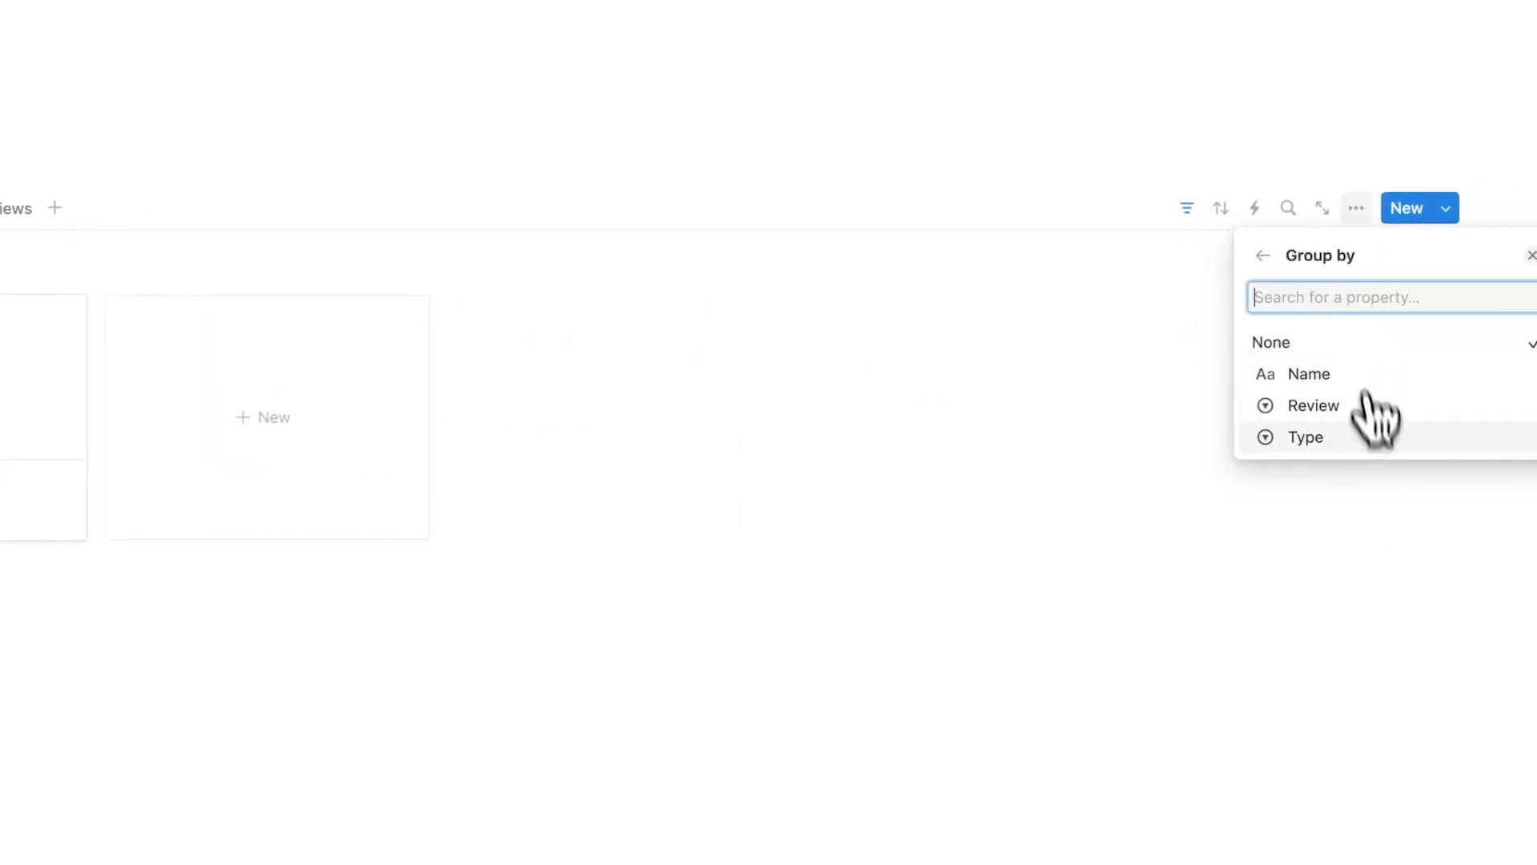
click(1305, 436)
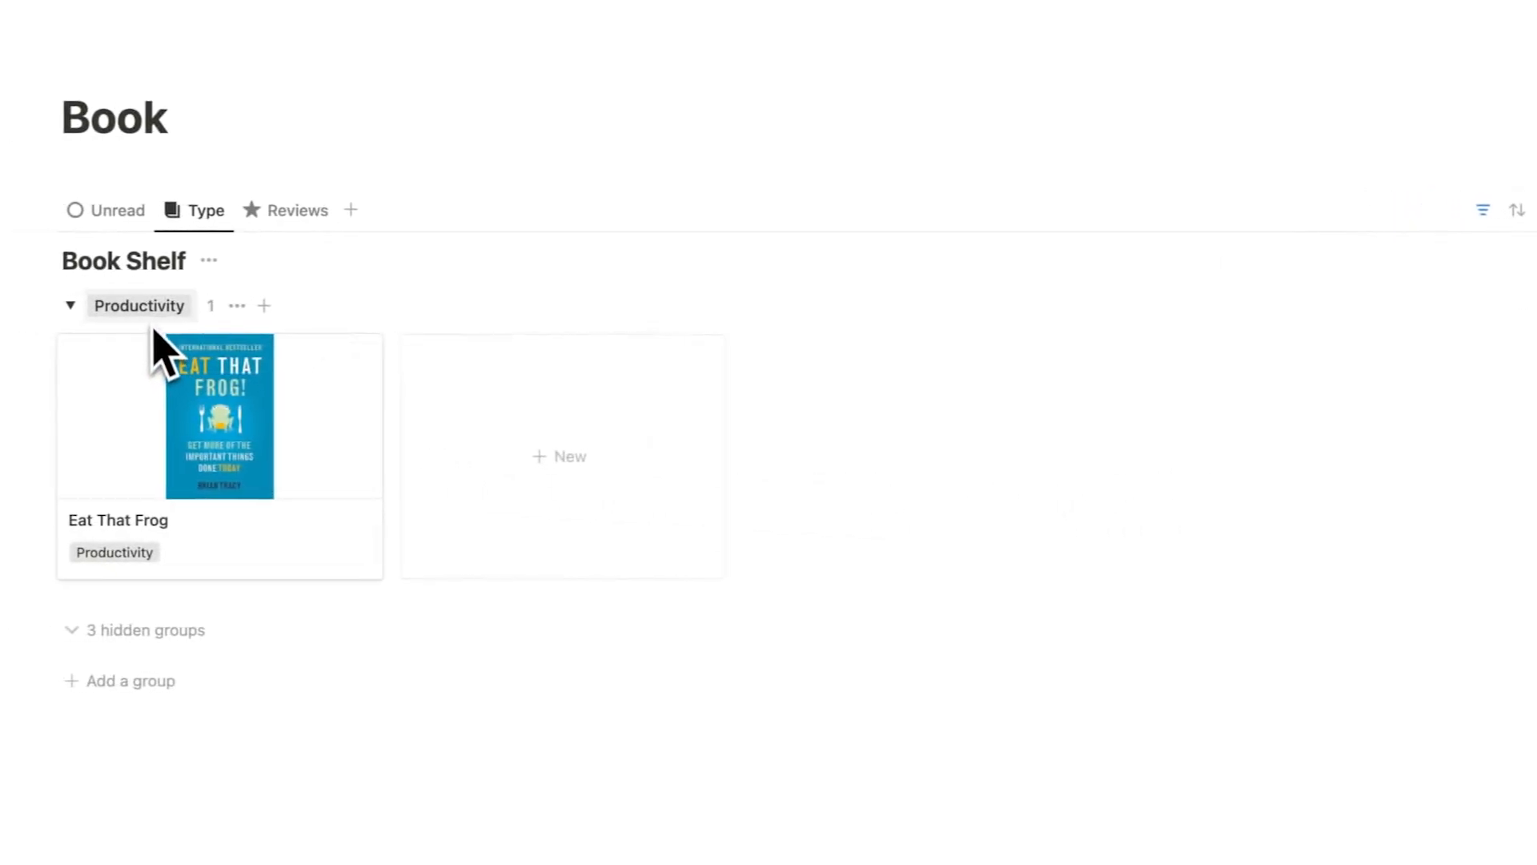
Set the Blah book's Type to Health so it forms its own Health group
click(559, 456)
text(Blah)
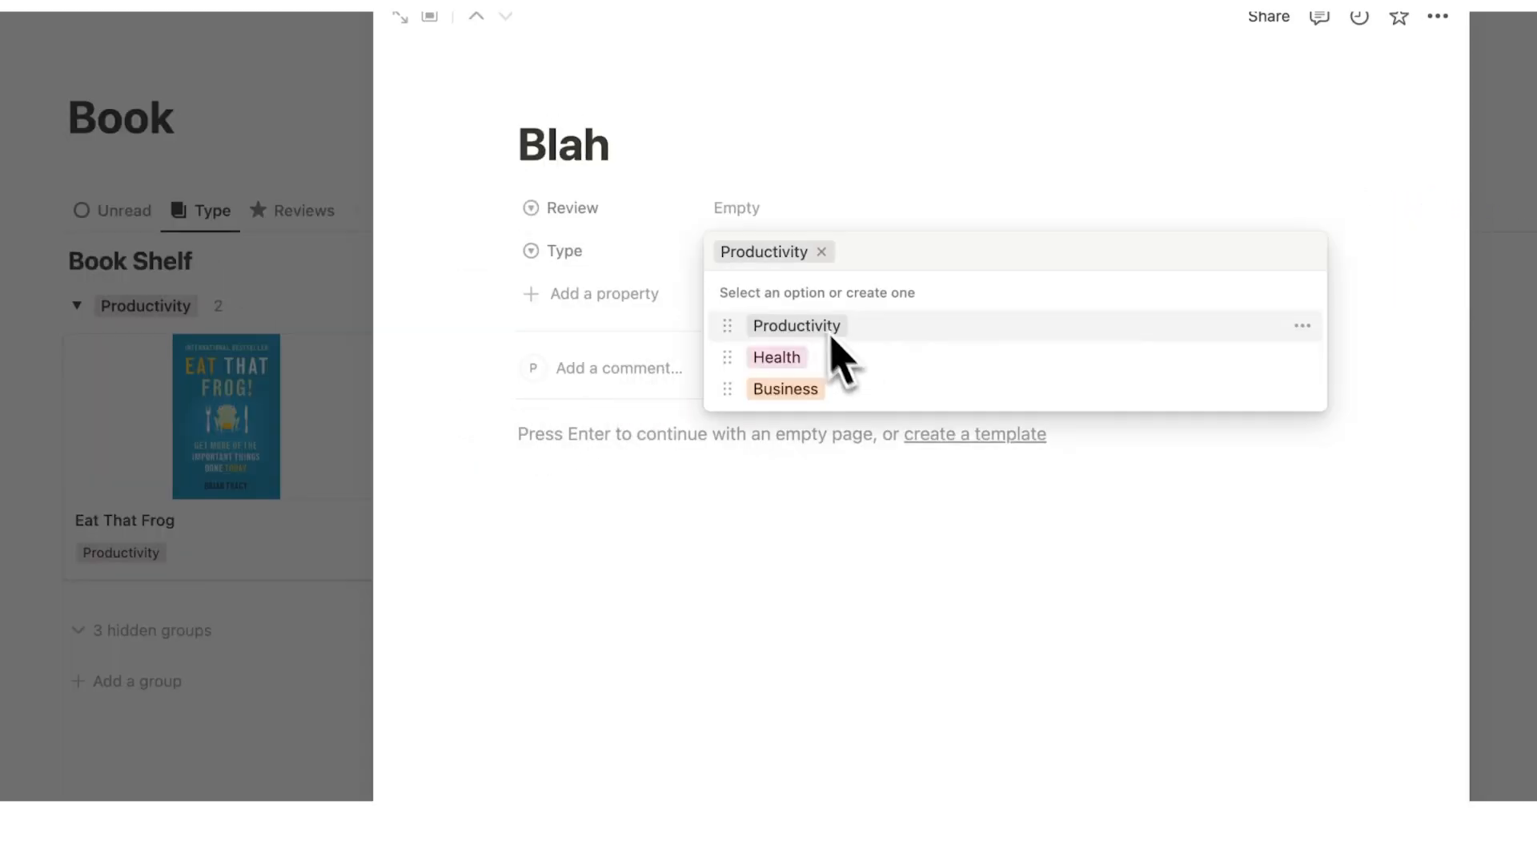
click(776, 356)
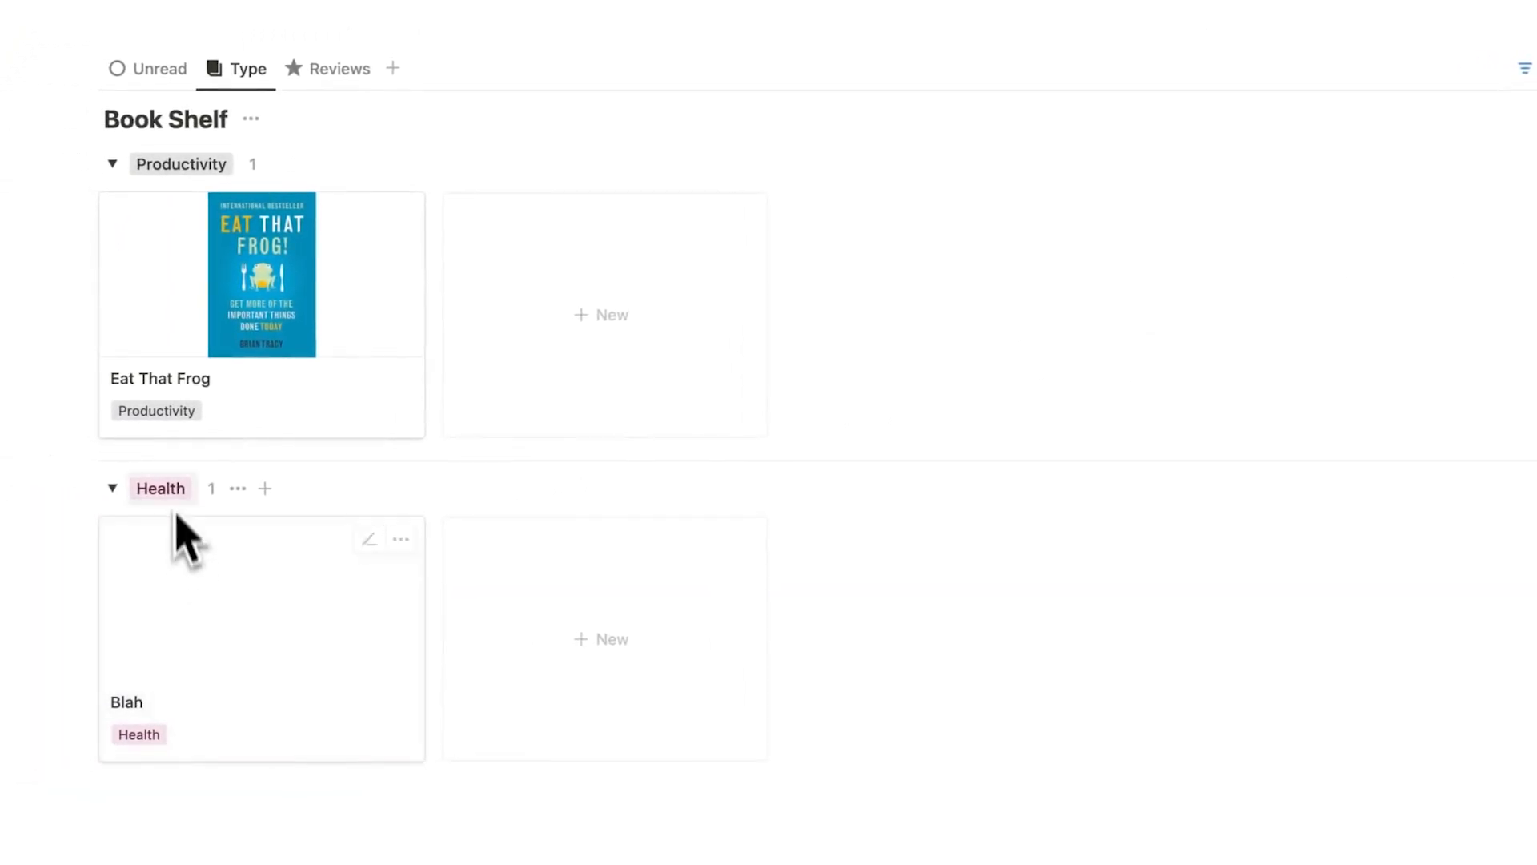
mouse_move(245, 207)
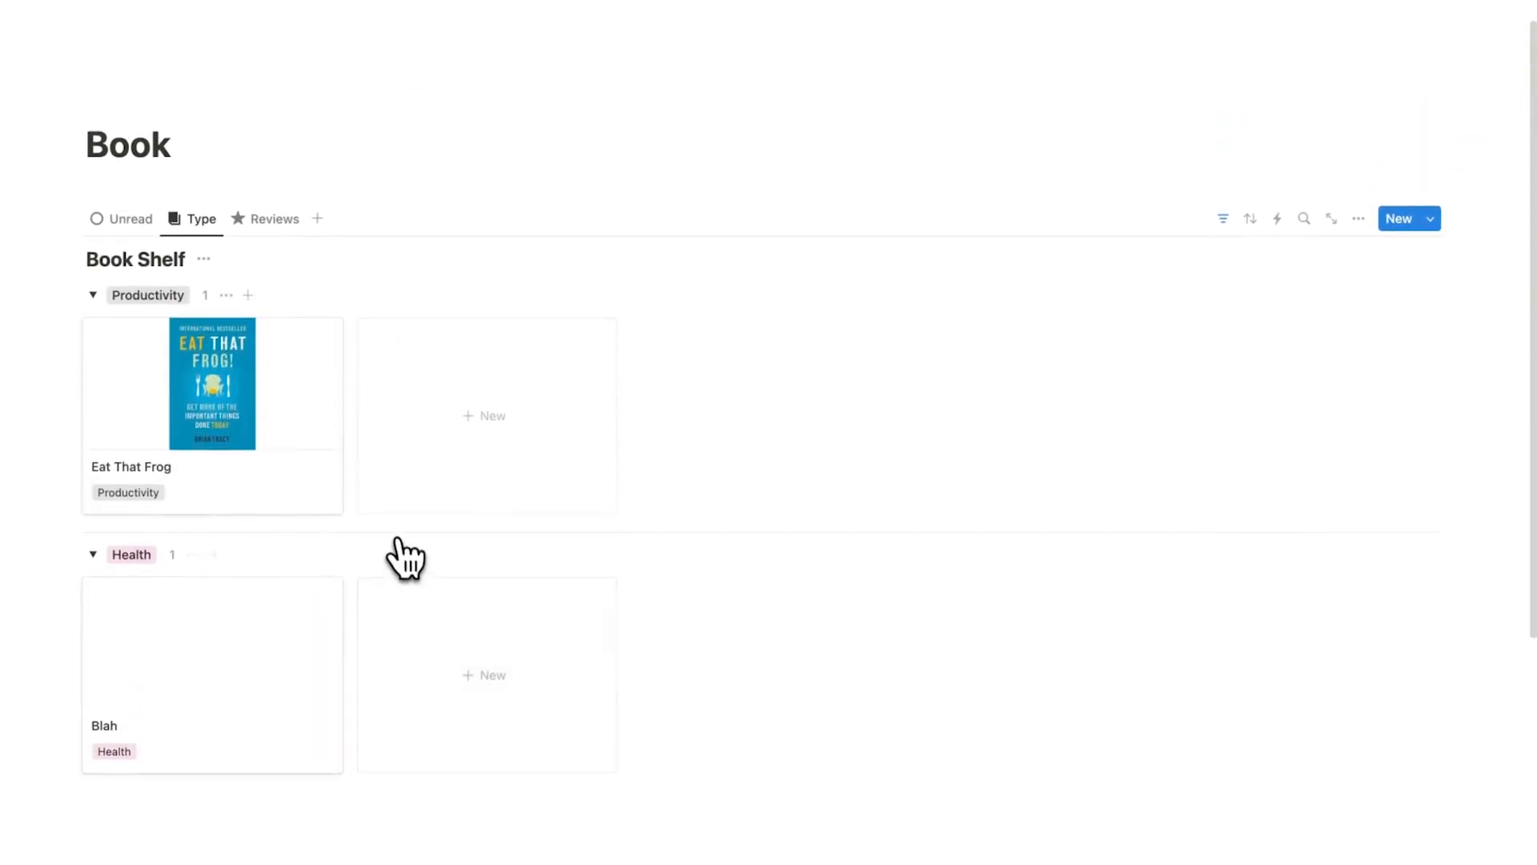
mouse_move(351, 452)
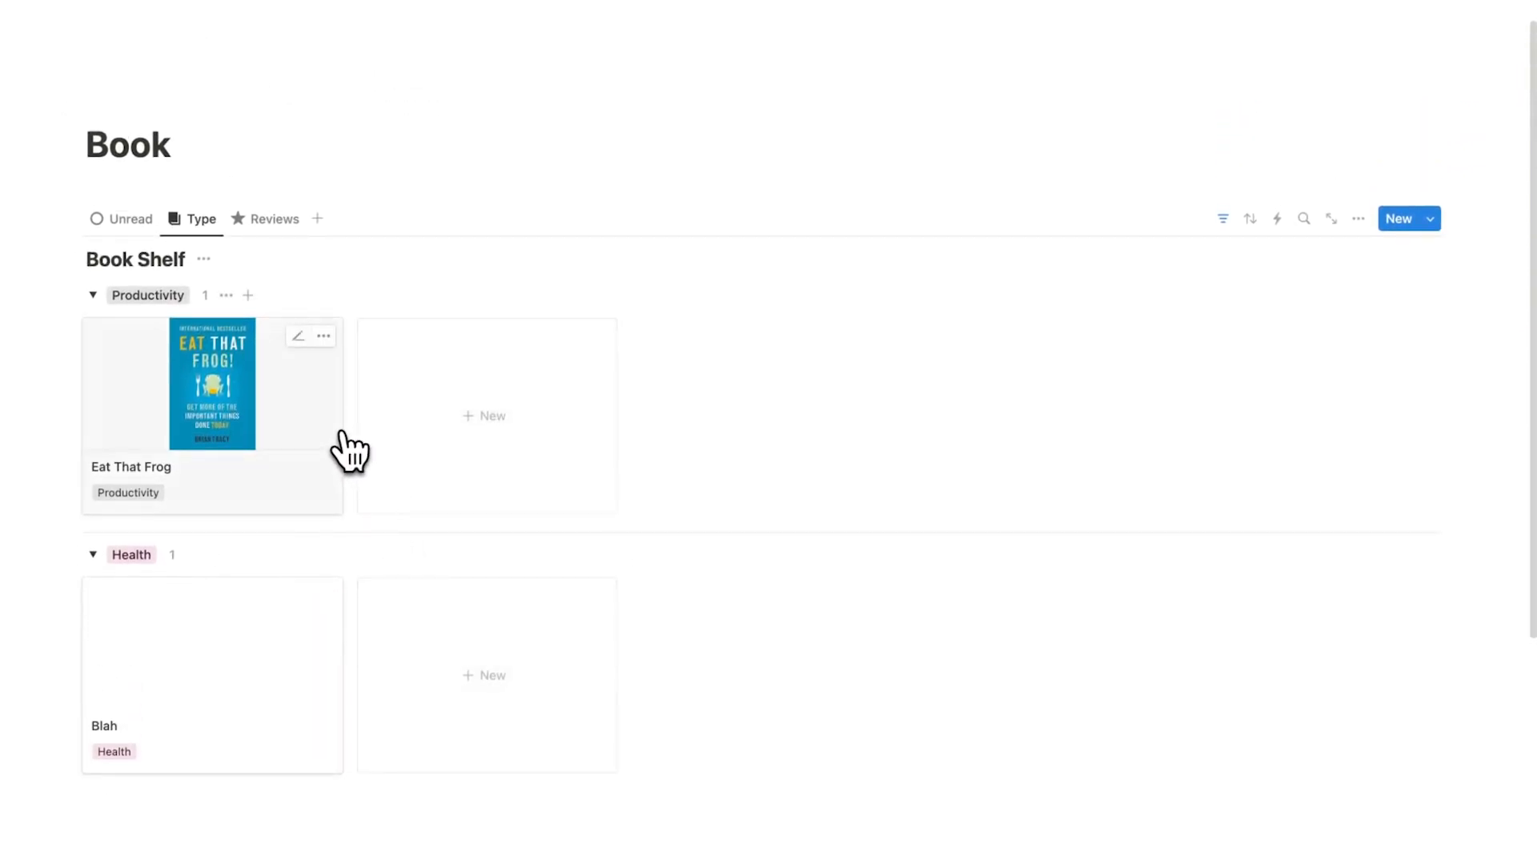